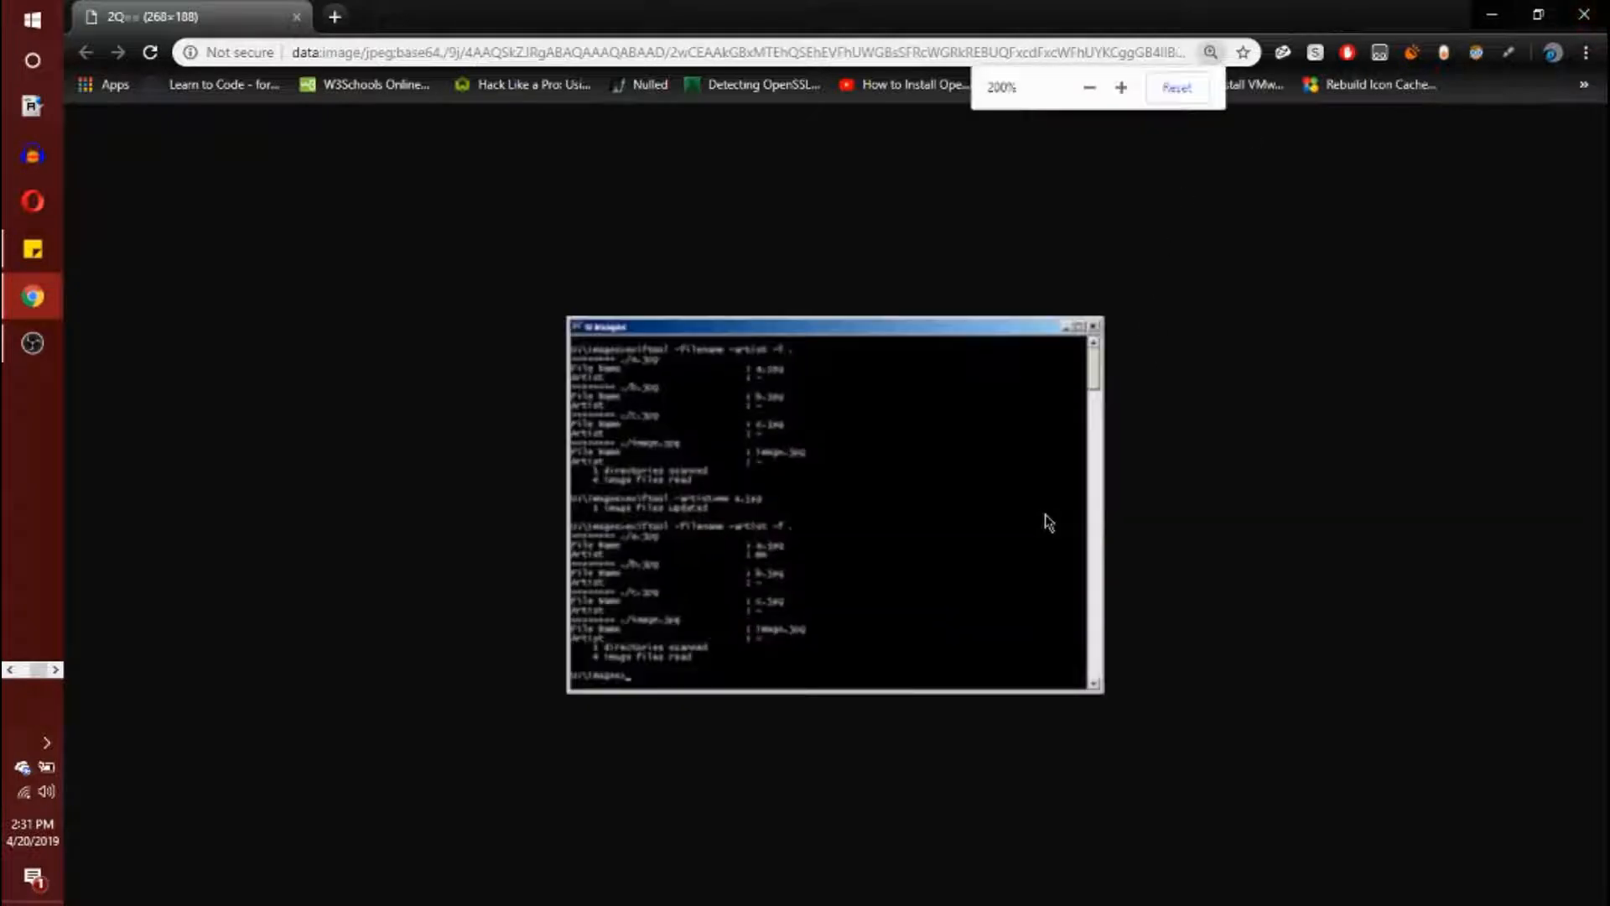
Switch from the zoomed screenshot tab to the ExifTool by Phil Harvey home page
click(1122, 87)
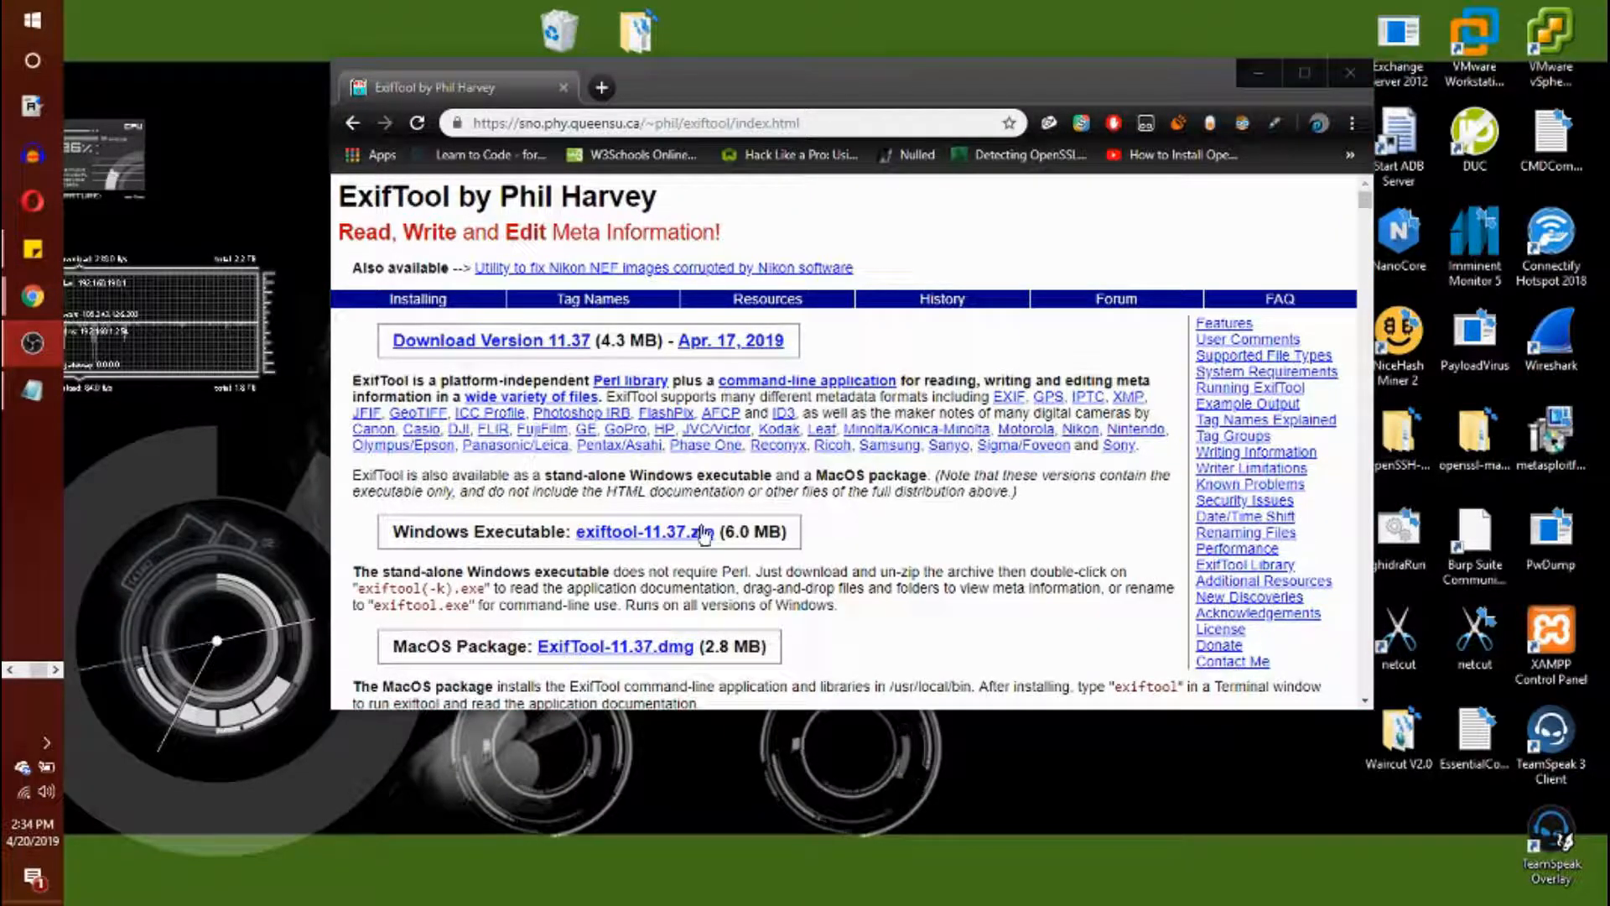
Download exiftool-11.37.zip and show it in its Downloads folder
click(644, 531)
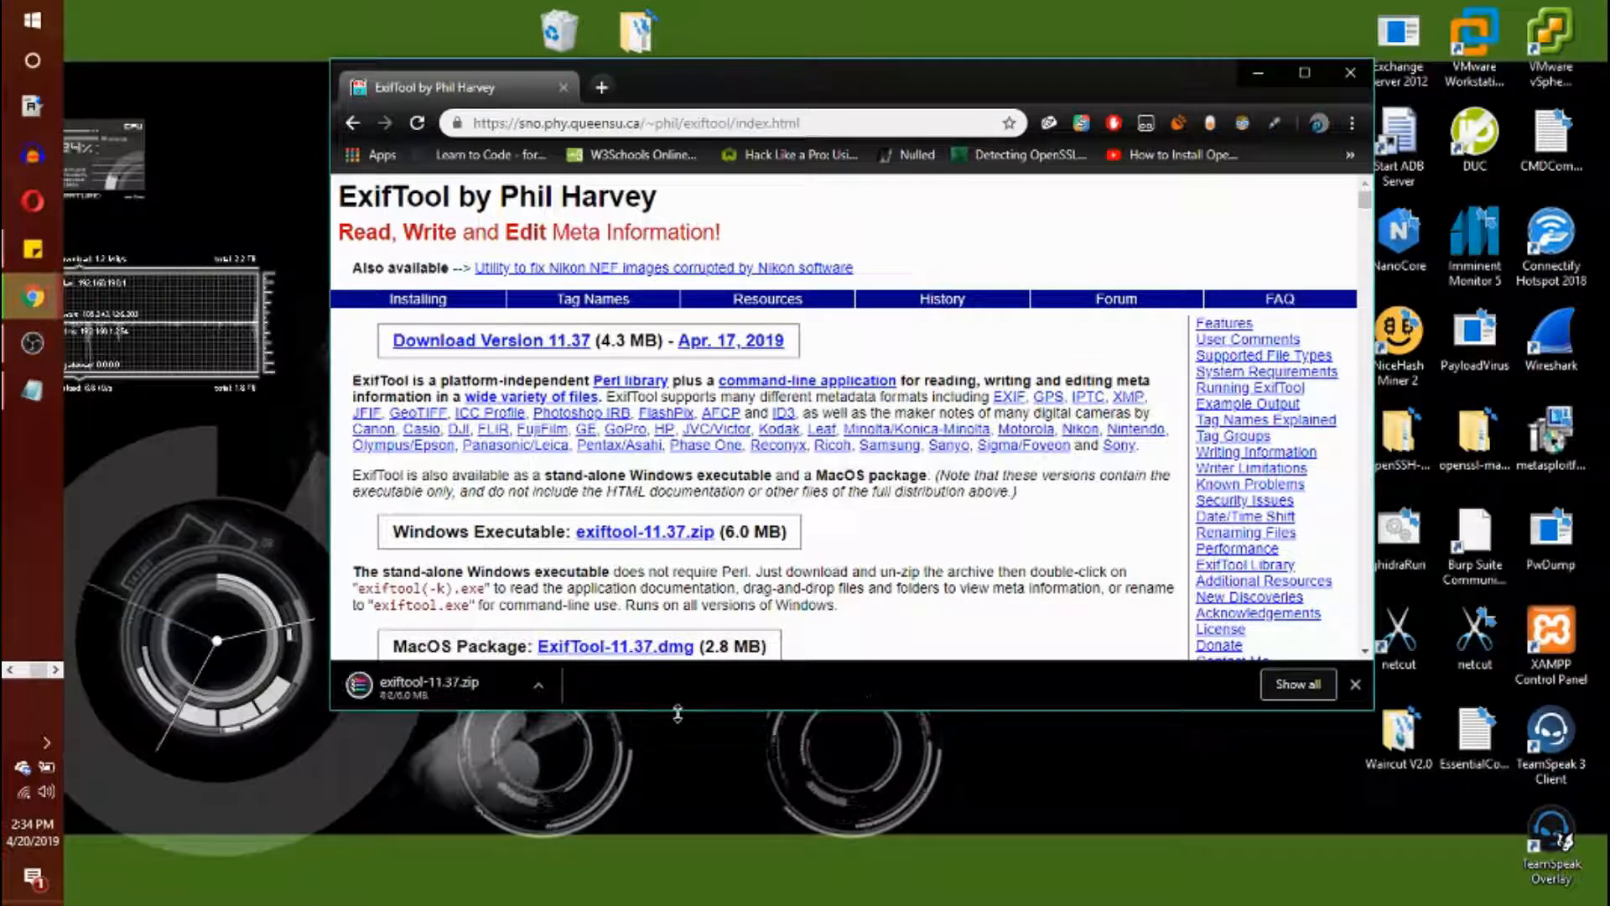
click(537, 686)
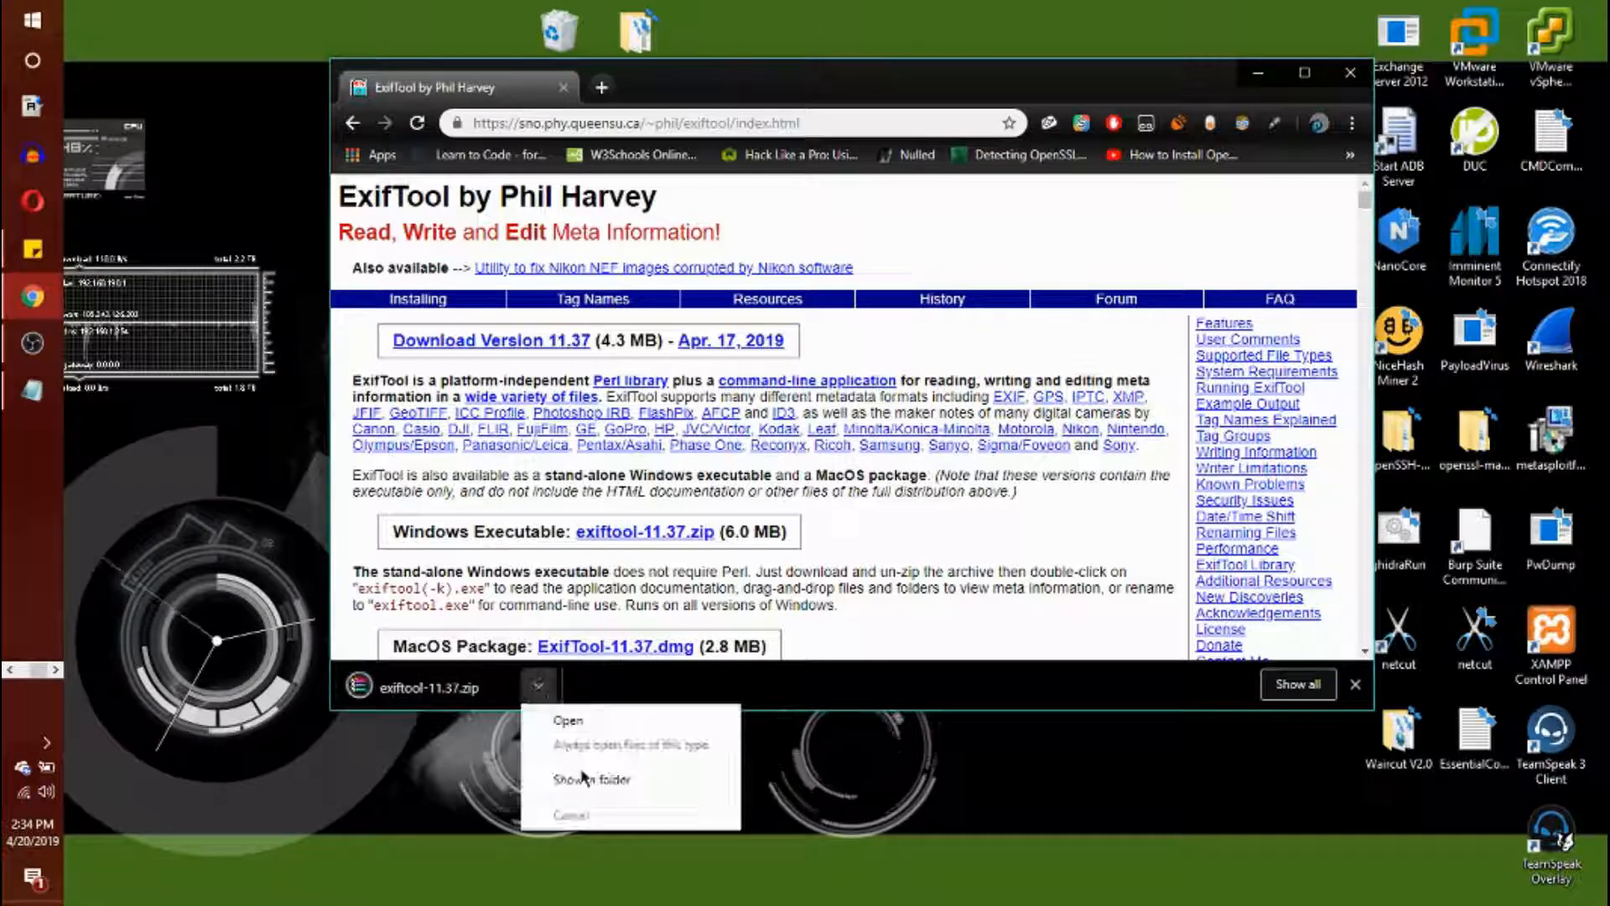
click(593, 780)
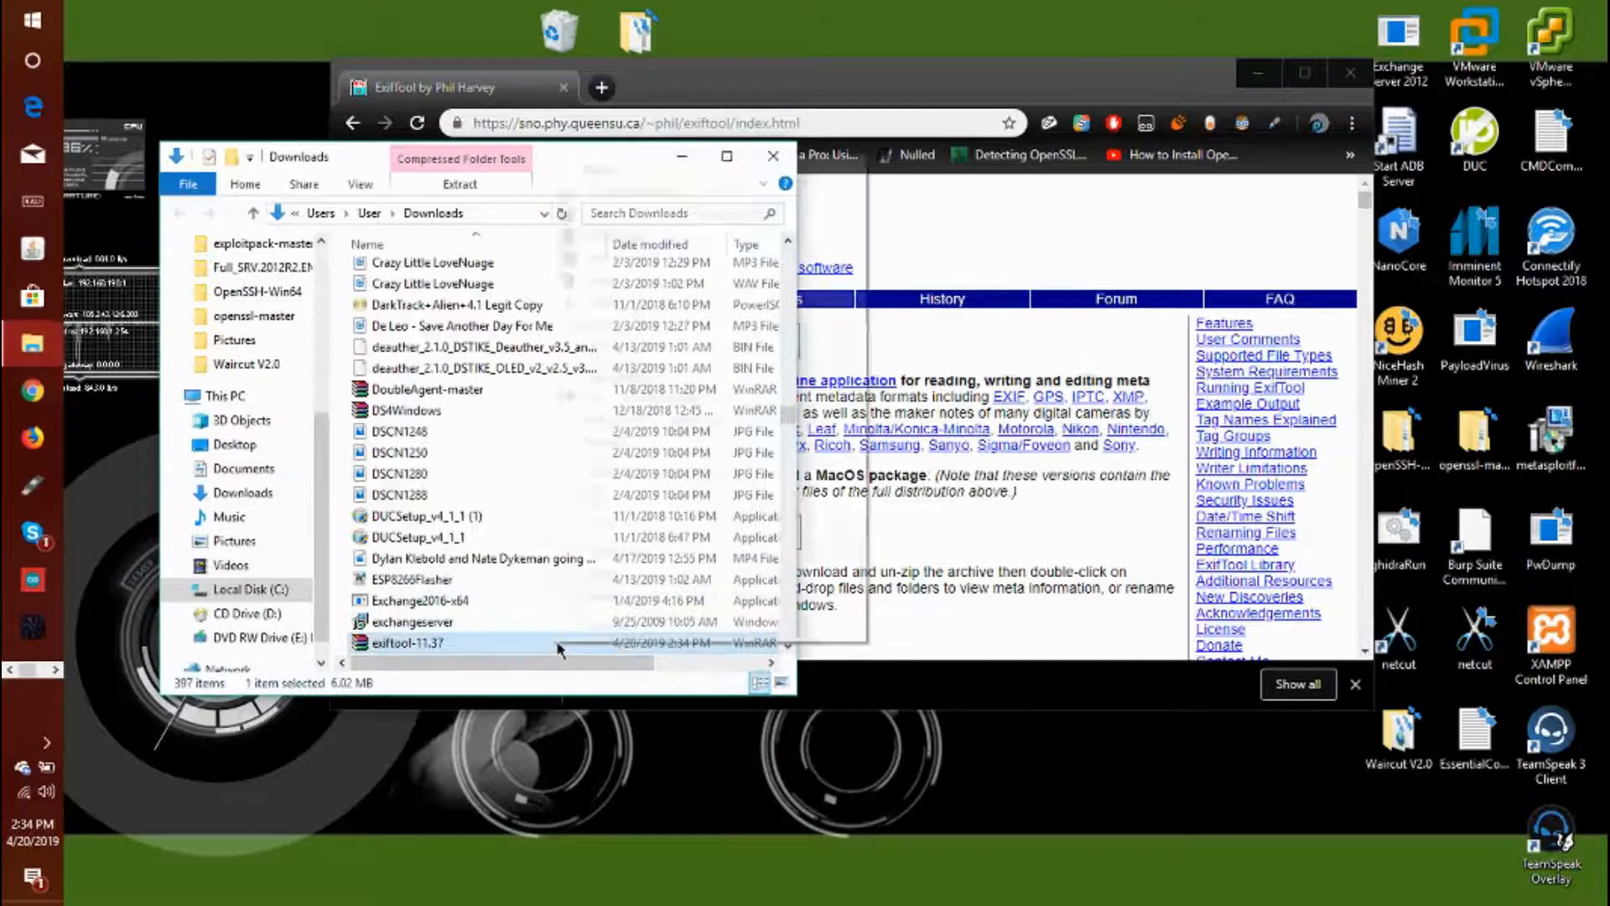
mouse_move(655, 285)
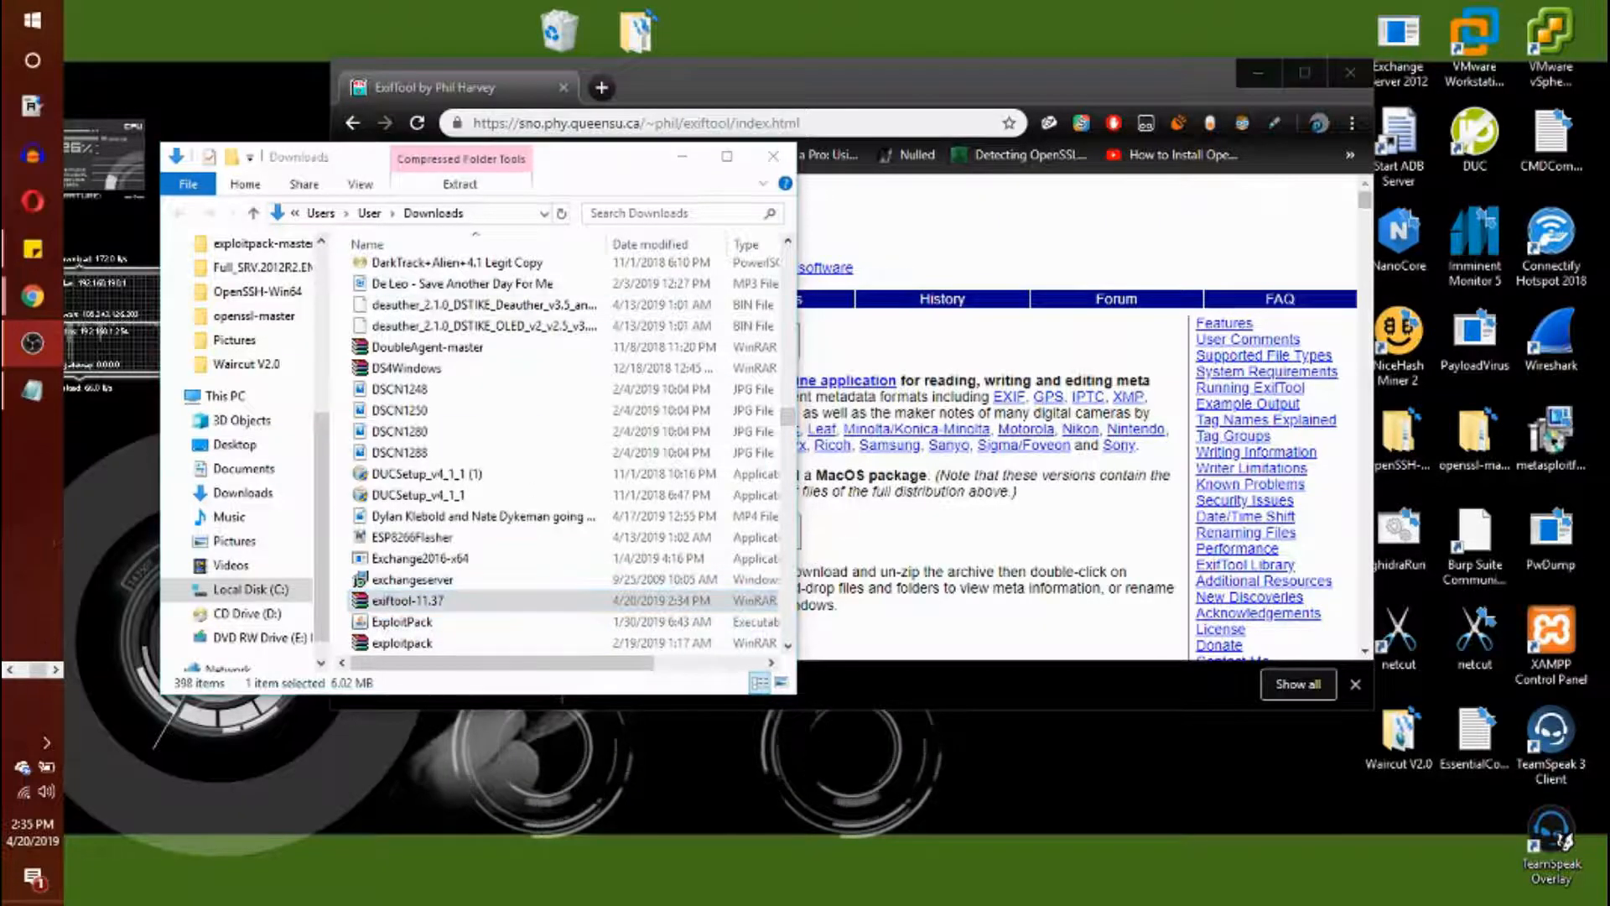
Search Downloads for 'exif', open the exiftool-11.37 folder and run exiftool(-k)
text(exif)
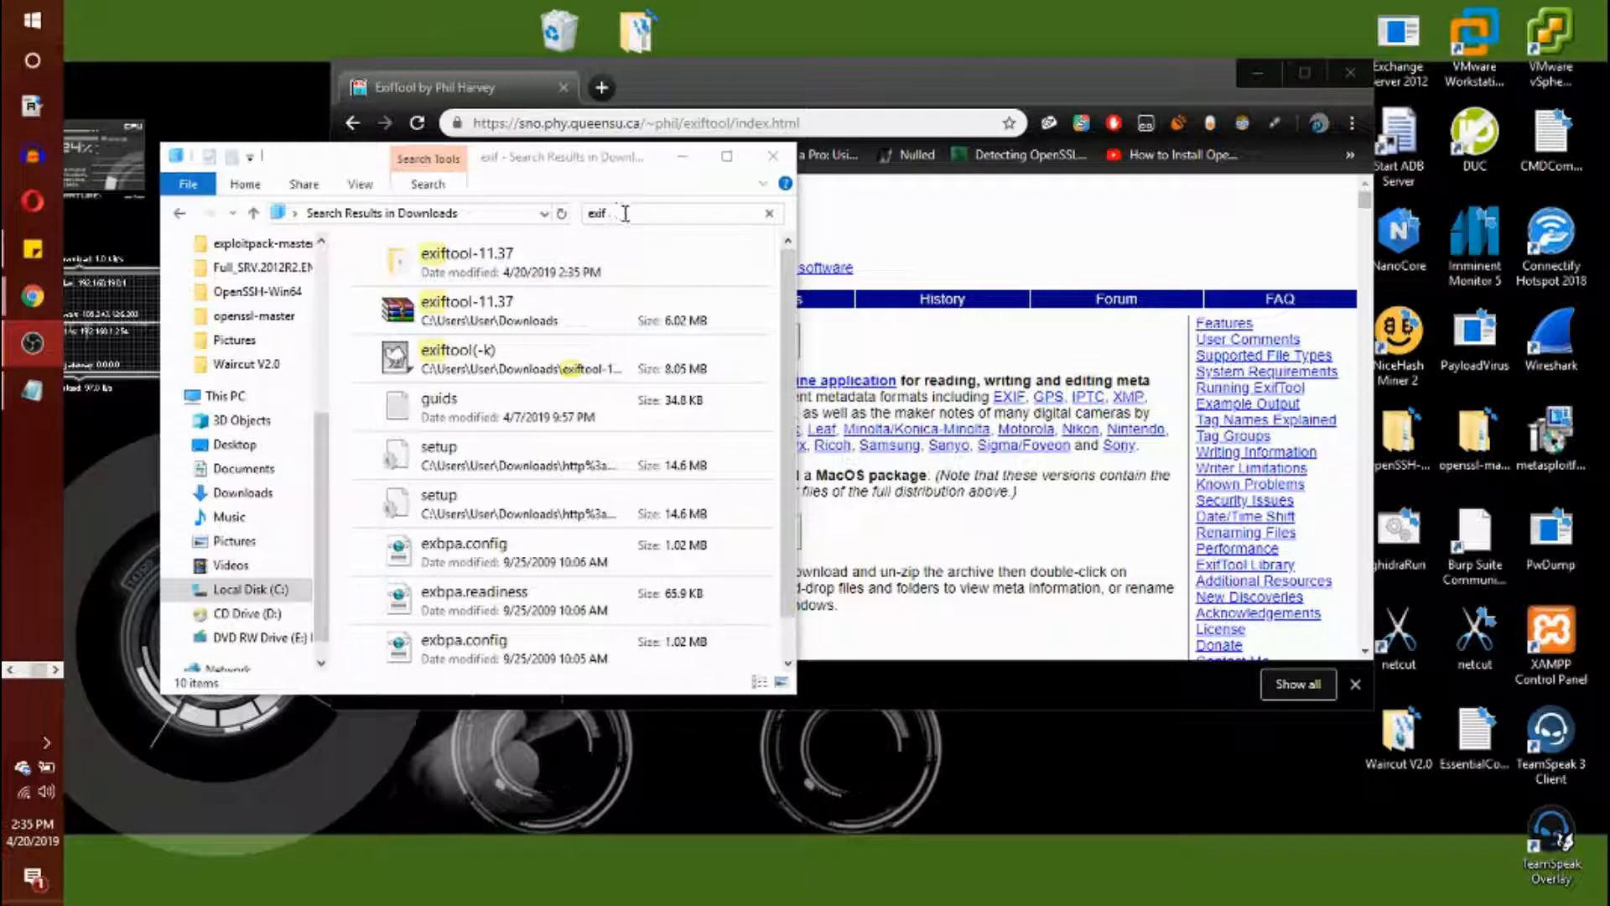
click(513, 262)
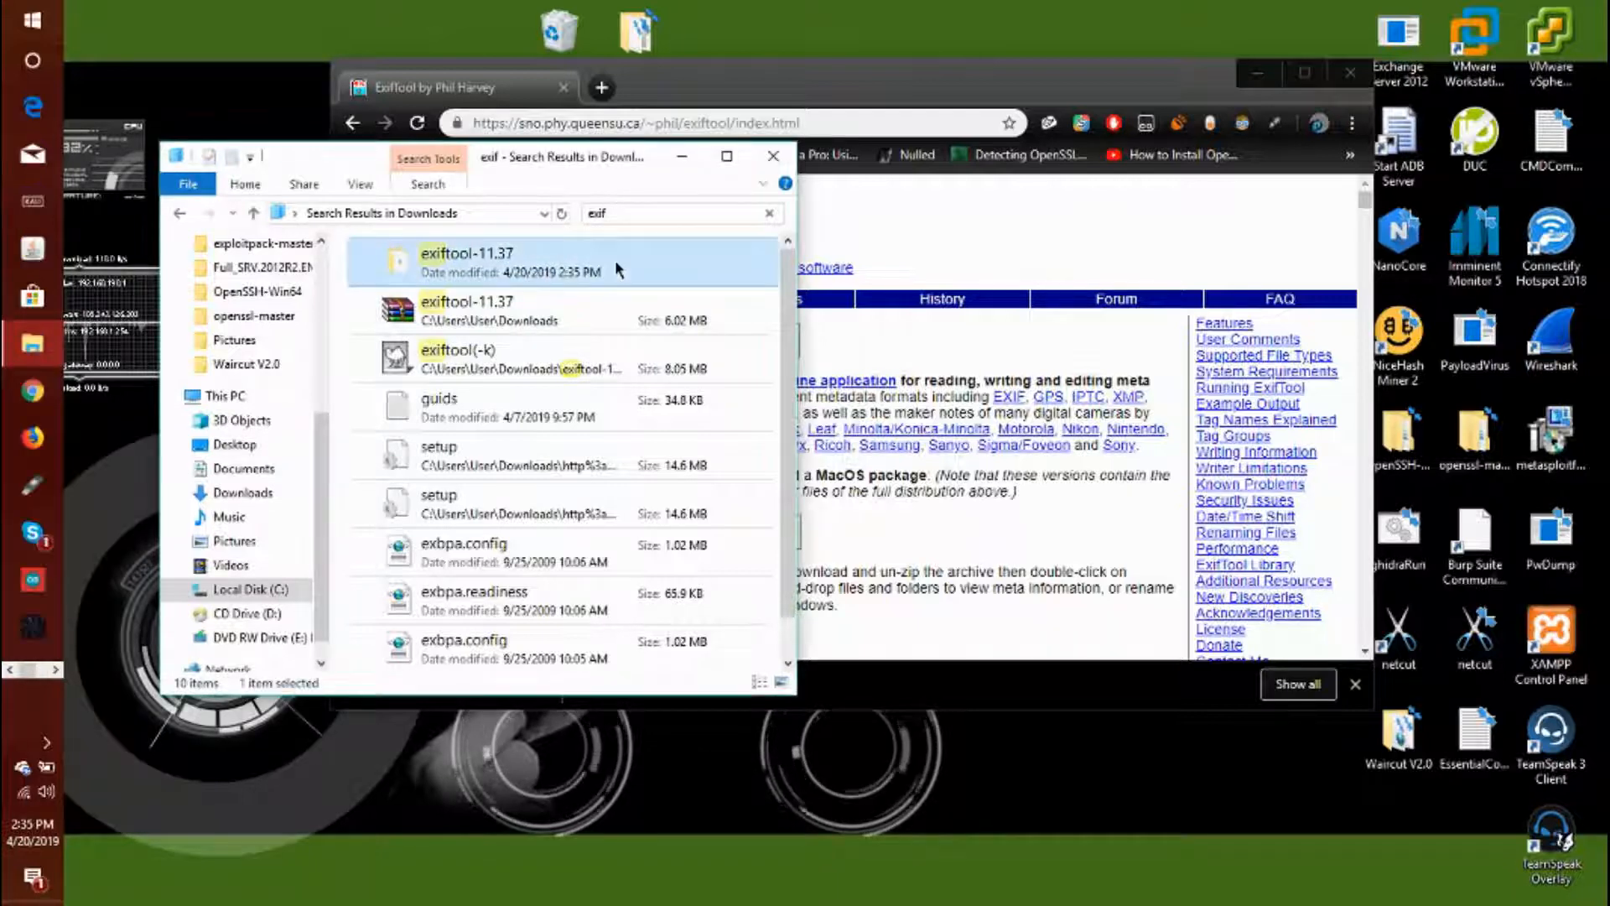
double_click(465, 252)
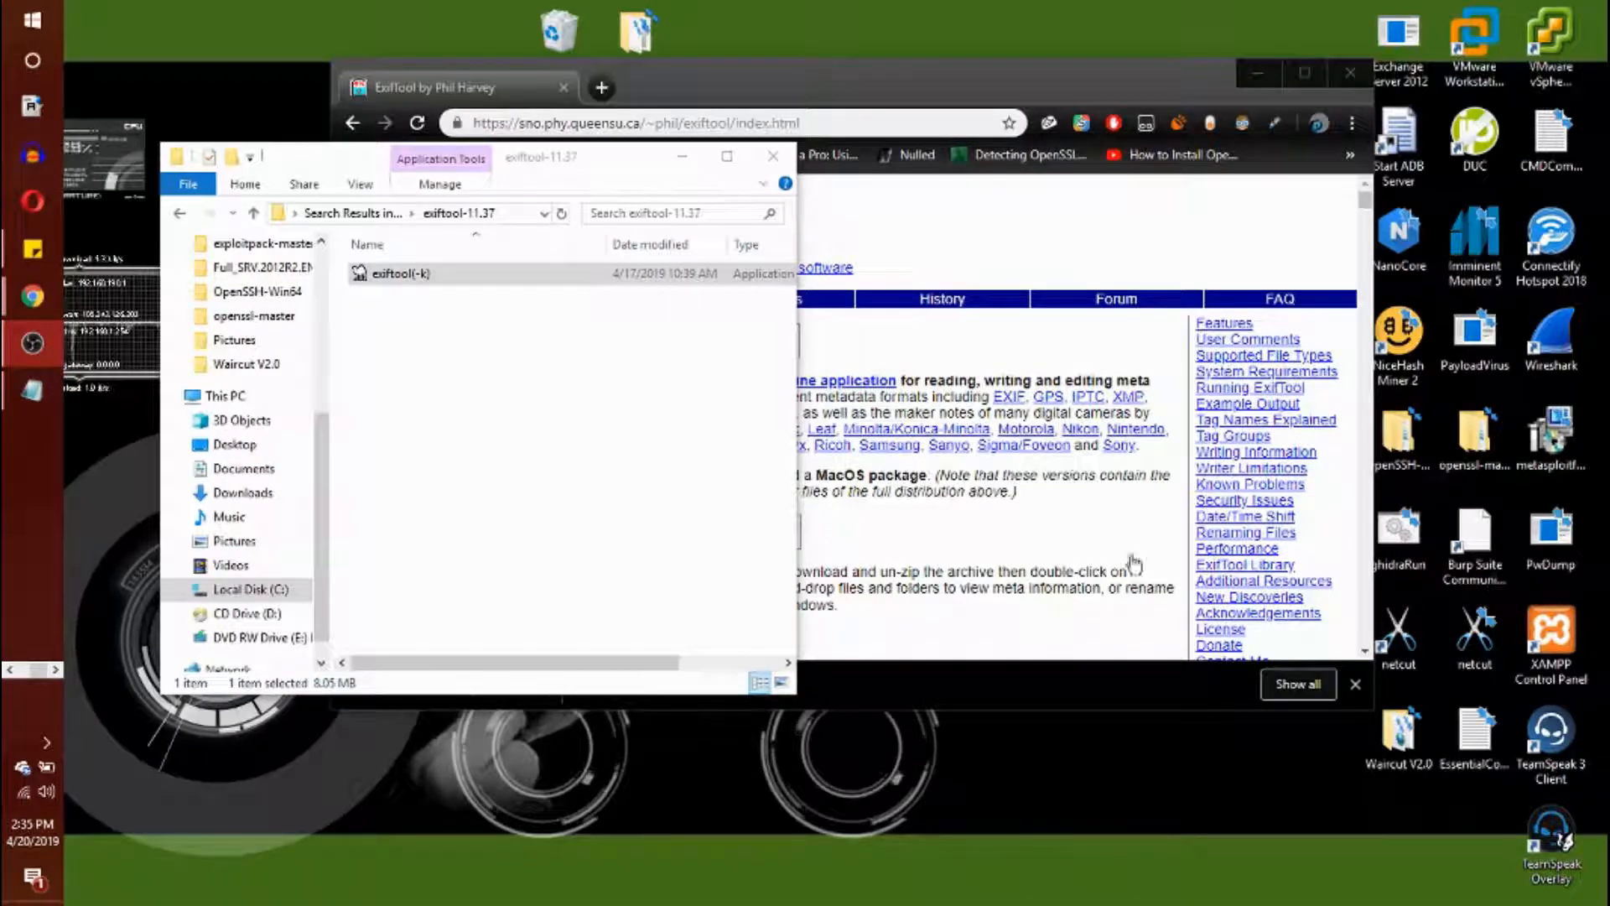
double_click(399, 274)
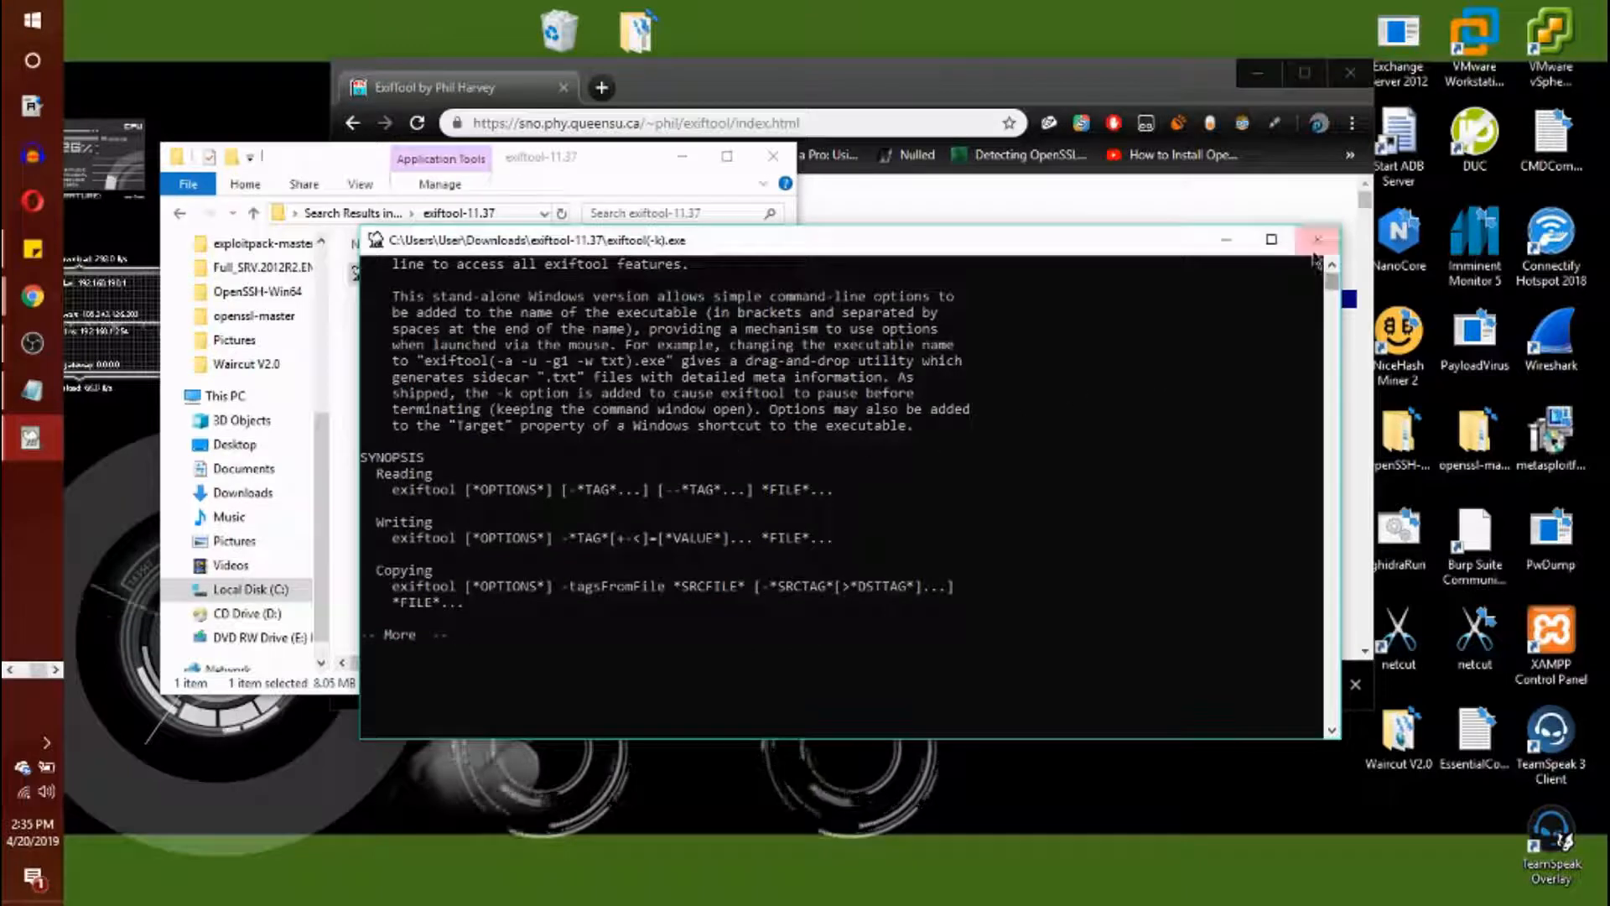
Page through the exiftool(-k) help text, then close the console window
scroll(down, 3)
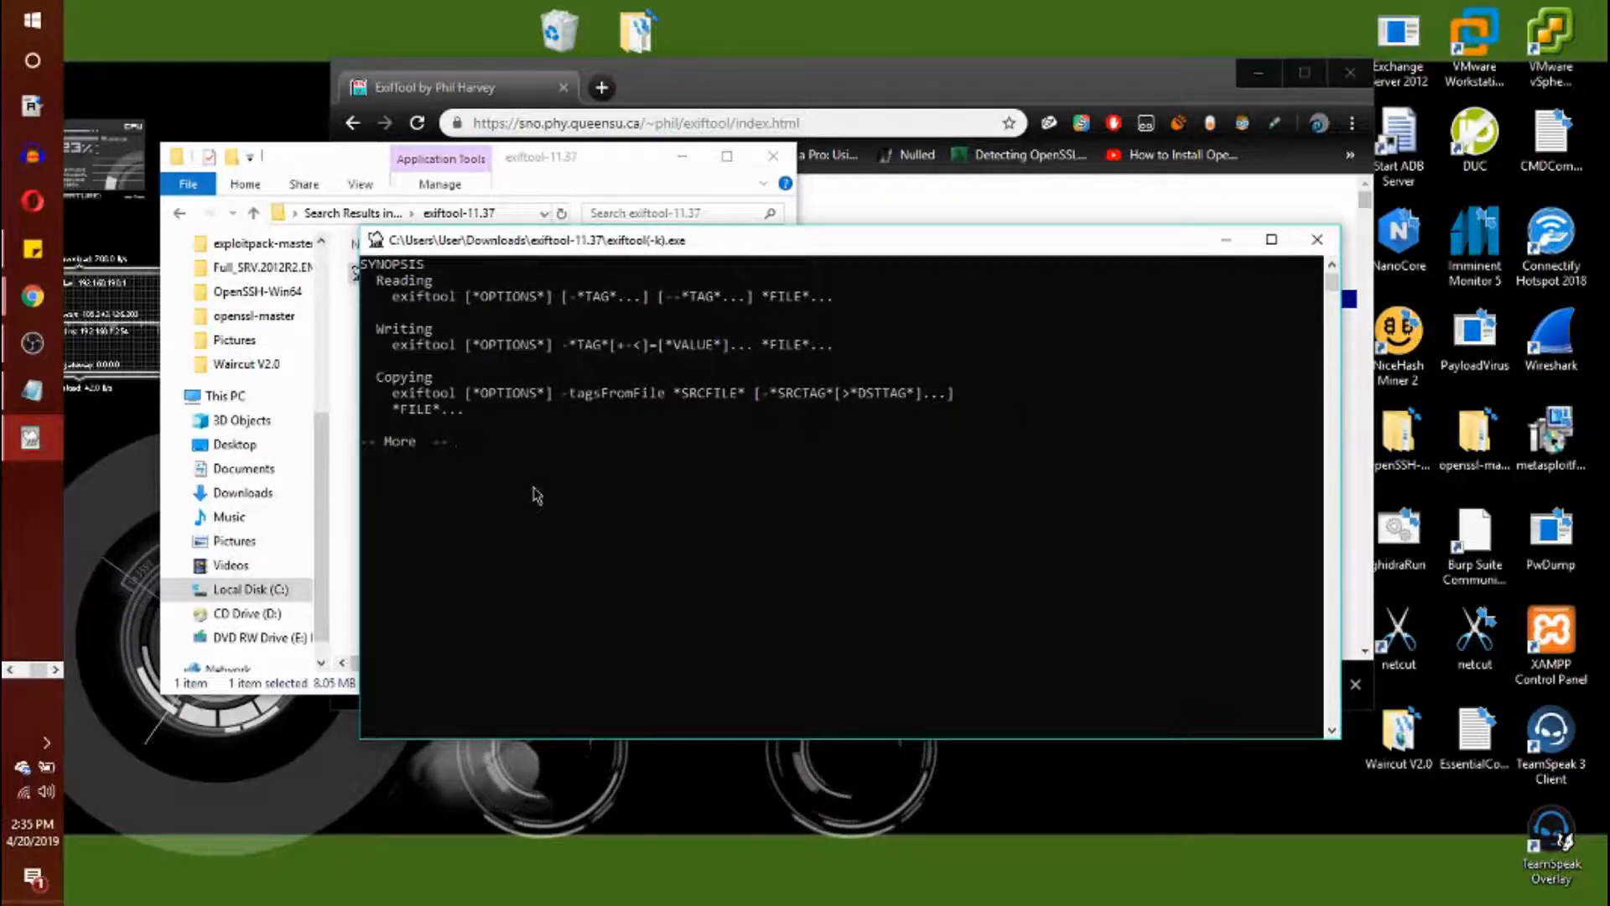
key(space)
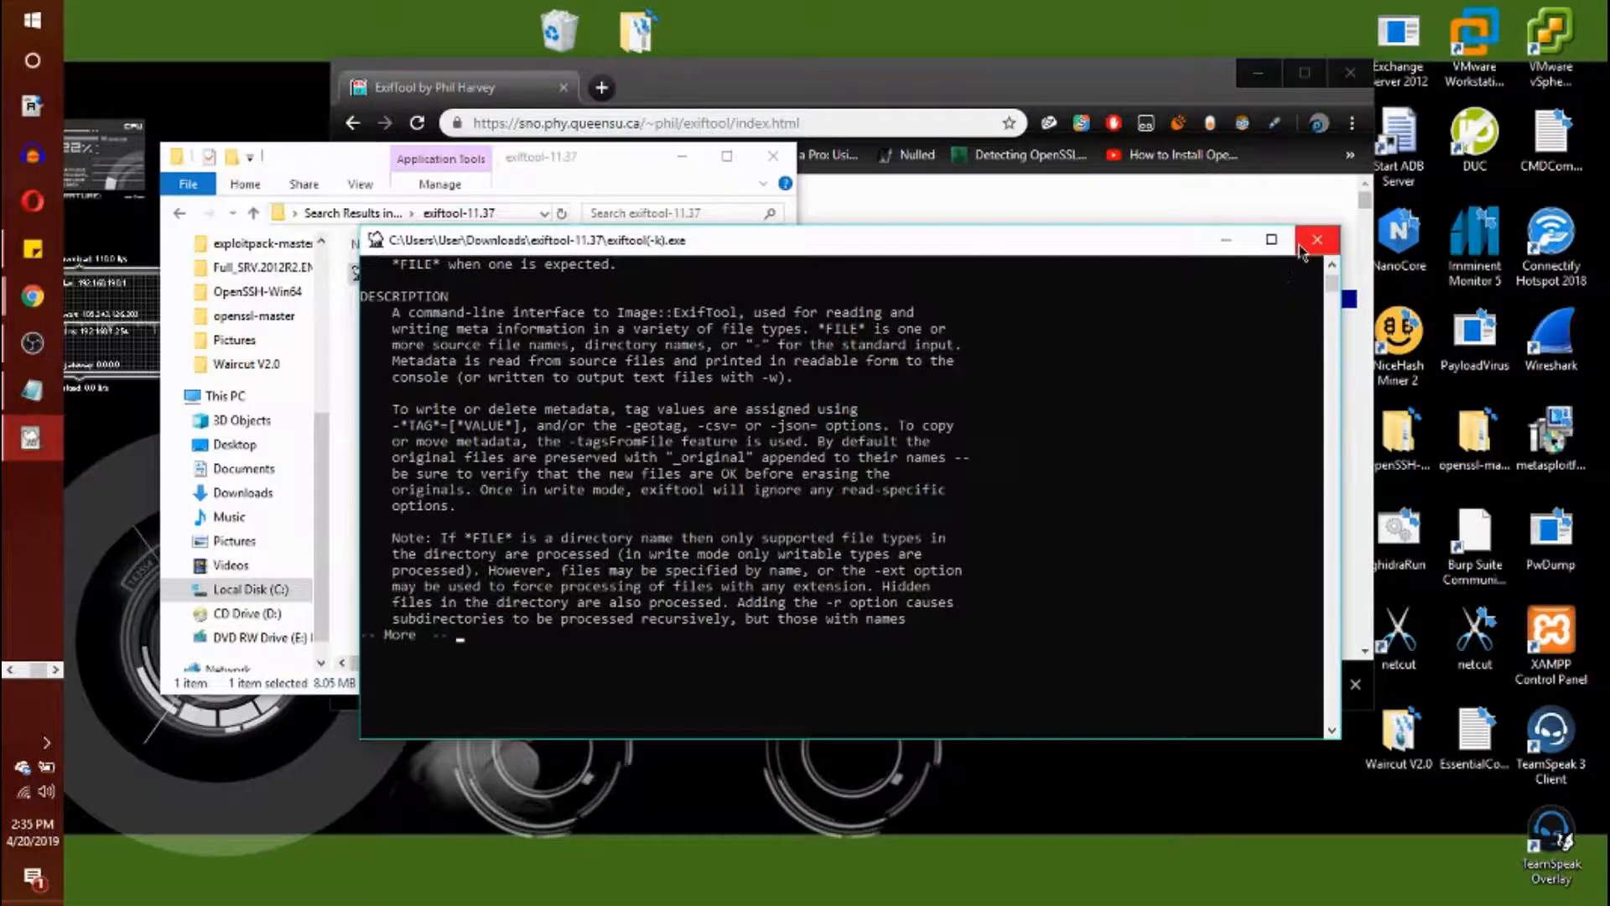
click(1318, 239)
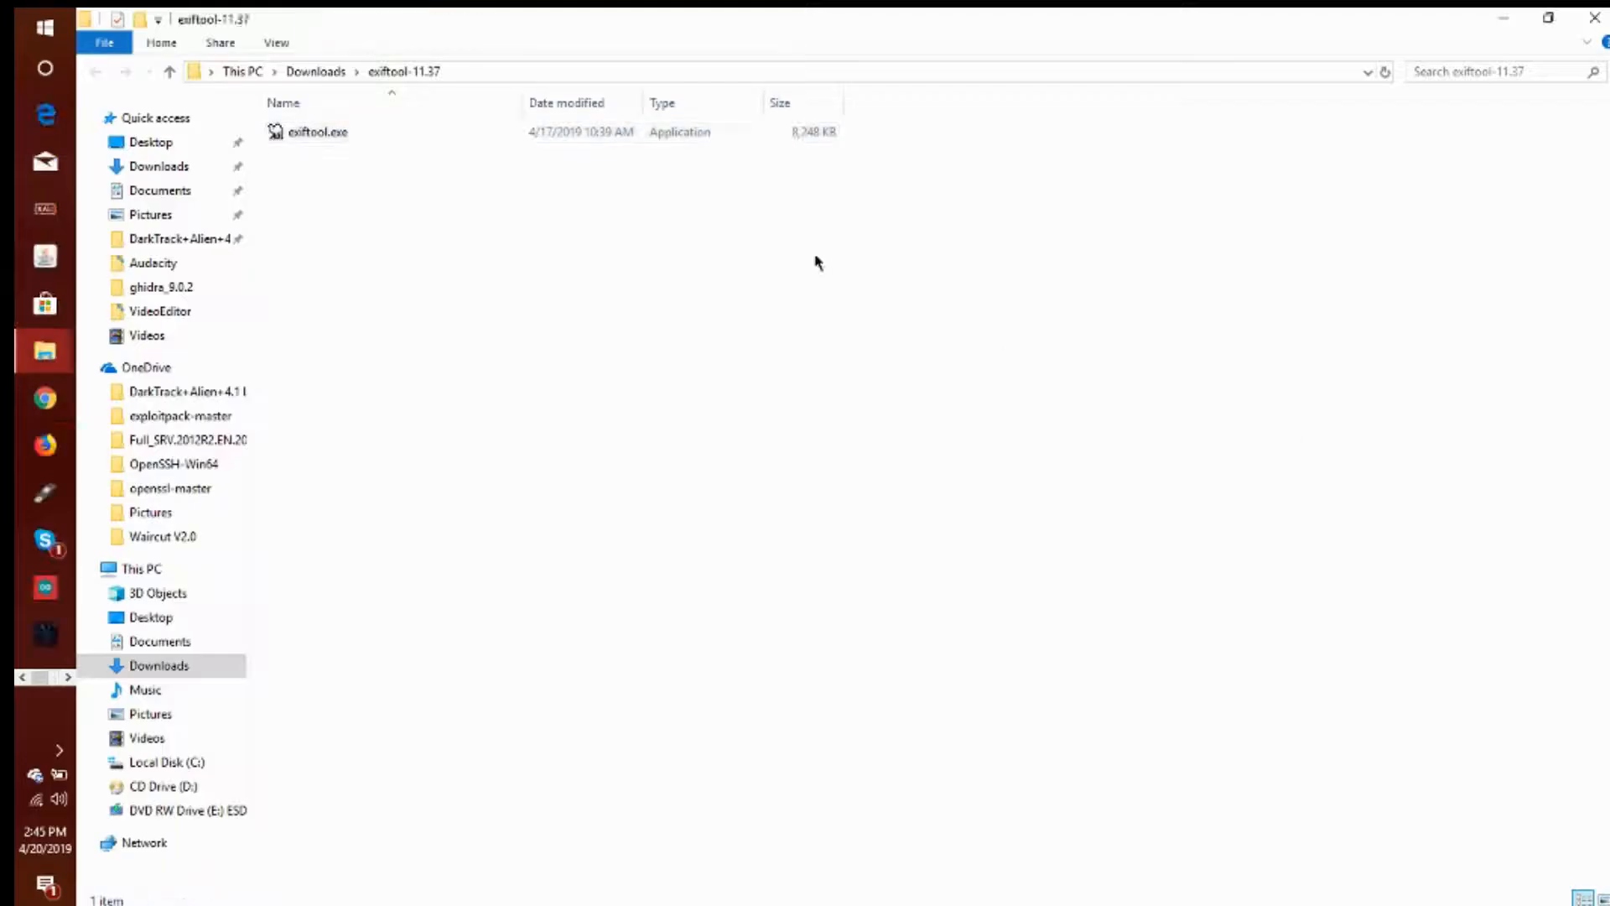
Copy exiftool.exe into C:\Windows with administrator permission, then close File Explorer
right_click(317, 131)
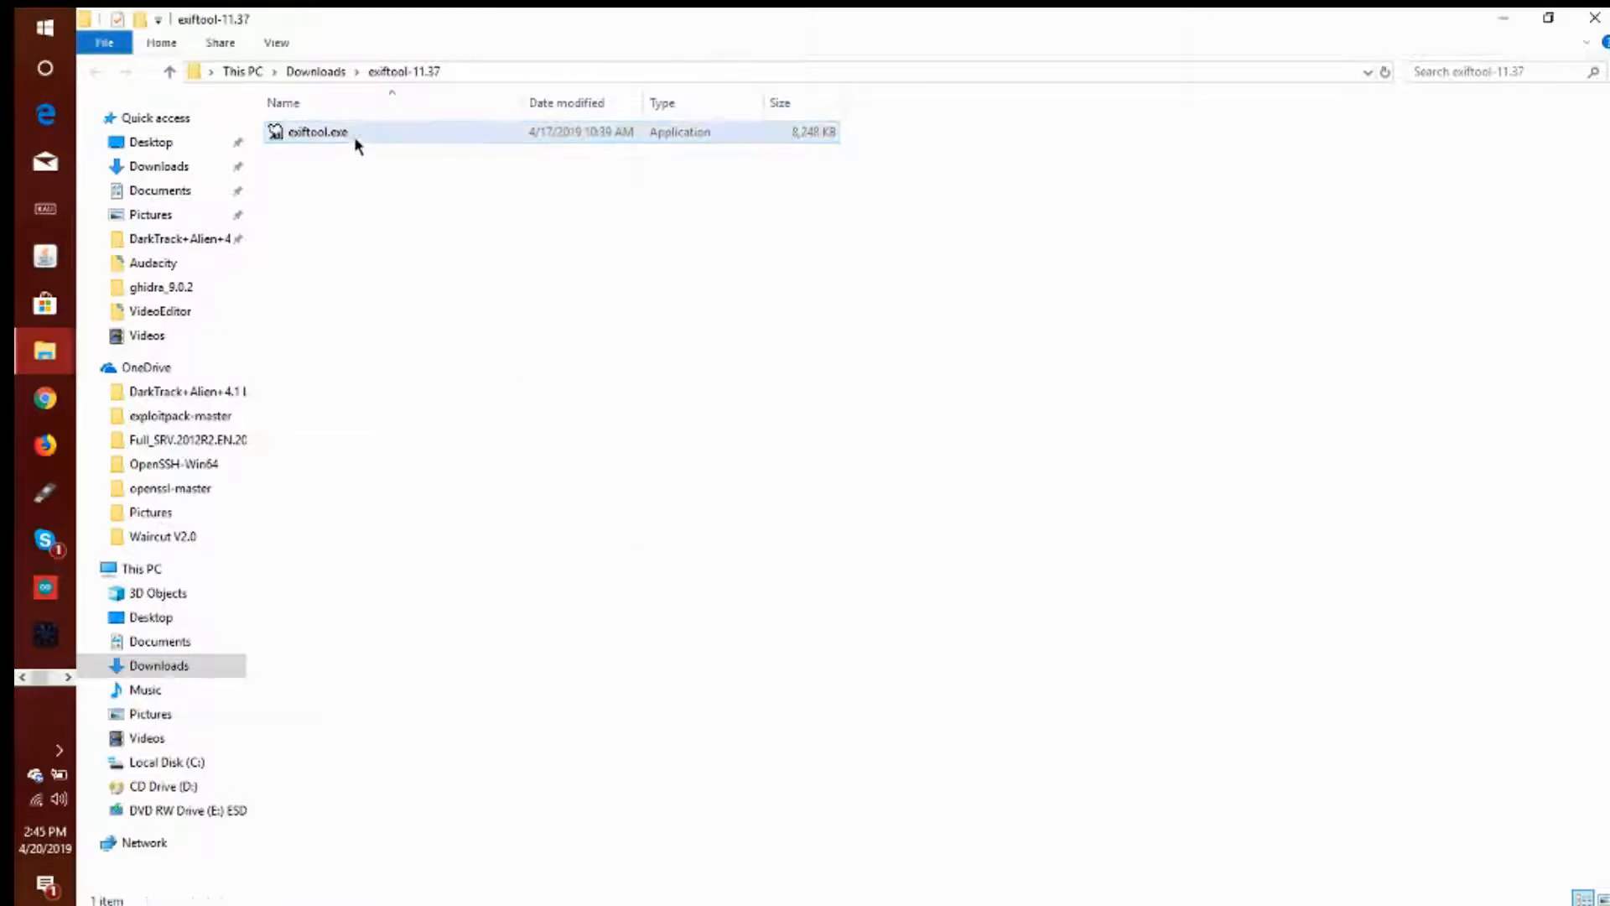
mouse_move(319, 139)
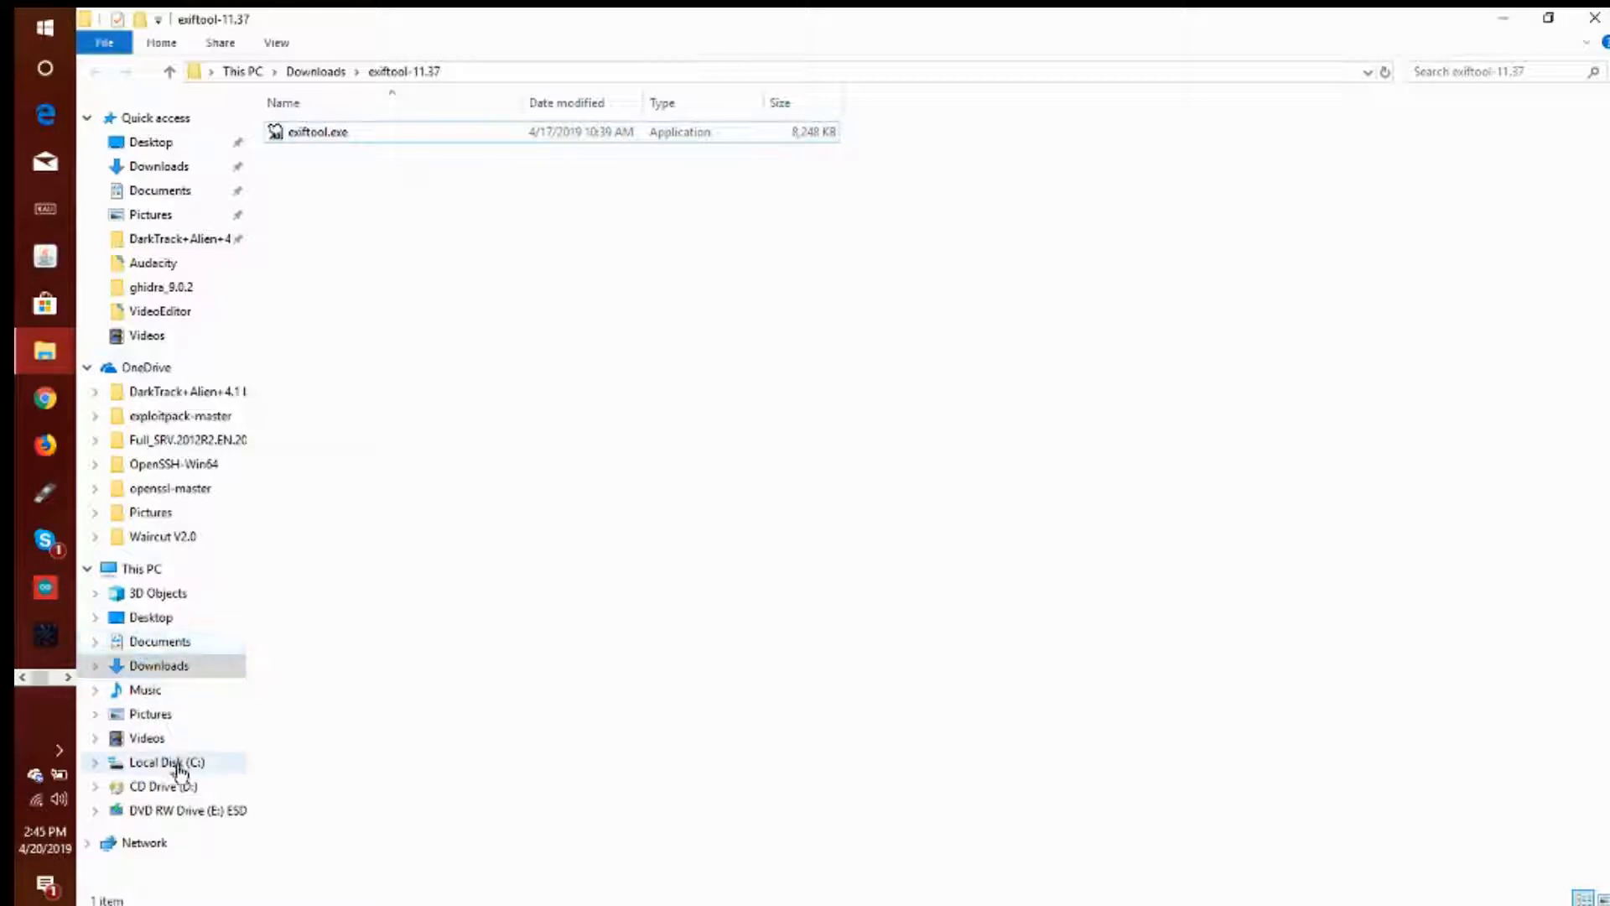
click(166, 762)
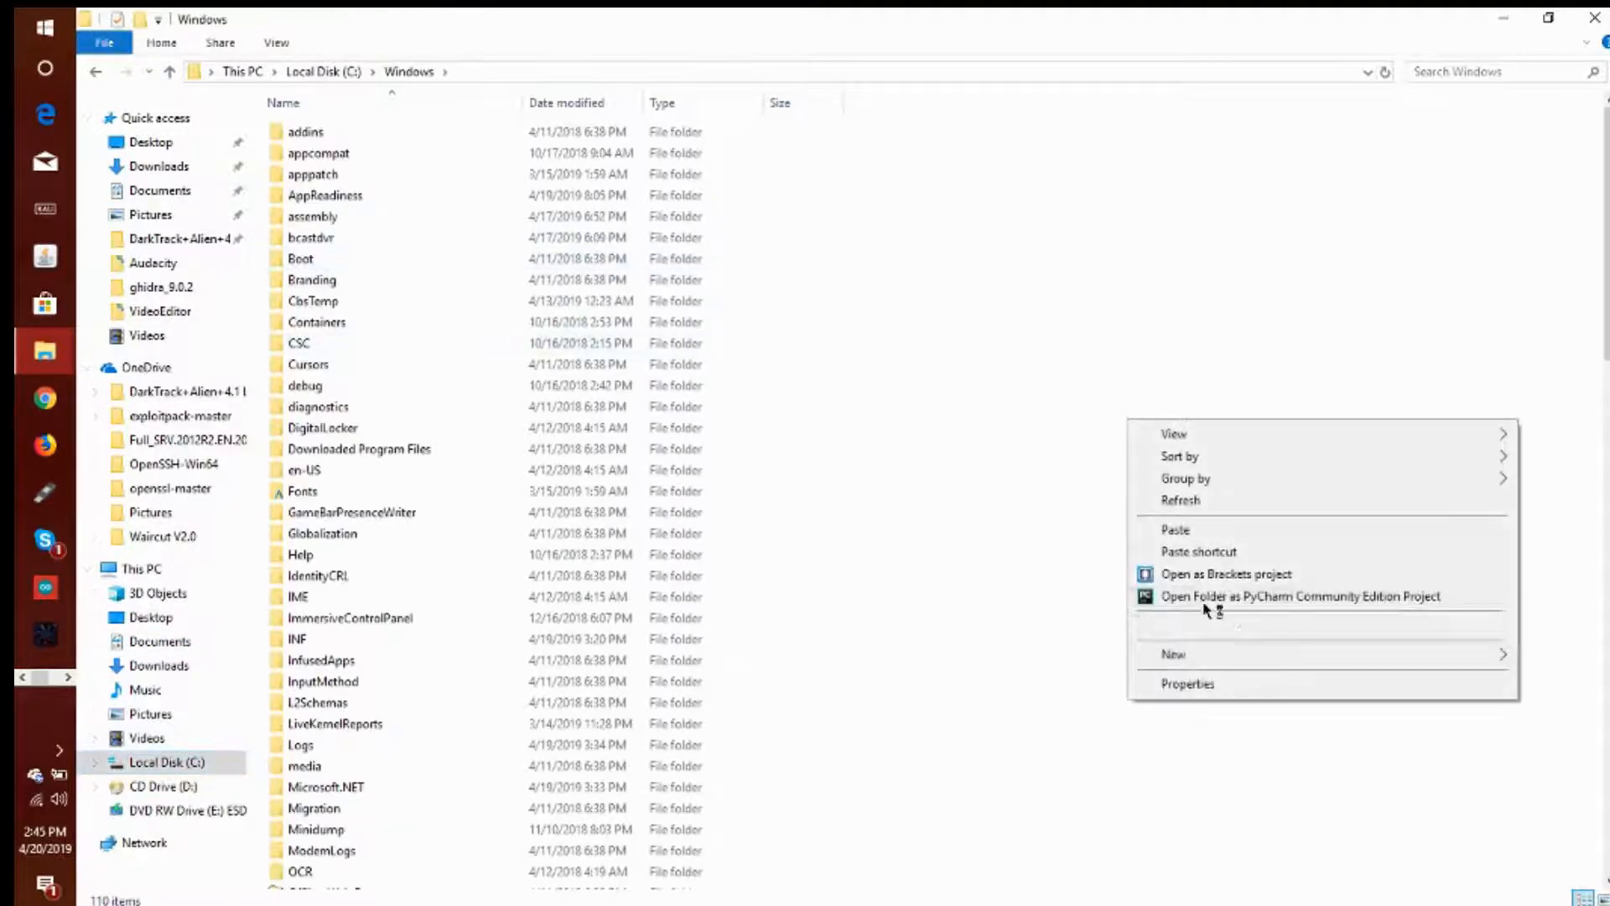
click(1175, 530)
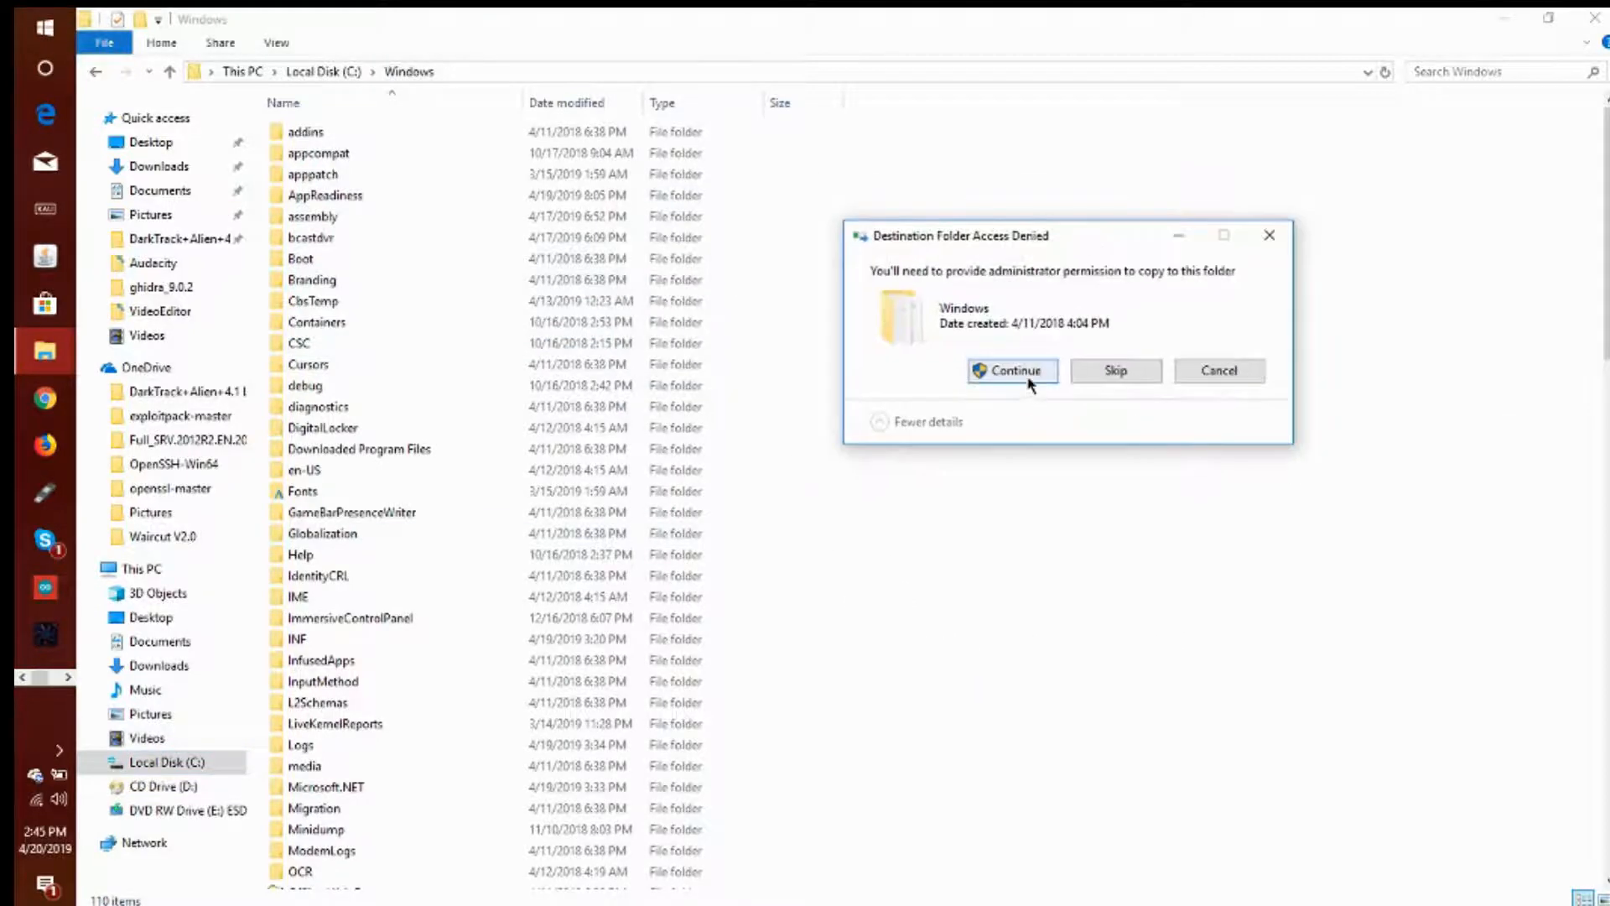
click(1011, 371)
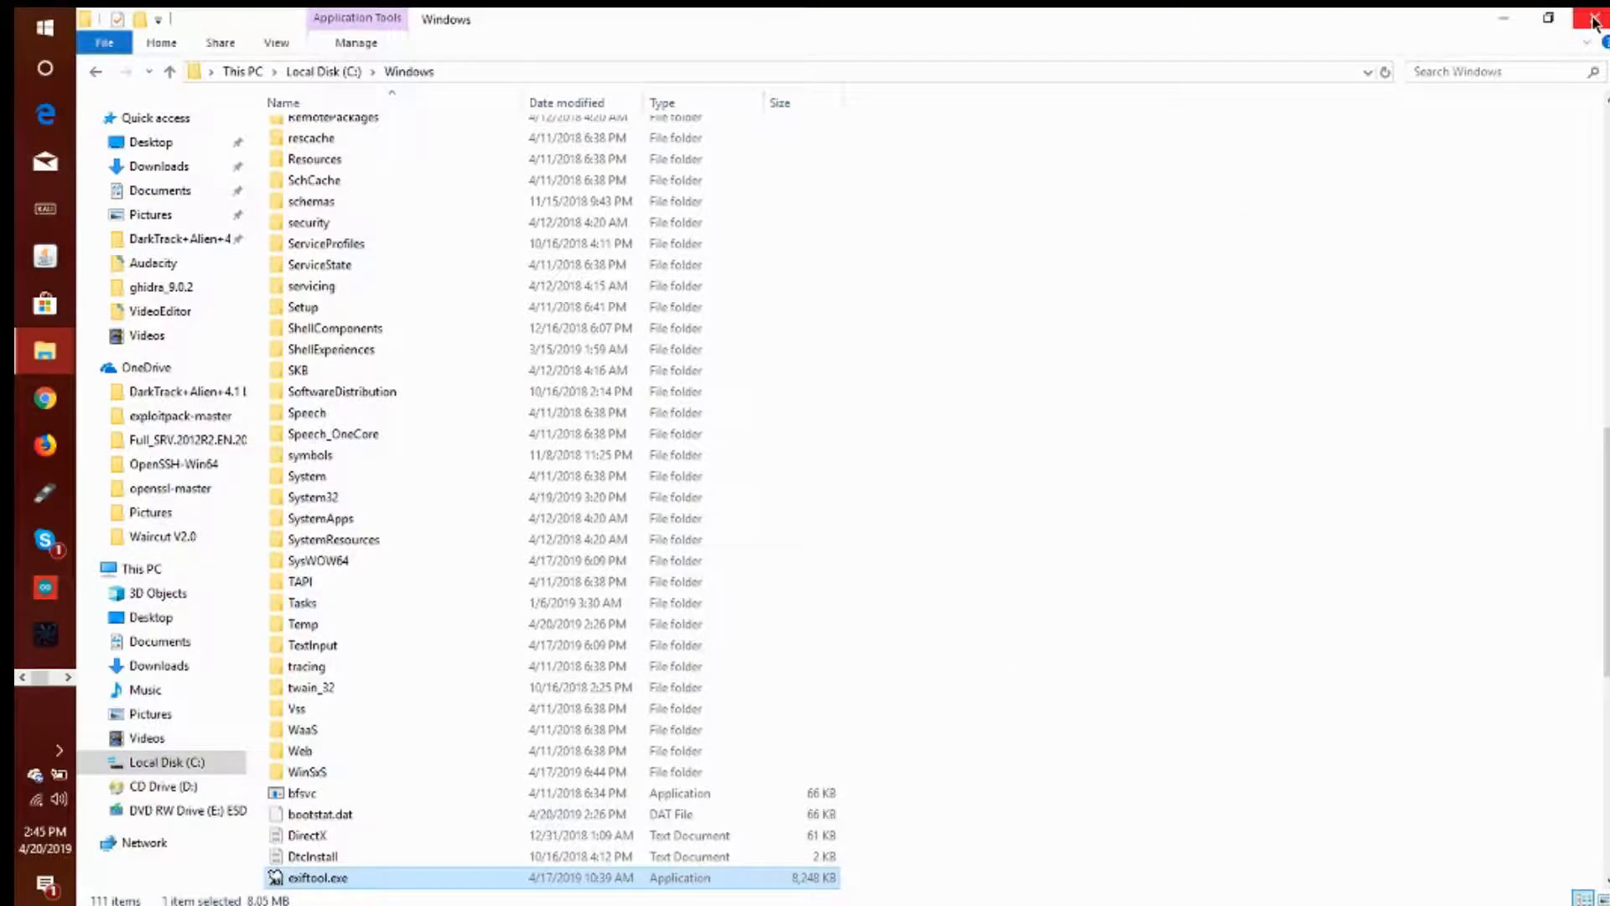
click(1592, 18)
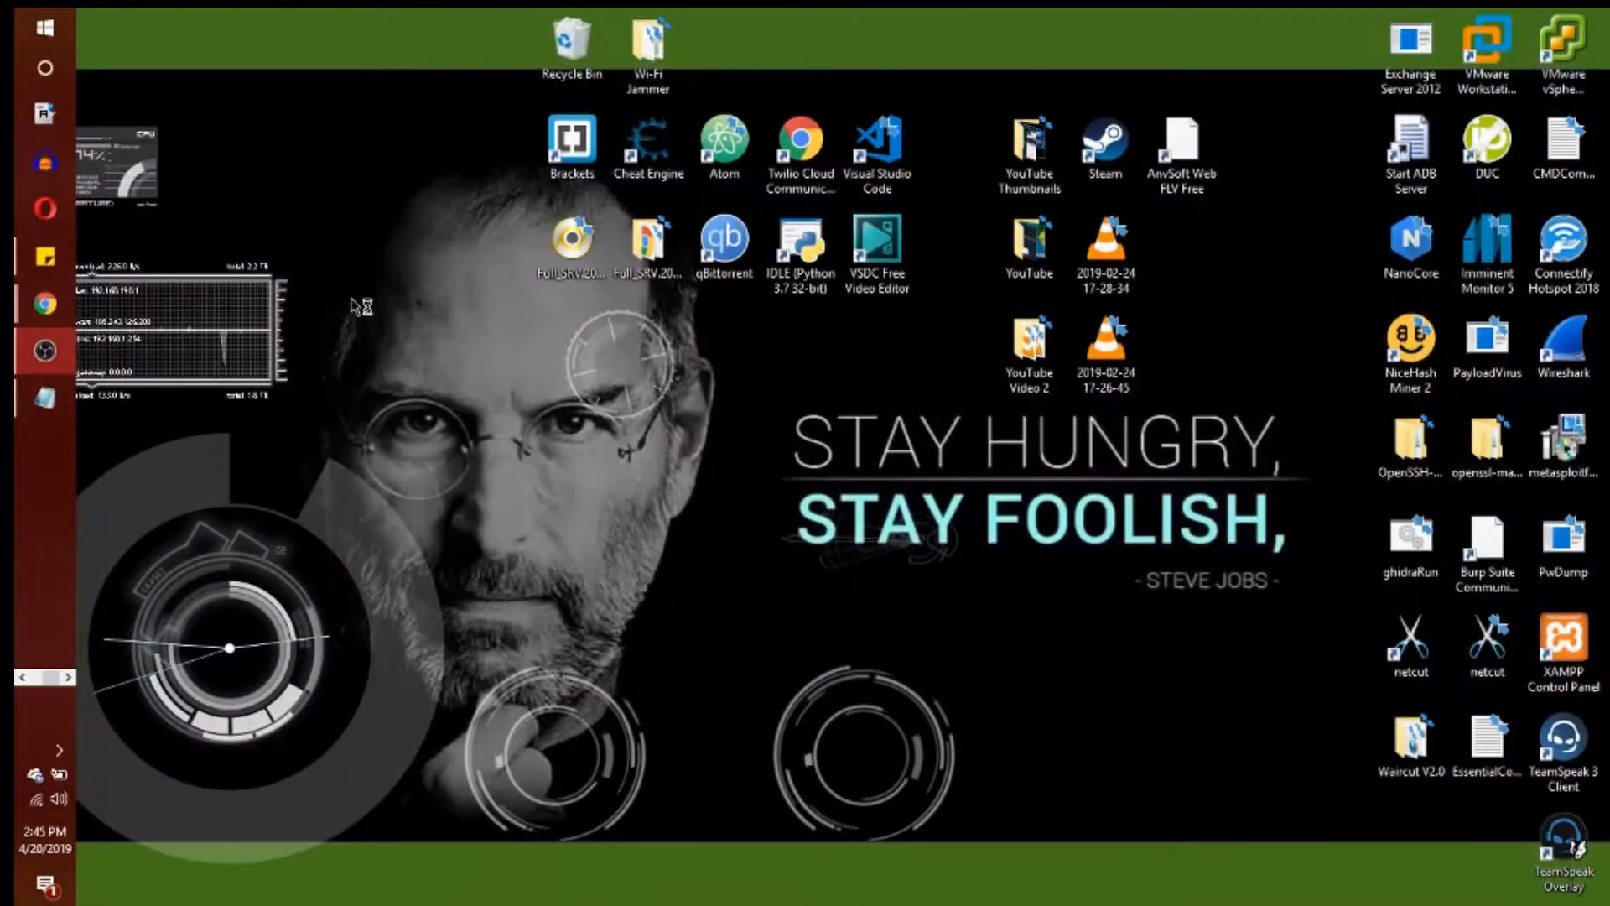
Launch cmd from the Run dialog and enter exiftool at the prompt
key(Win+r)
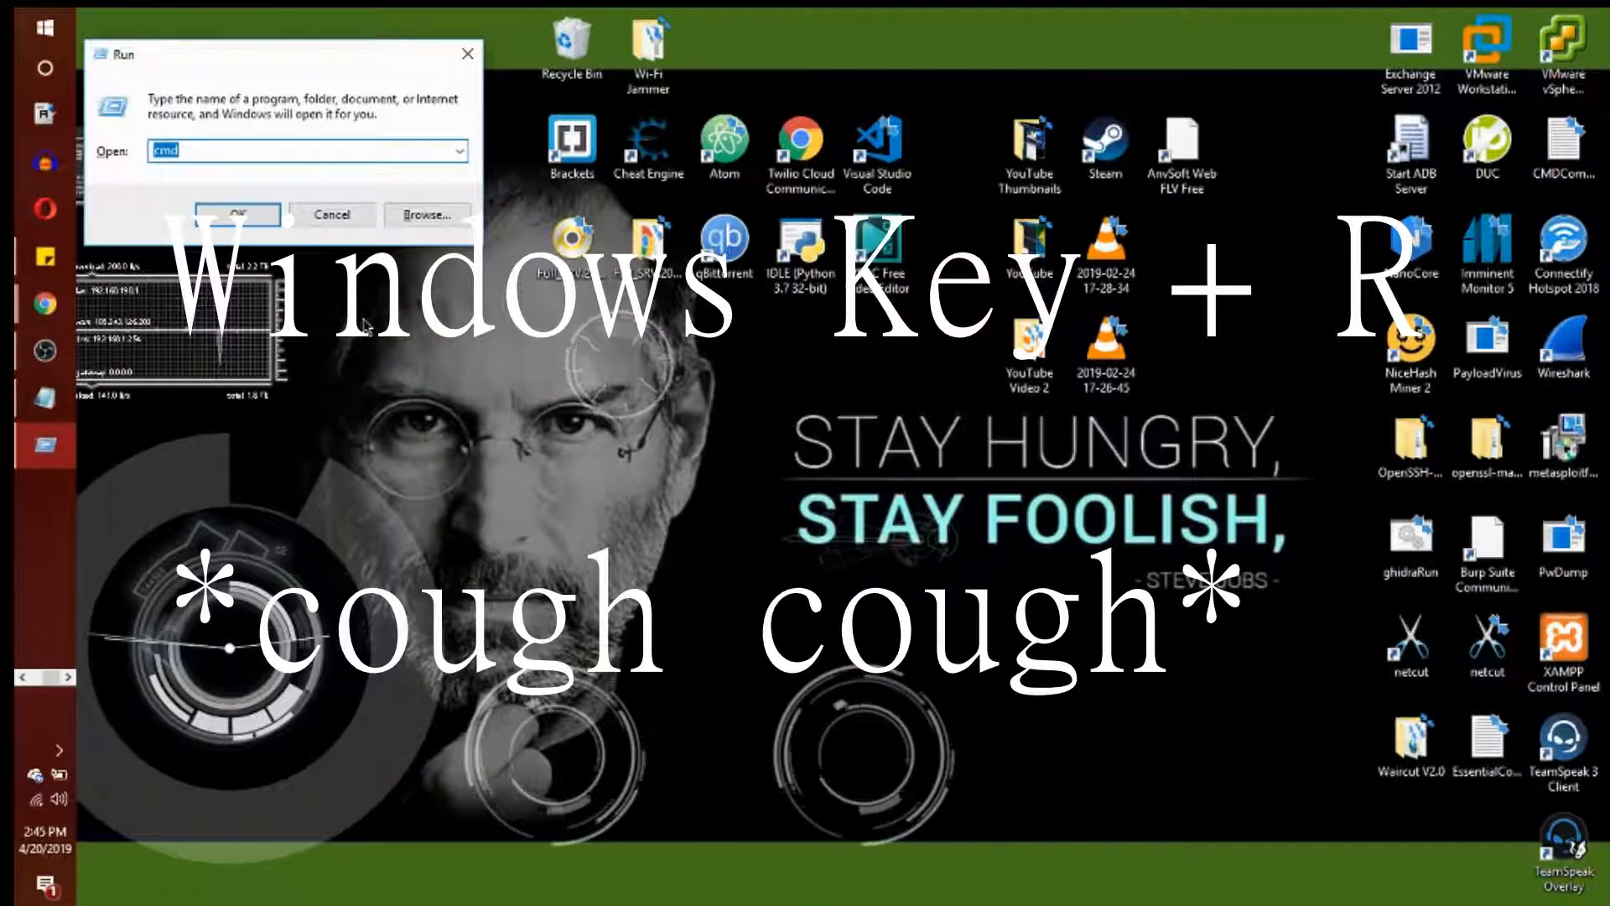
click(236, 215)
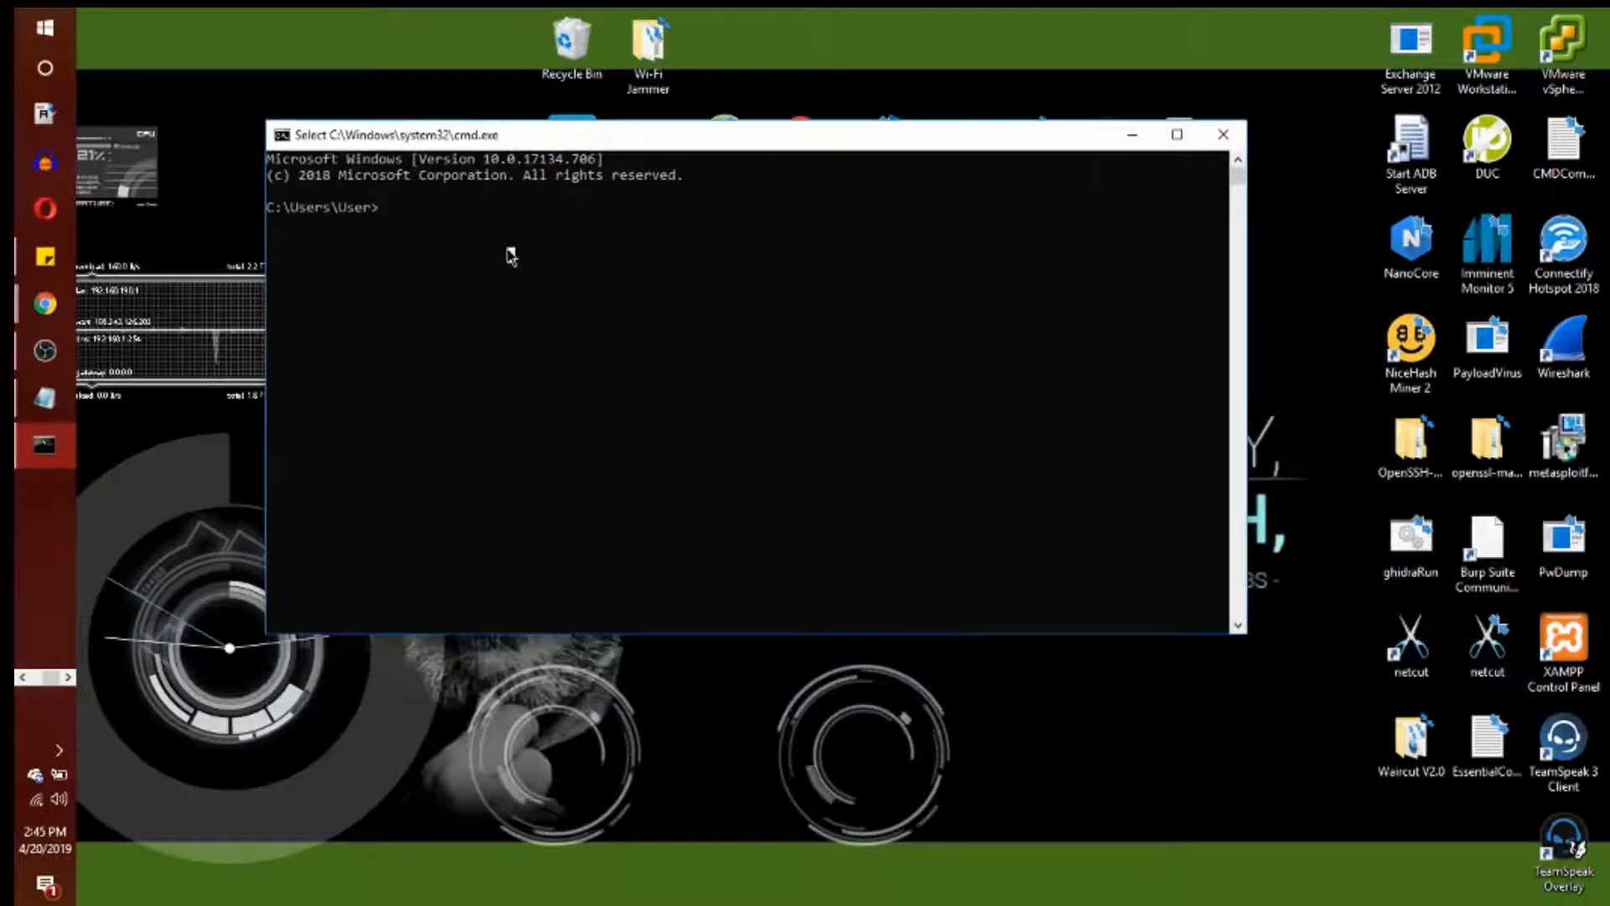
text(exiftool)
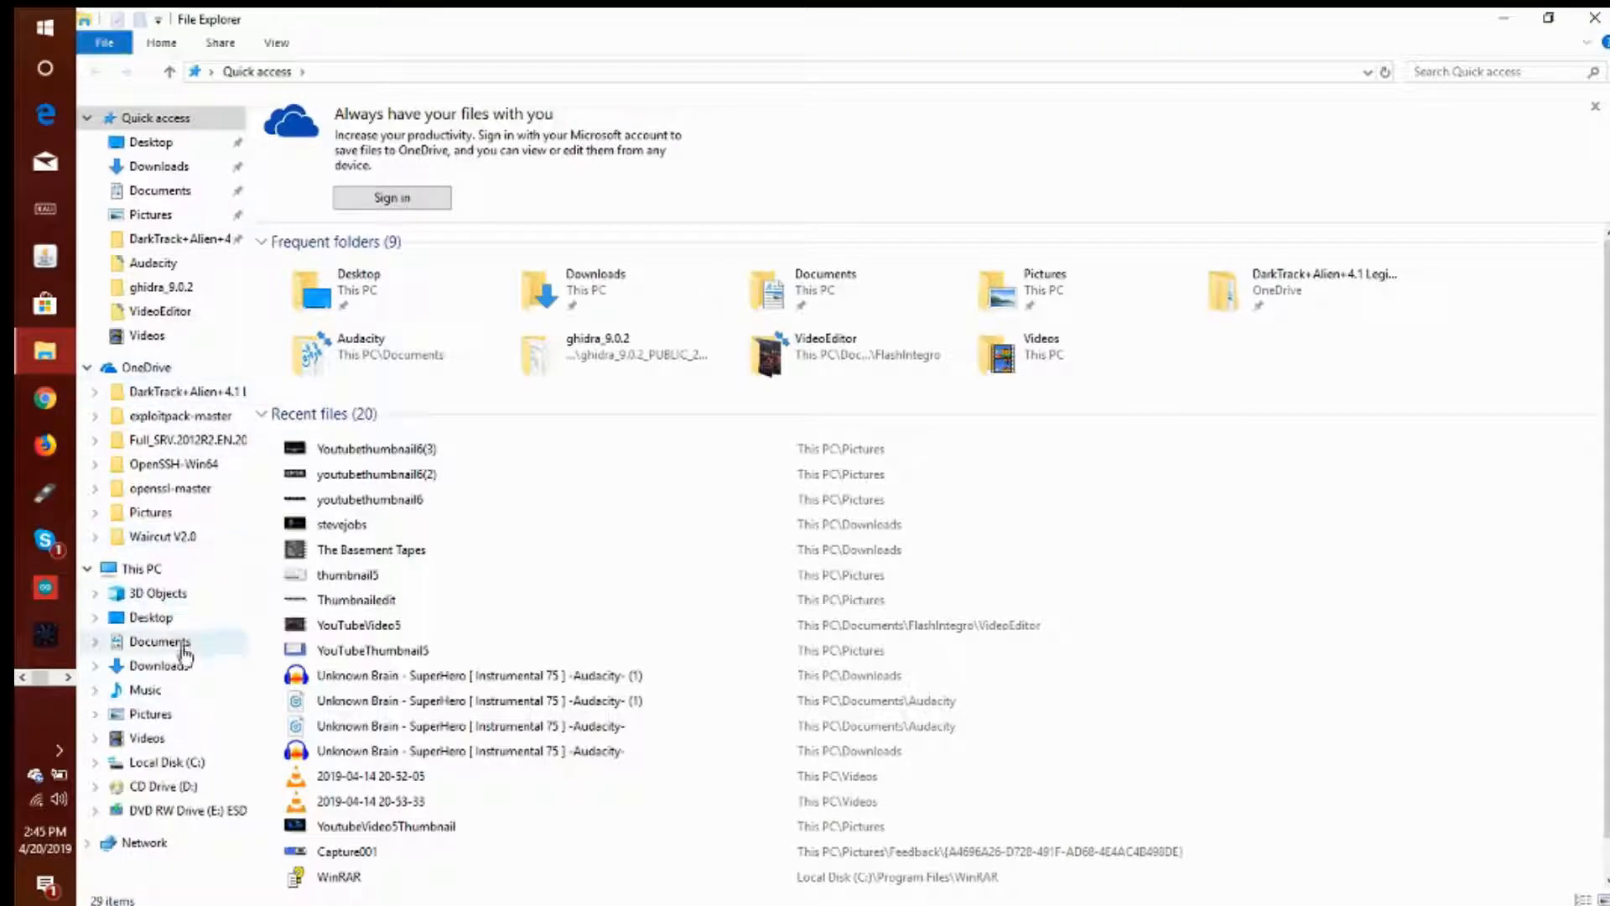
Select the wolf image in the Pictures folder
click(150, 714)
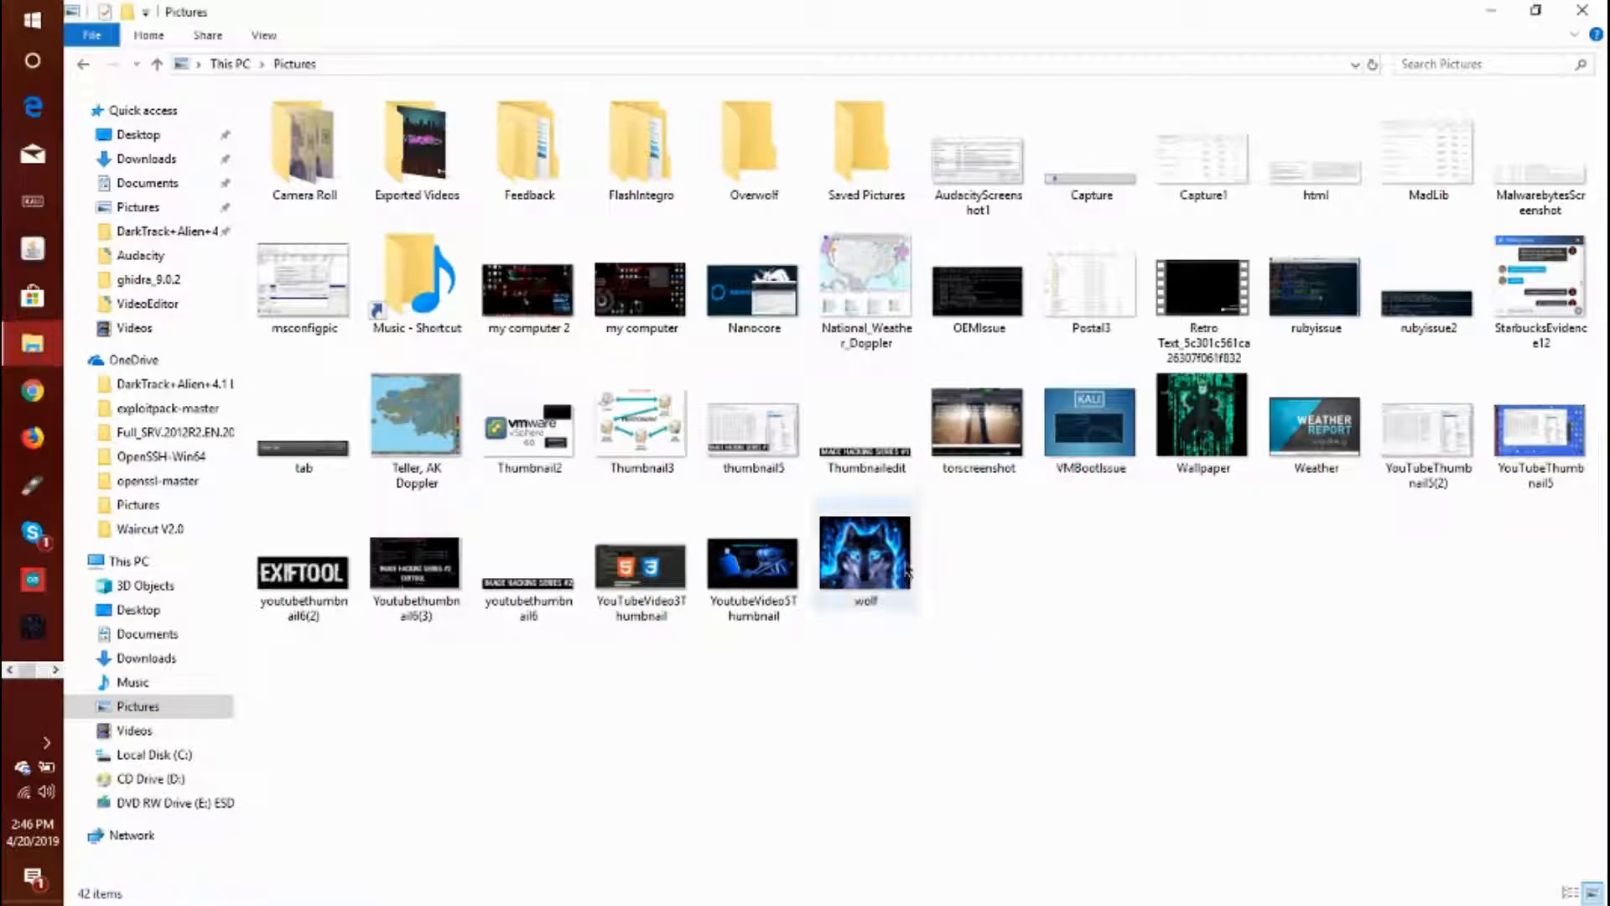
click(865, 555)
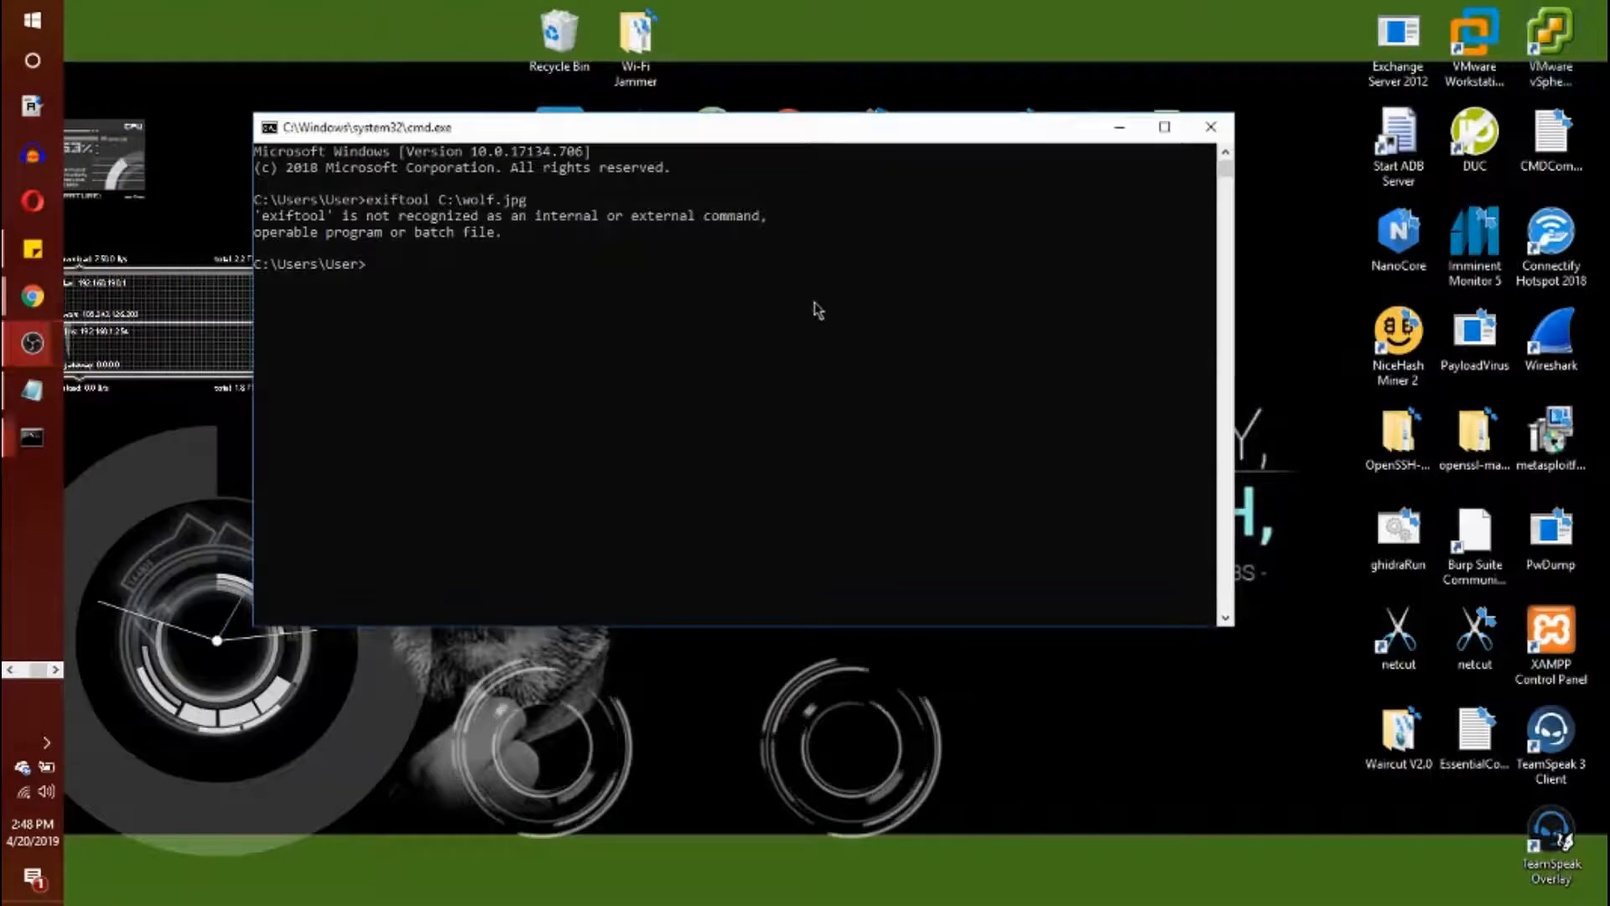
Reopen Command Prompt and type the command exiftool C:\wolf.jpg
text(exif)
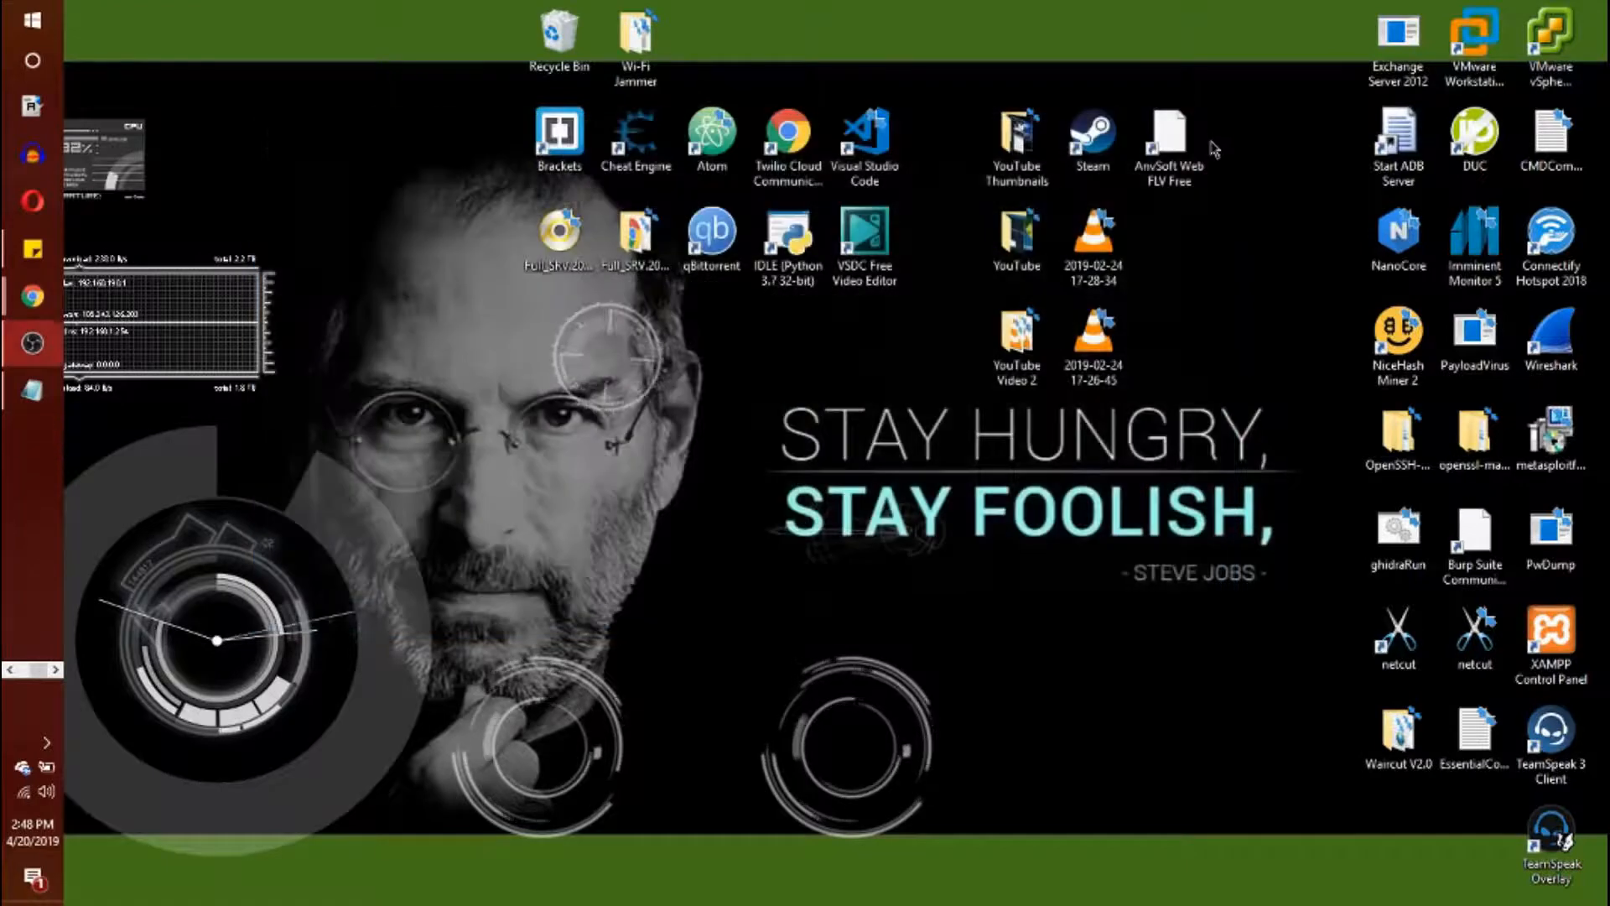
key(Win+r)
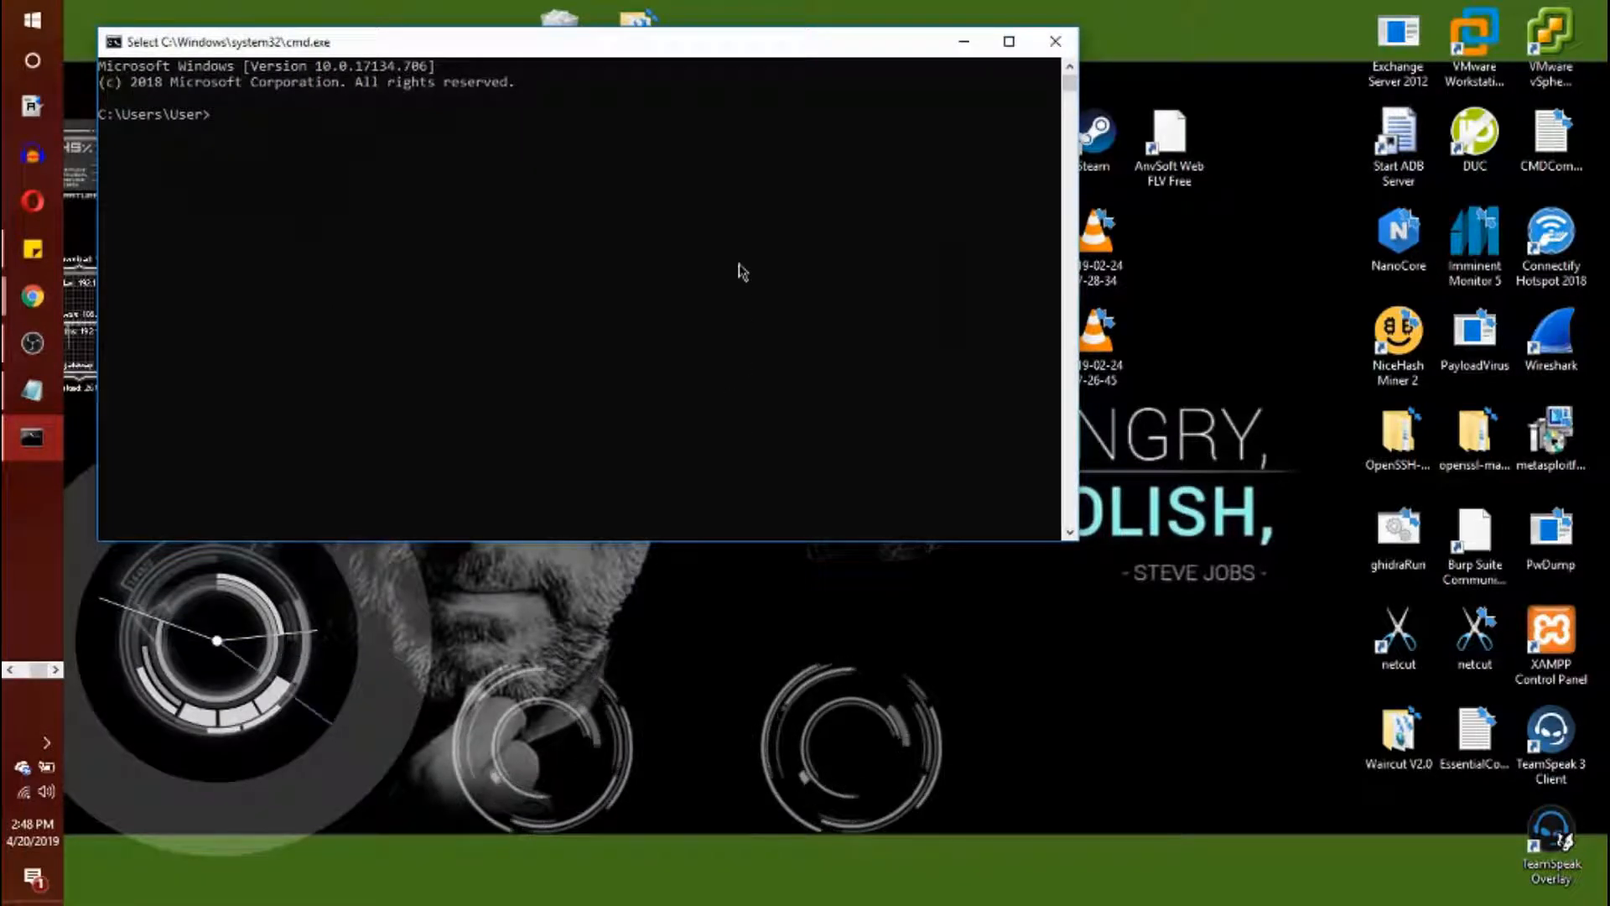
text(exiftool C)
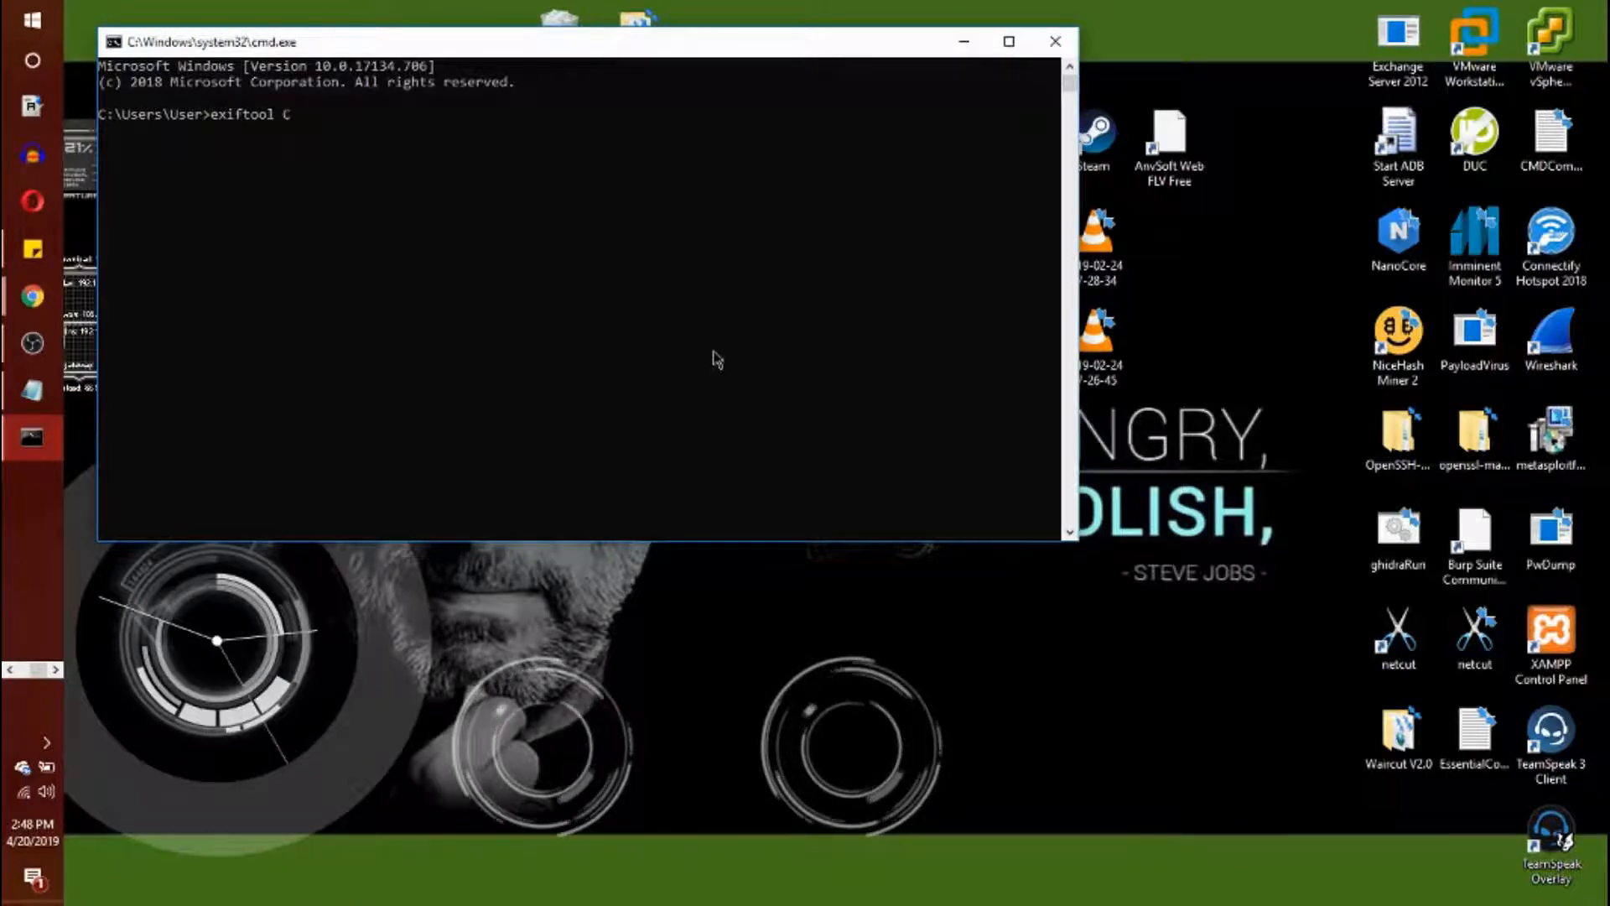
text(\)
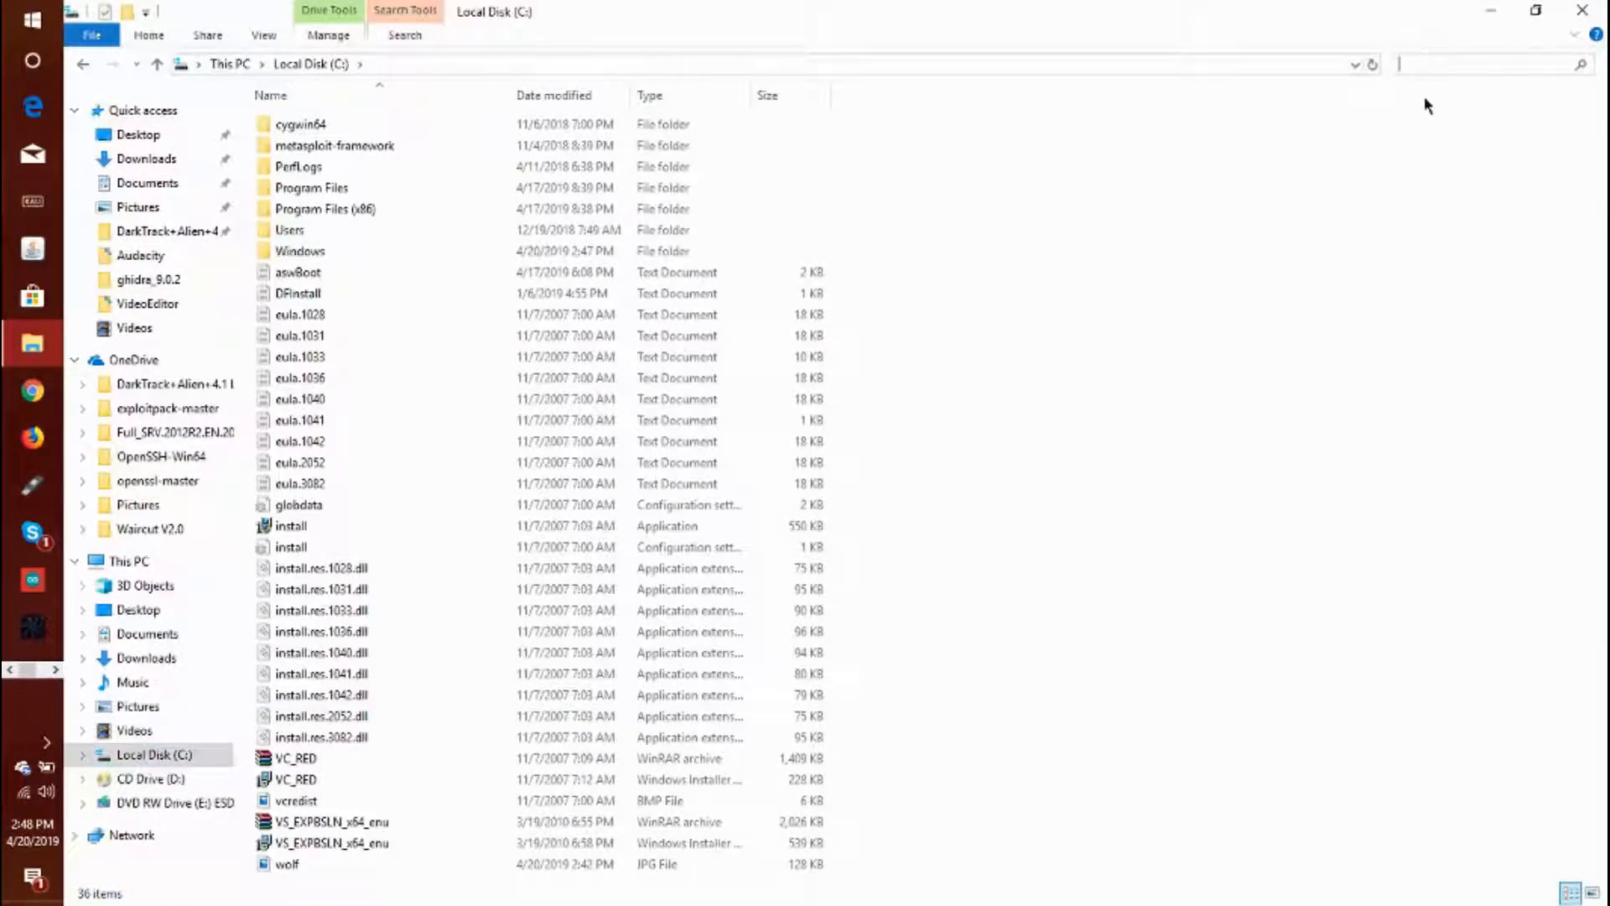
text(wolf)
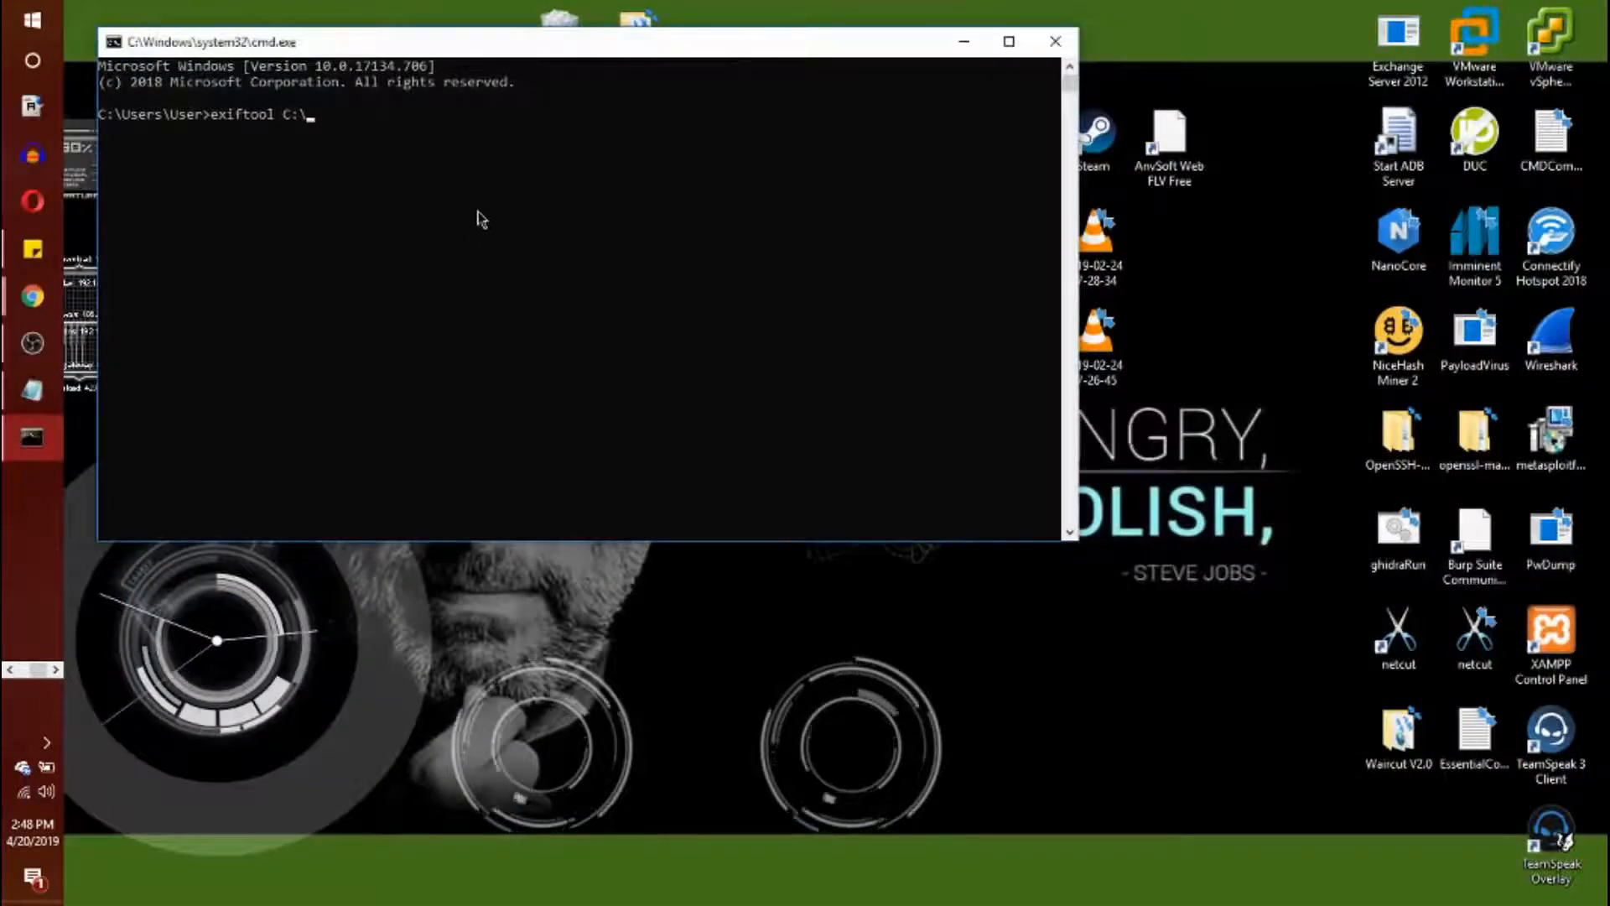
text(w)
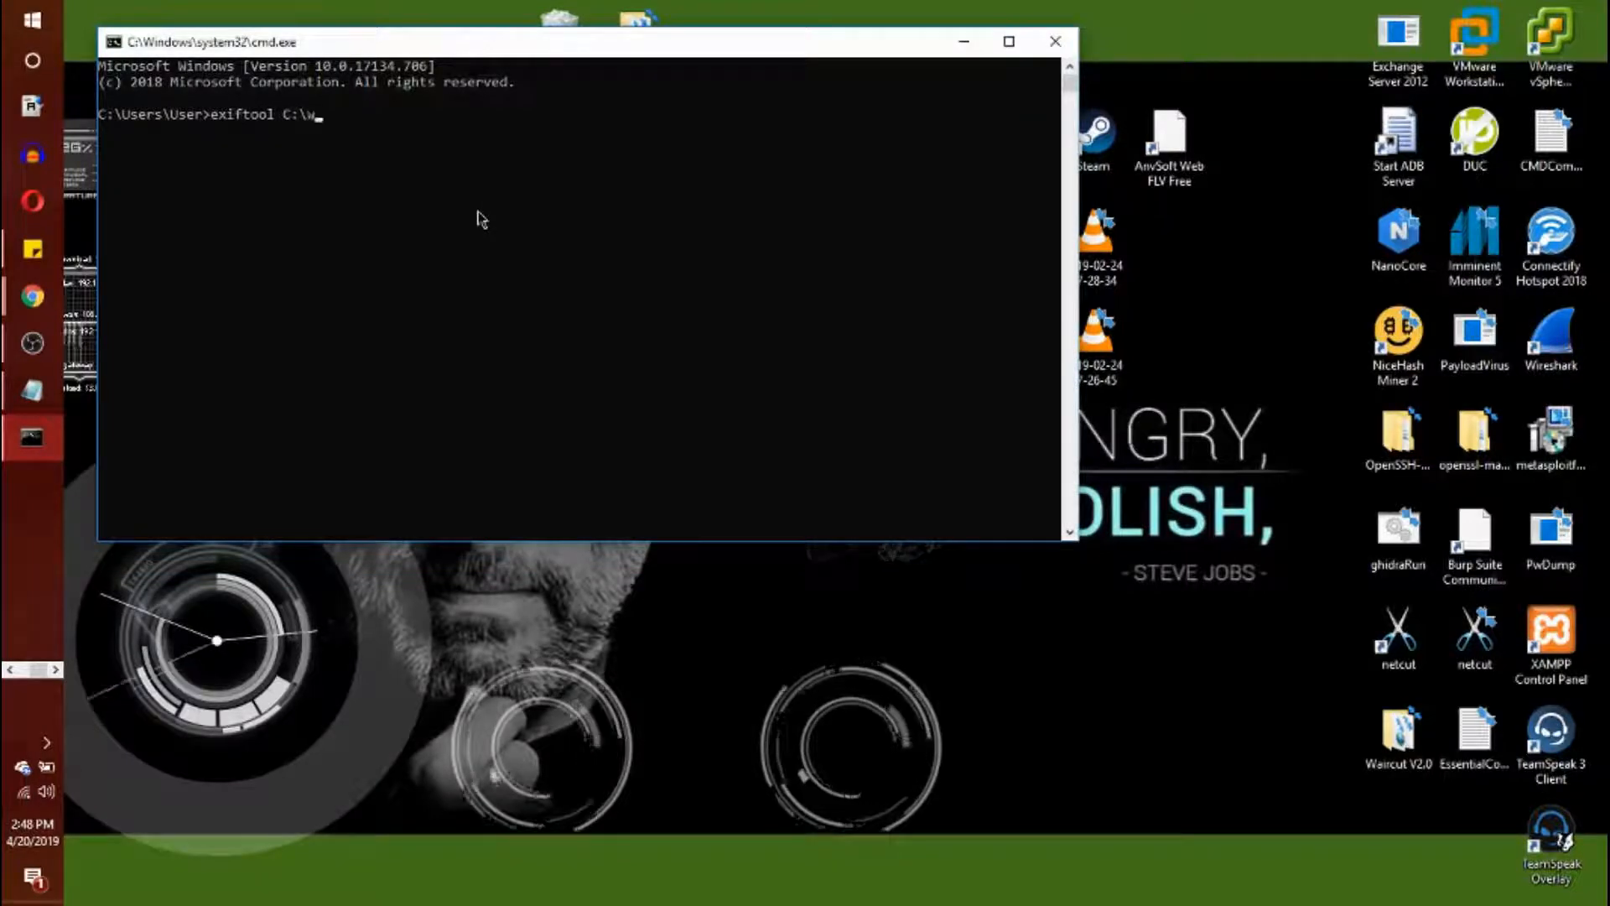
text(olf.jpg)
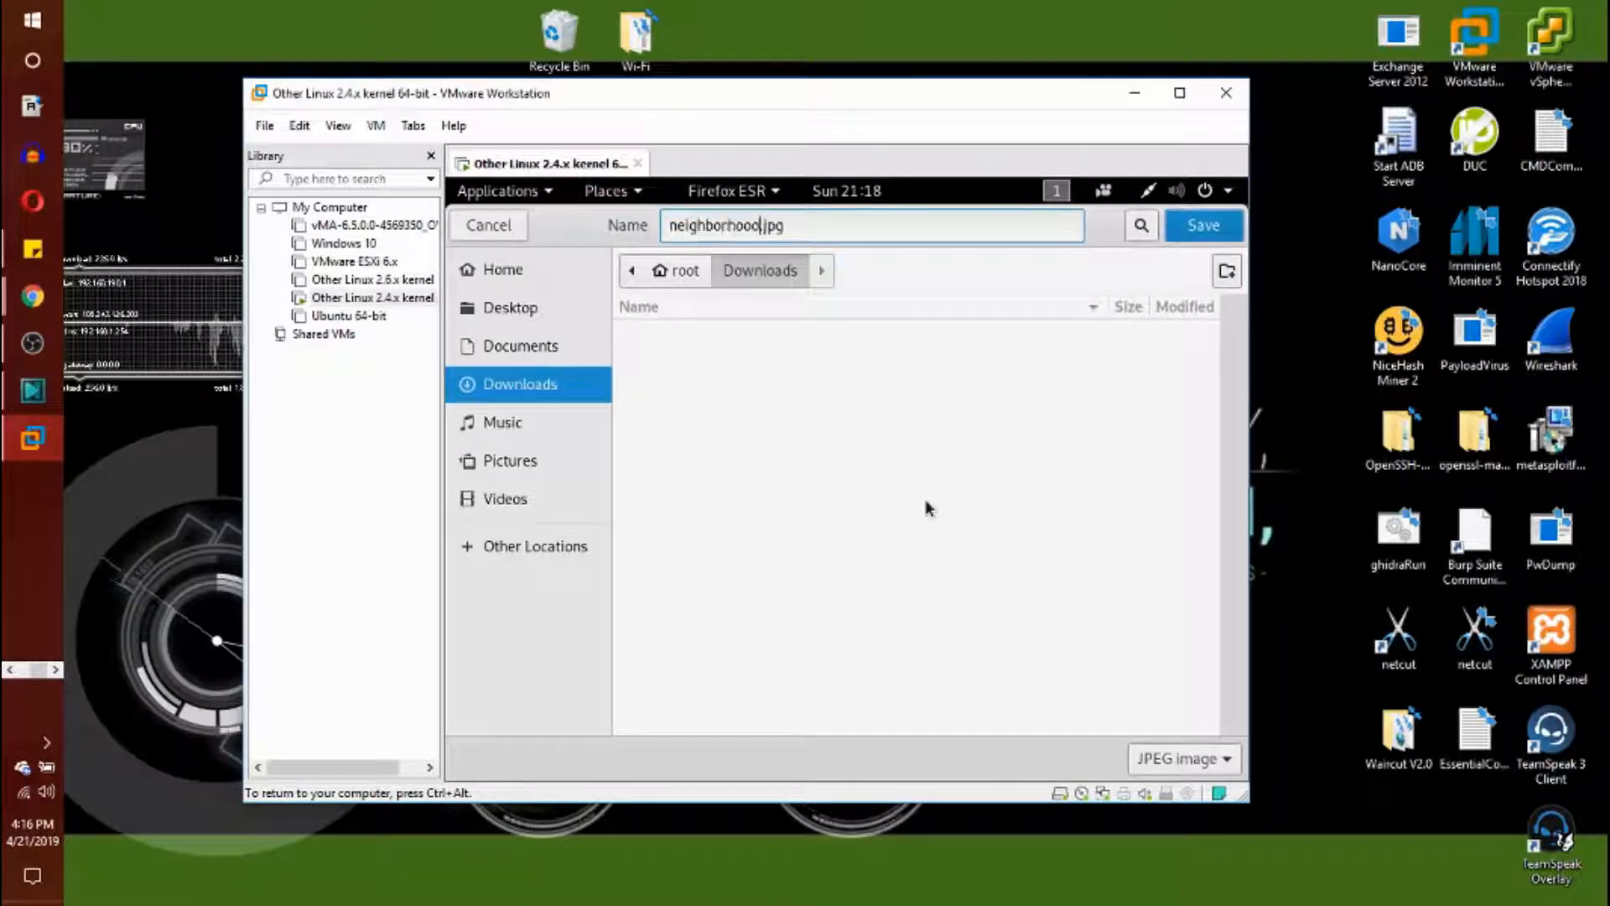
Save neighborhood.jpg into Downloads from Firefox's save dialog in the Kali VM
click(1202, 225)
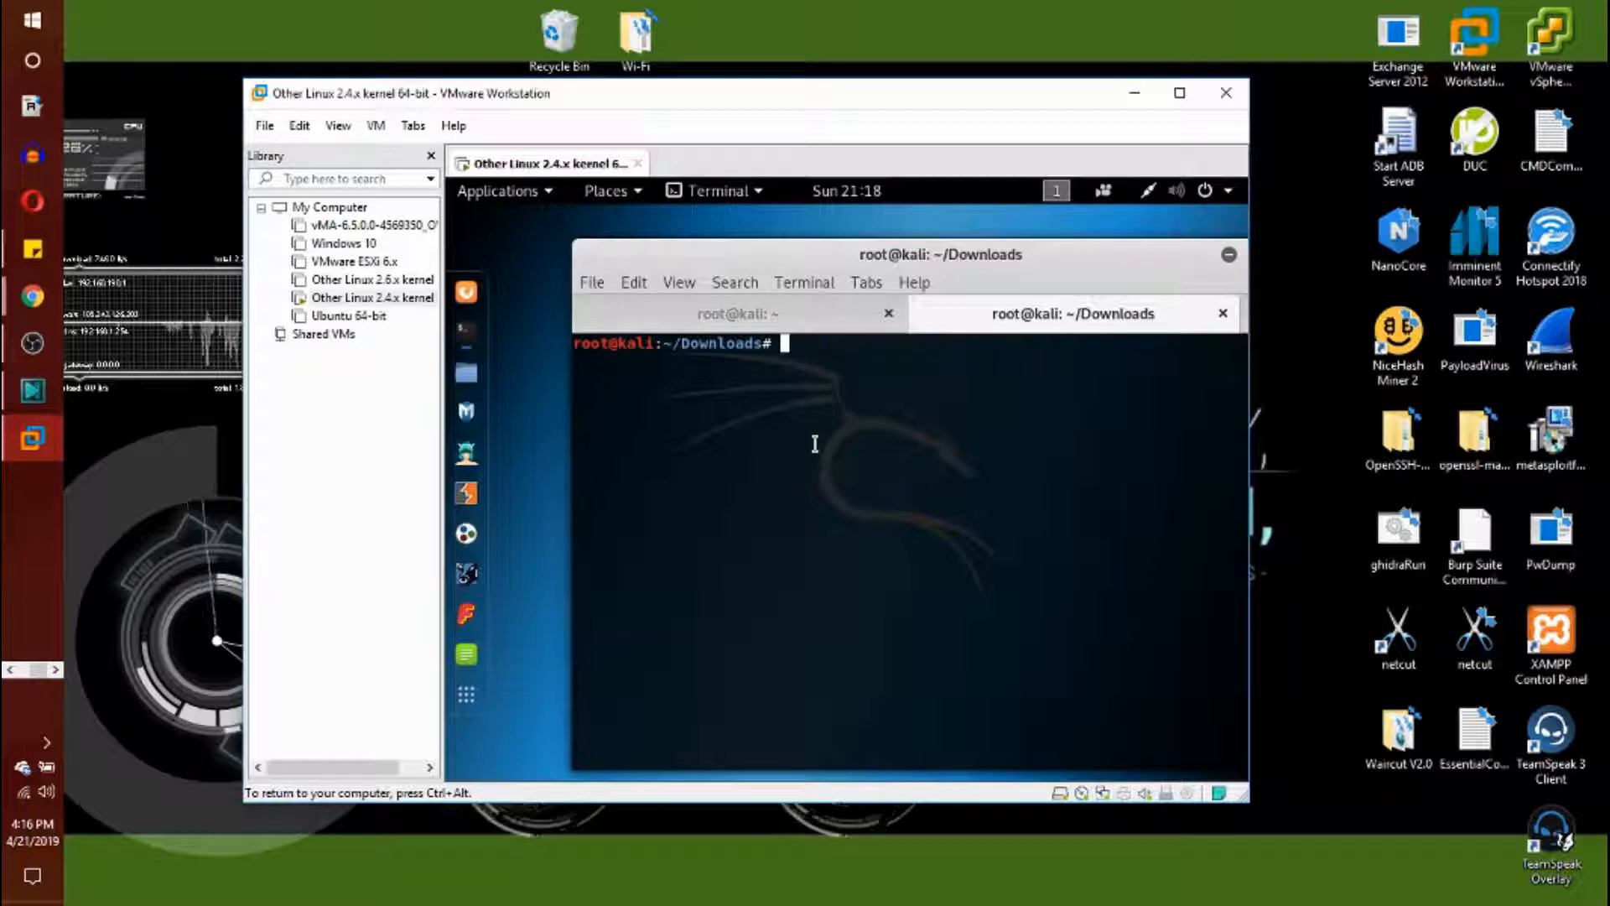
Change to ~/Downloads, list its files and run exiftool on neighborhood.jpg
text(exiftool)
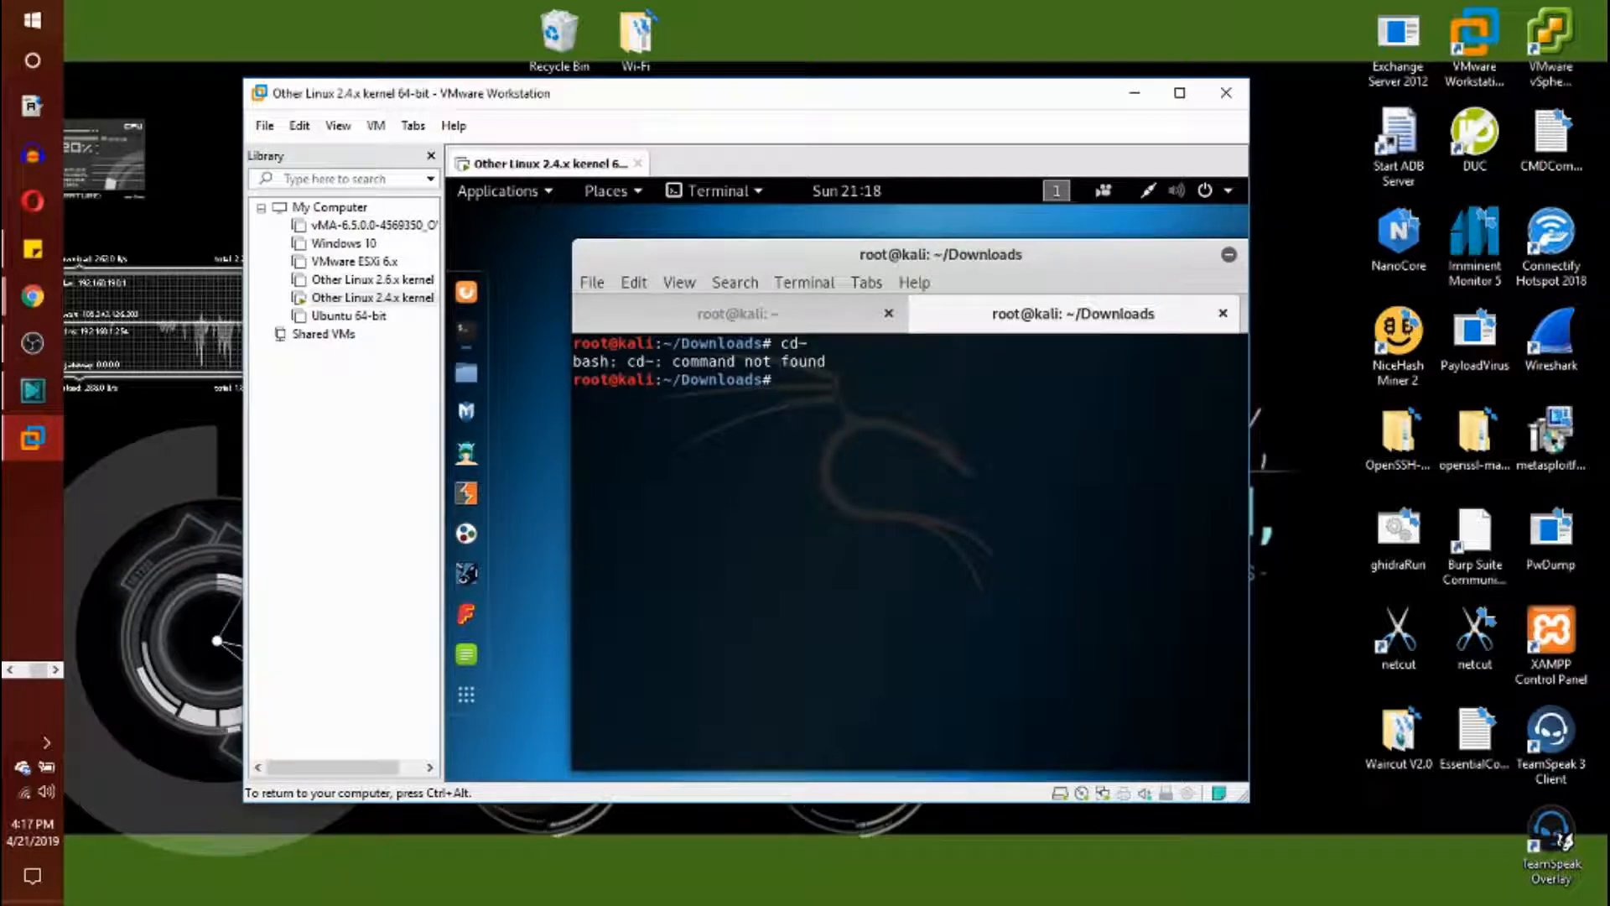
text(cd -)
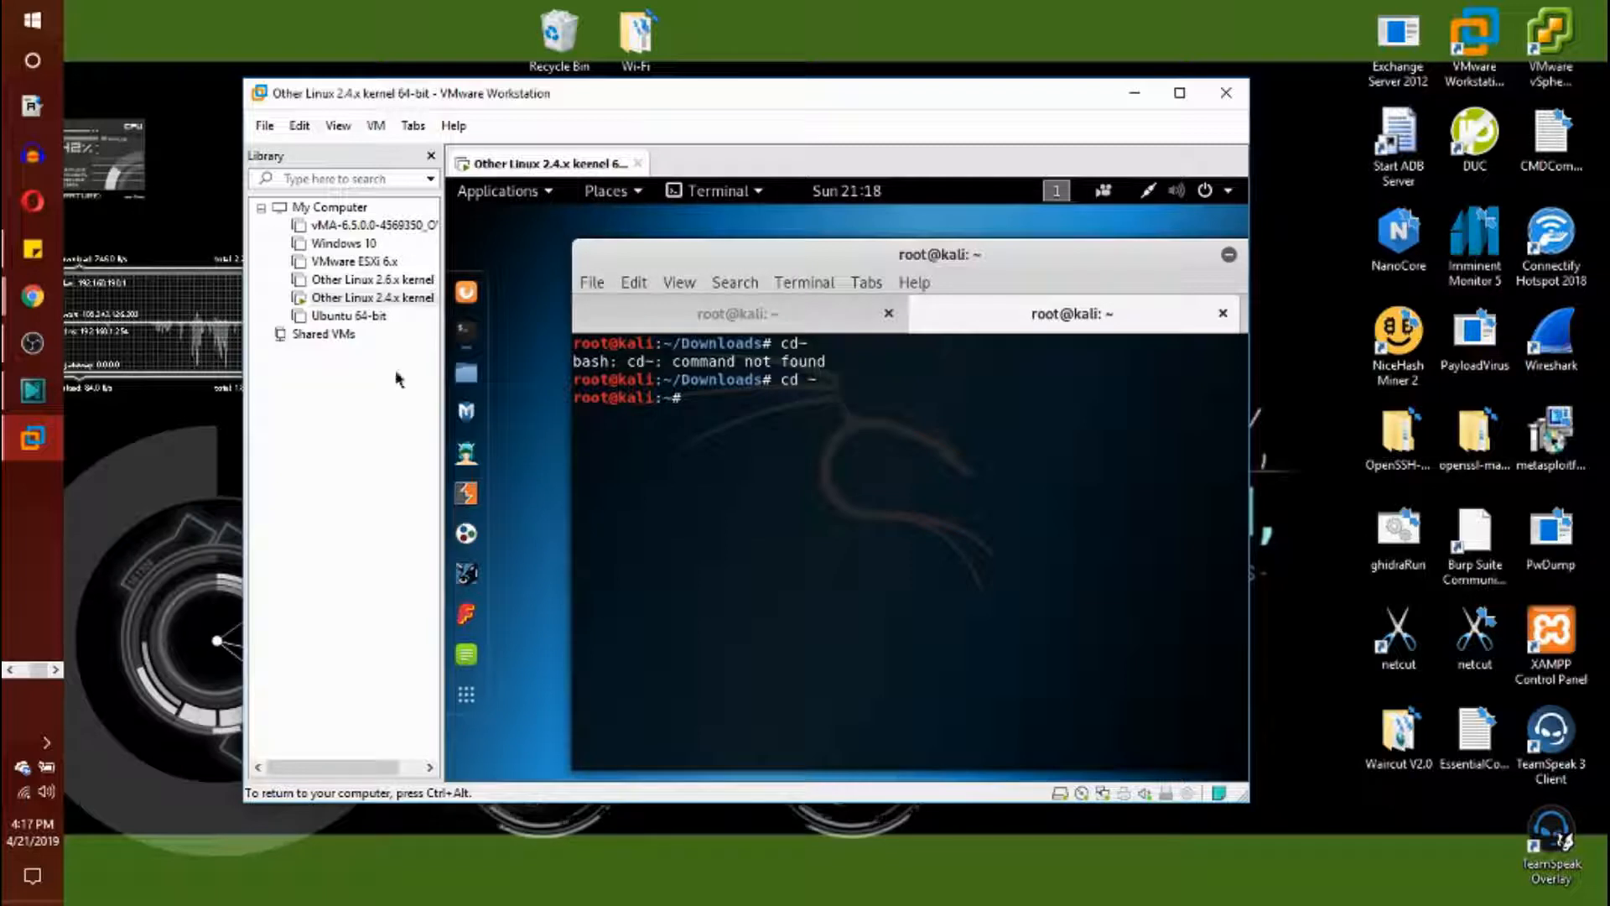
text(ls)
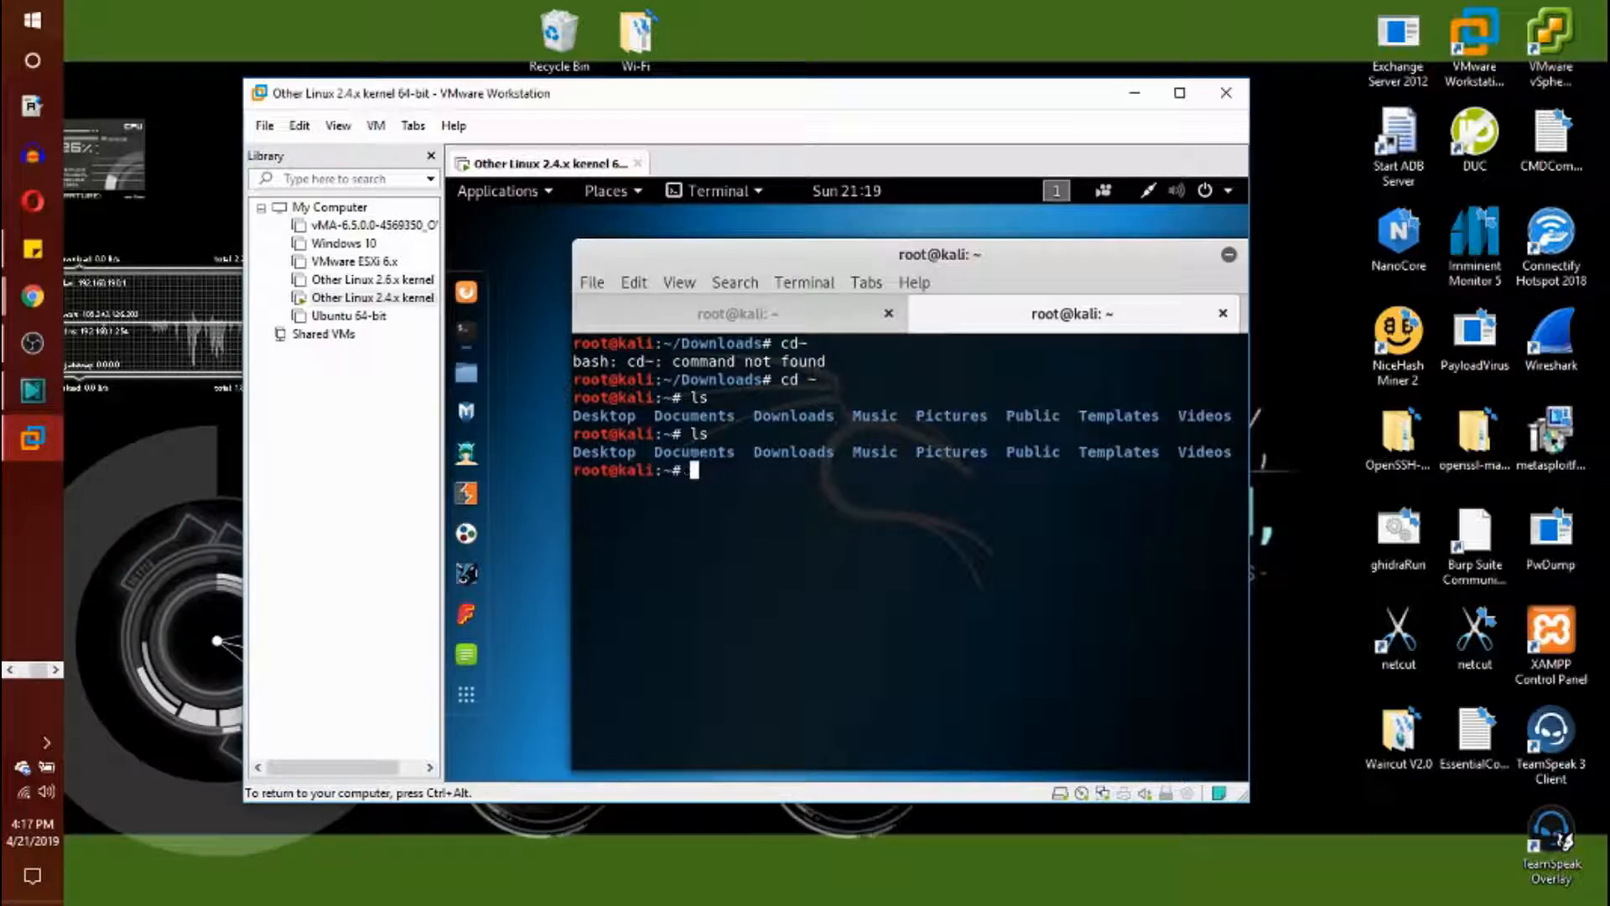
text(cd D)
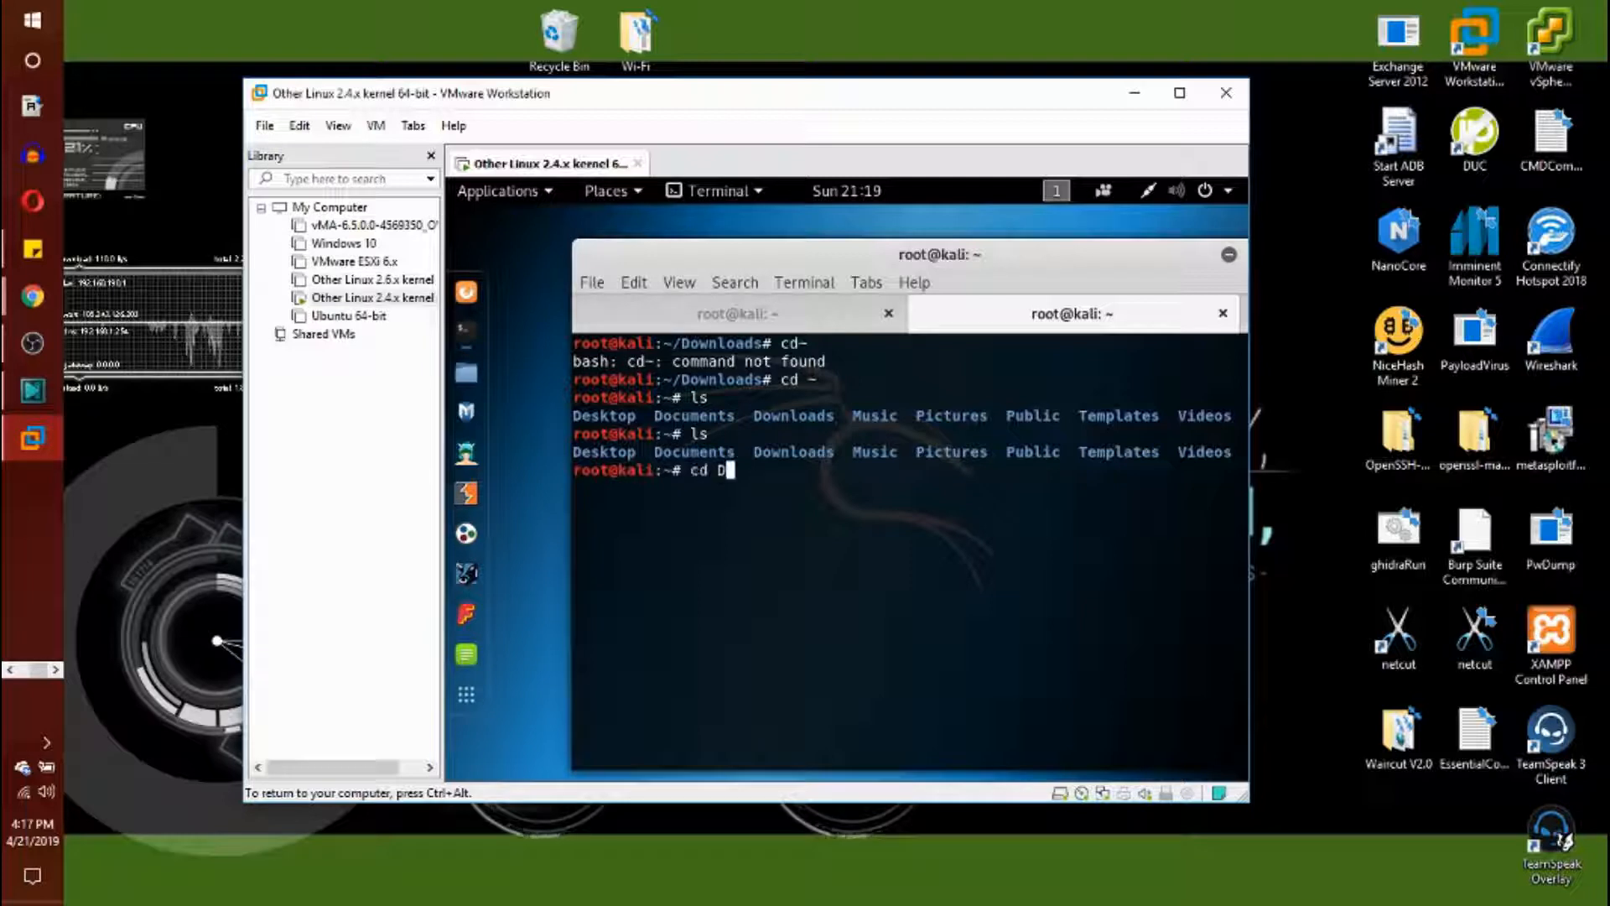
text(ownloads)
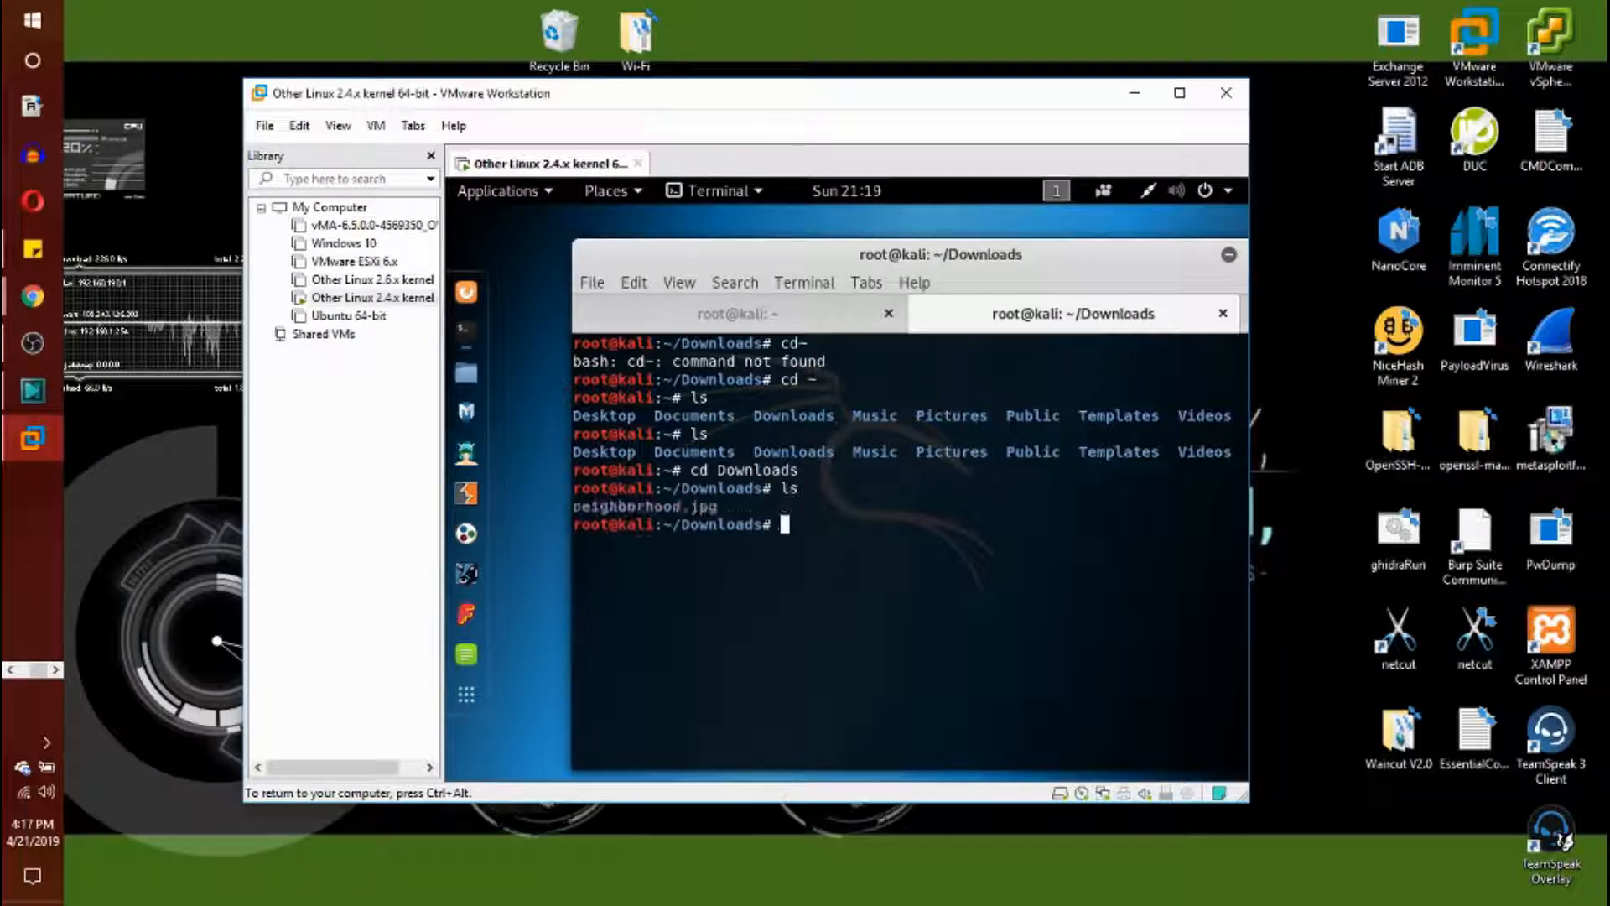
text(exiftool neigh)
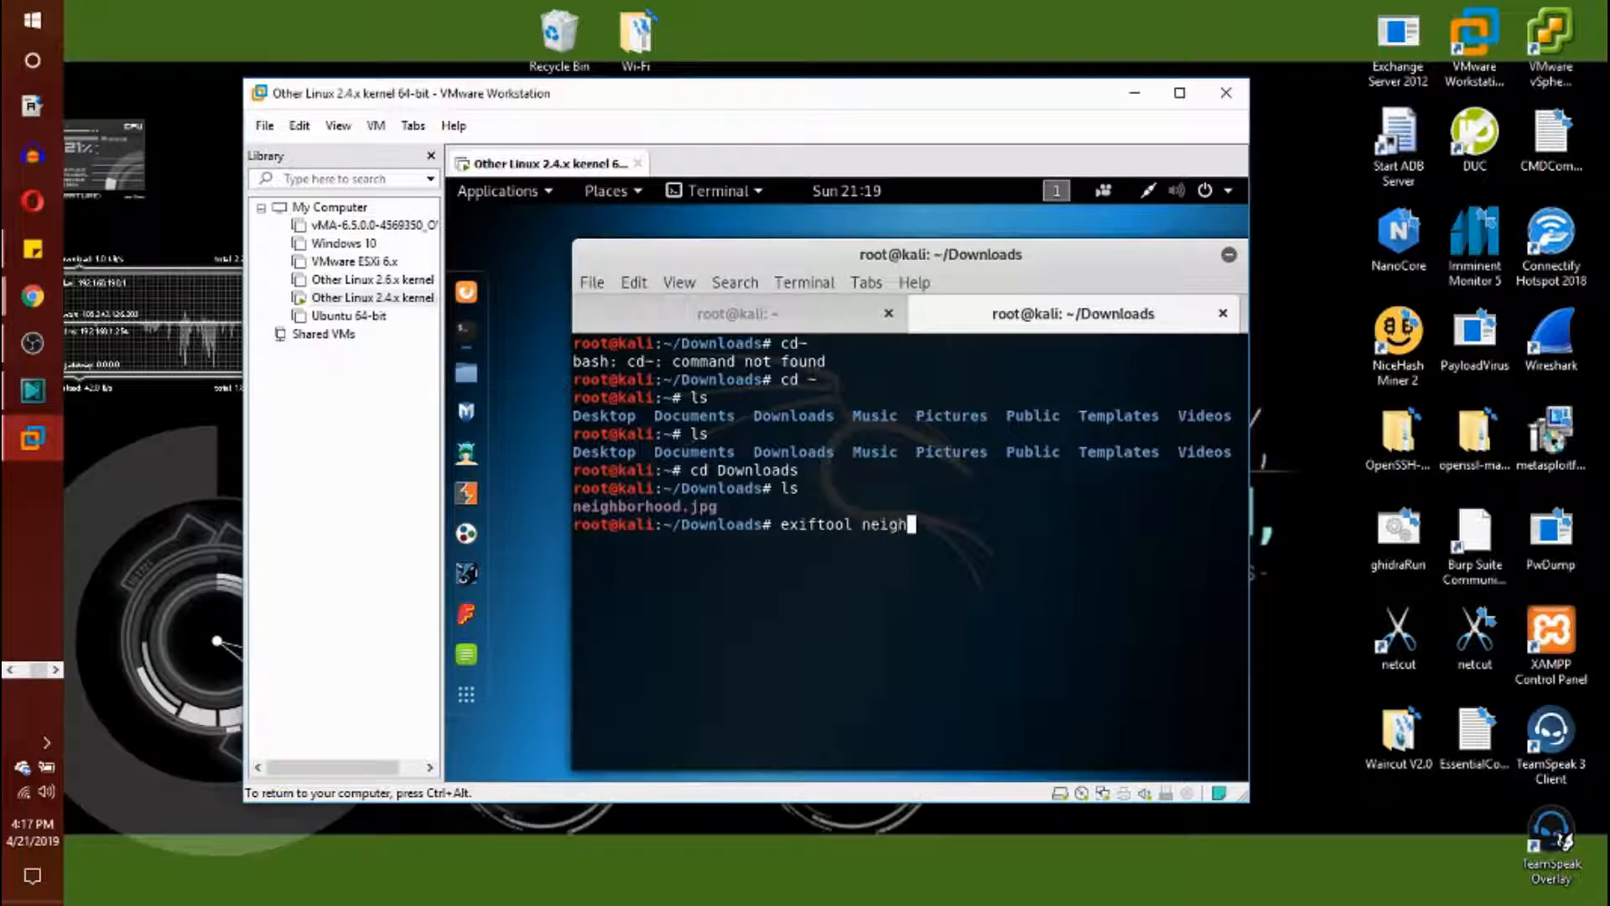
text(borhood.)
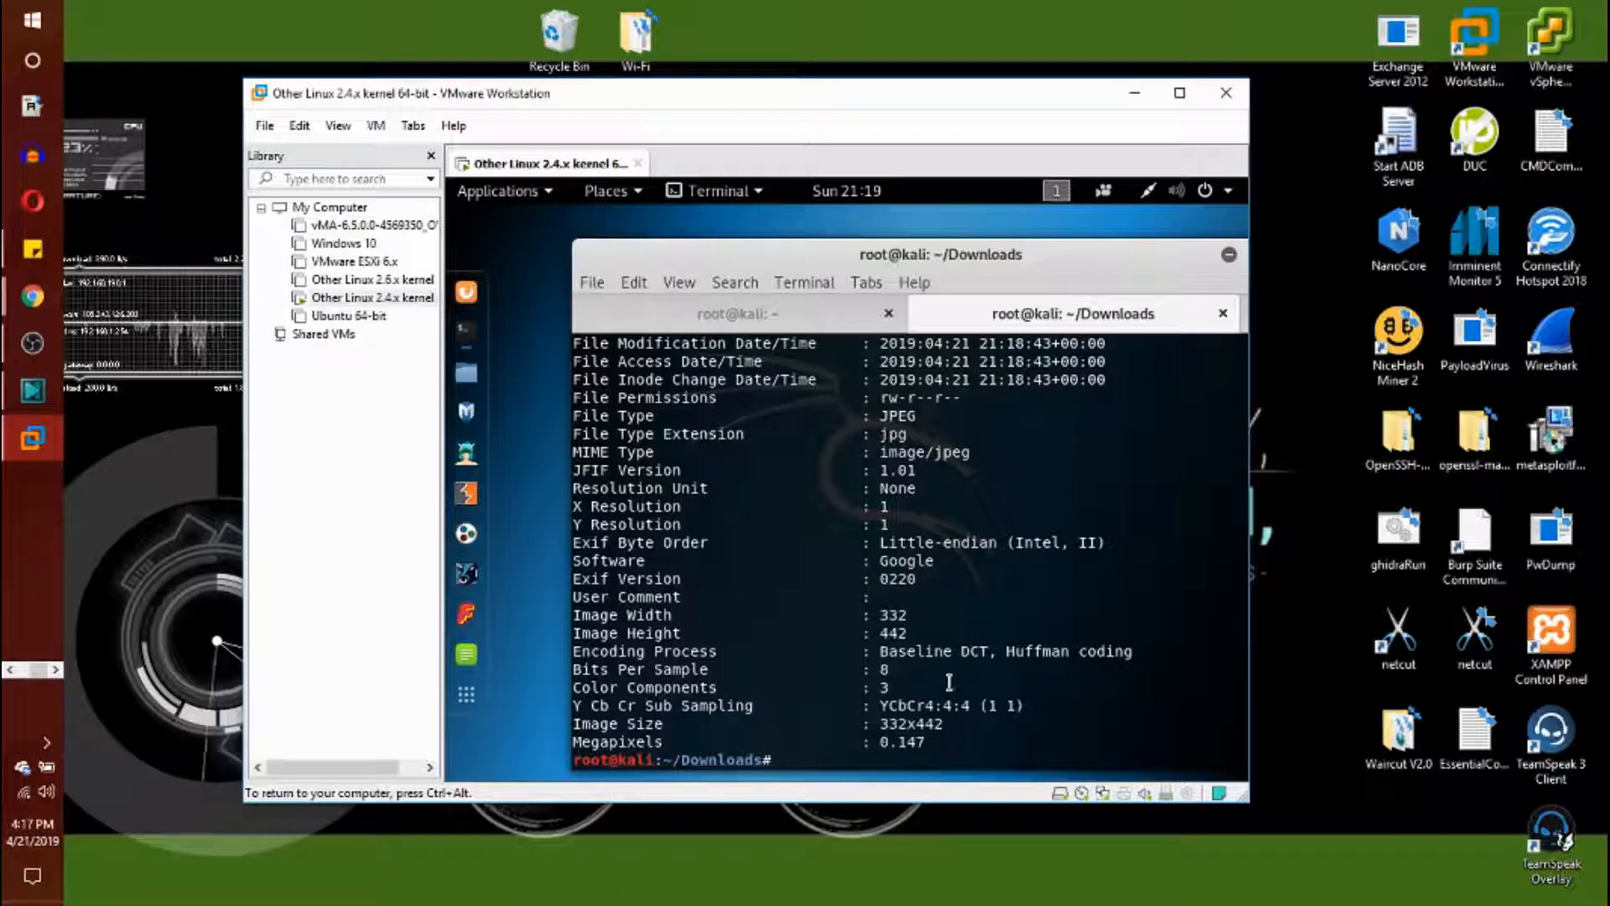
Enter the command 'exif neighborhood.jpg' at the Downloads prompt to read its metadata
text(exif)
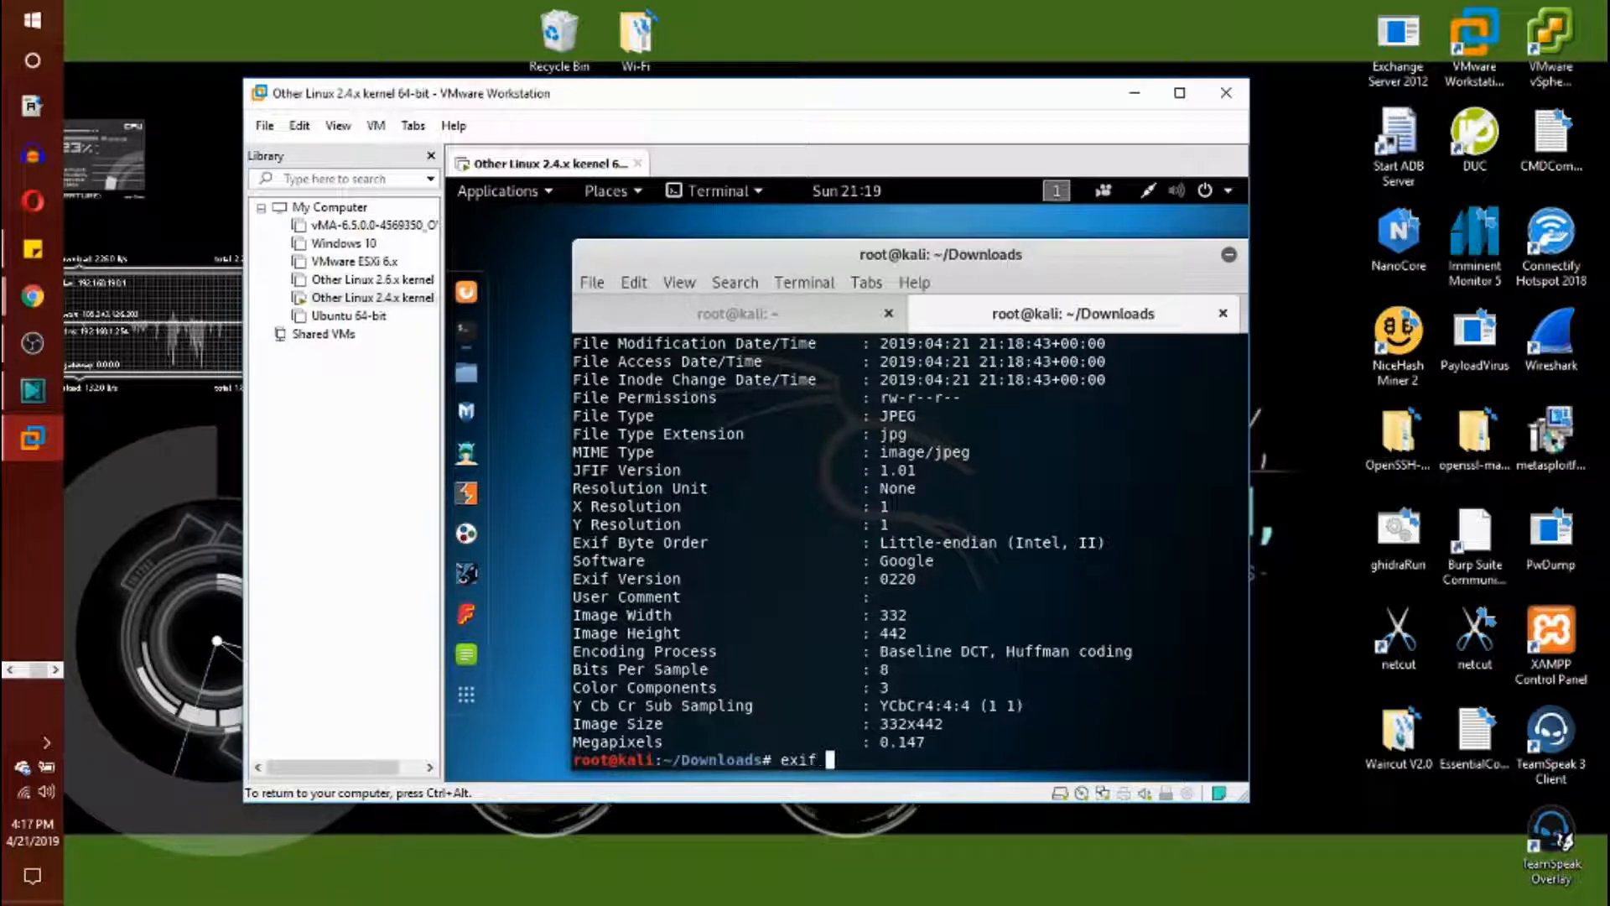
text(neigh)
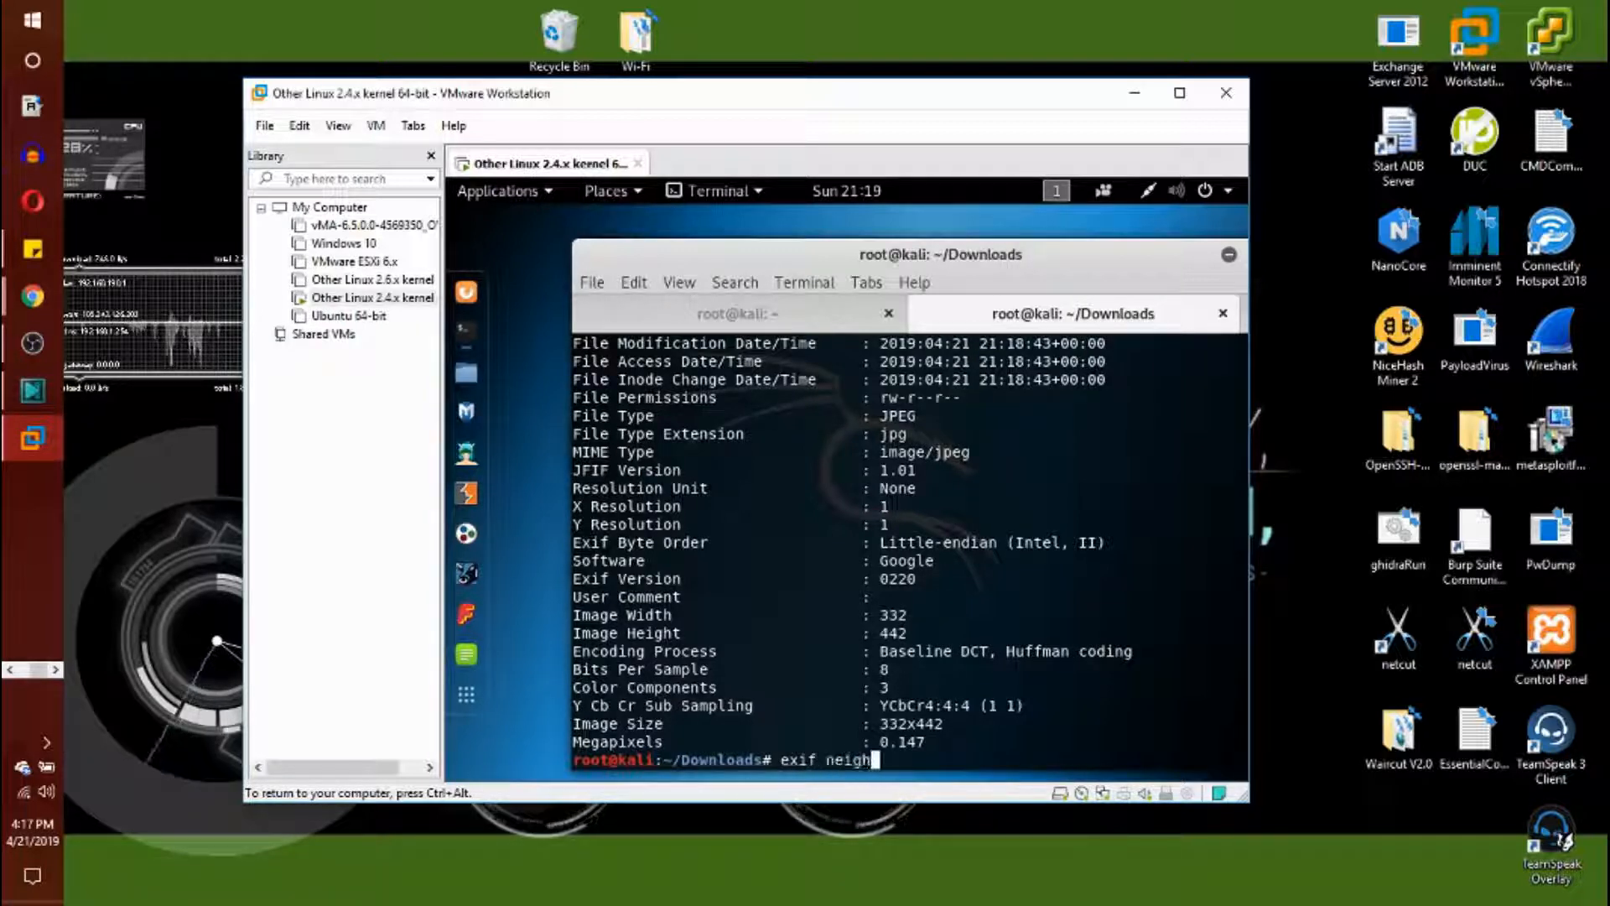
text(bor)
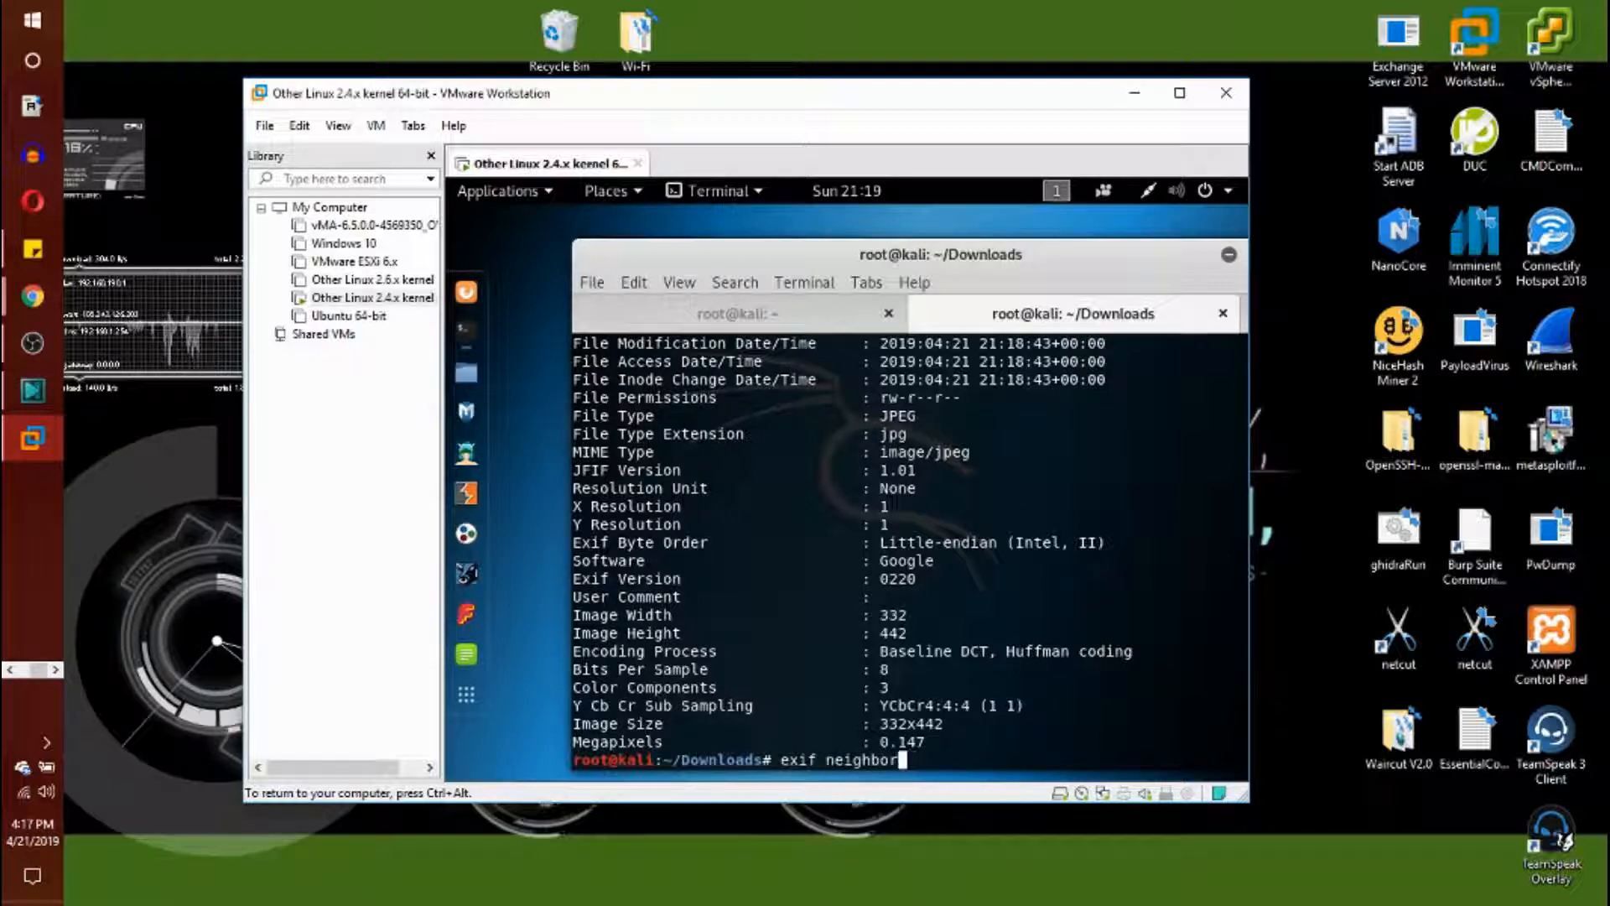
text(hood.jpg)
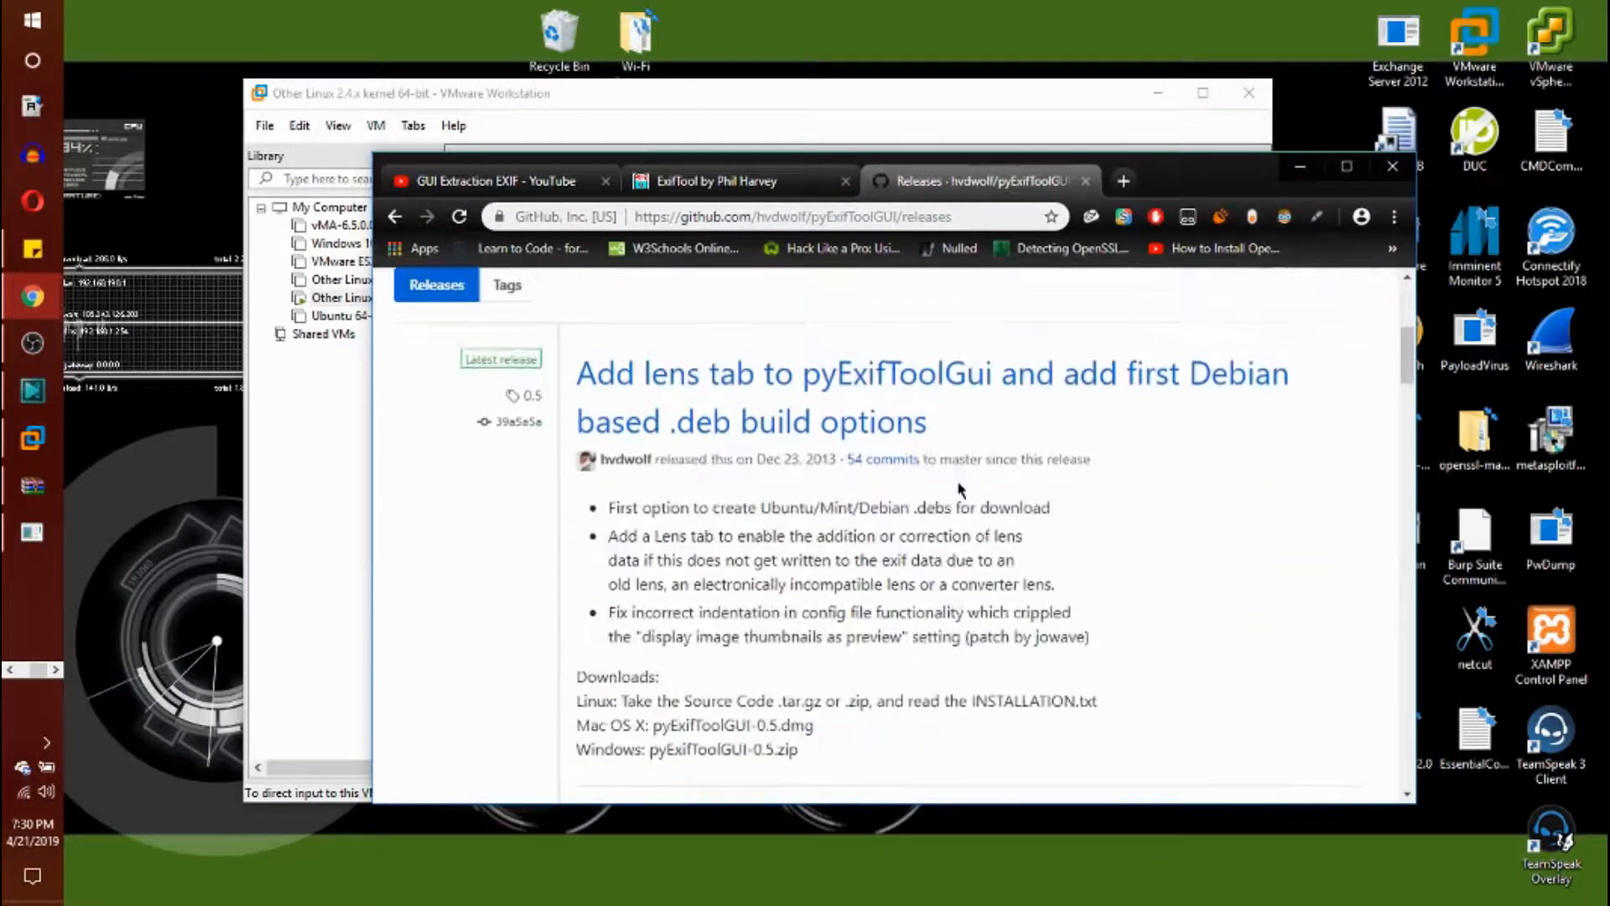
Go back to the hvdwolf/pyExifToolGUI releases page and scroll to the version 0.5 Assets
scroll(down, 3)
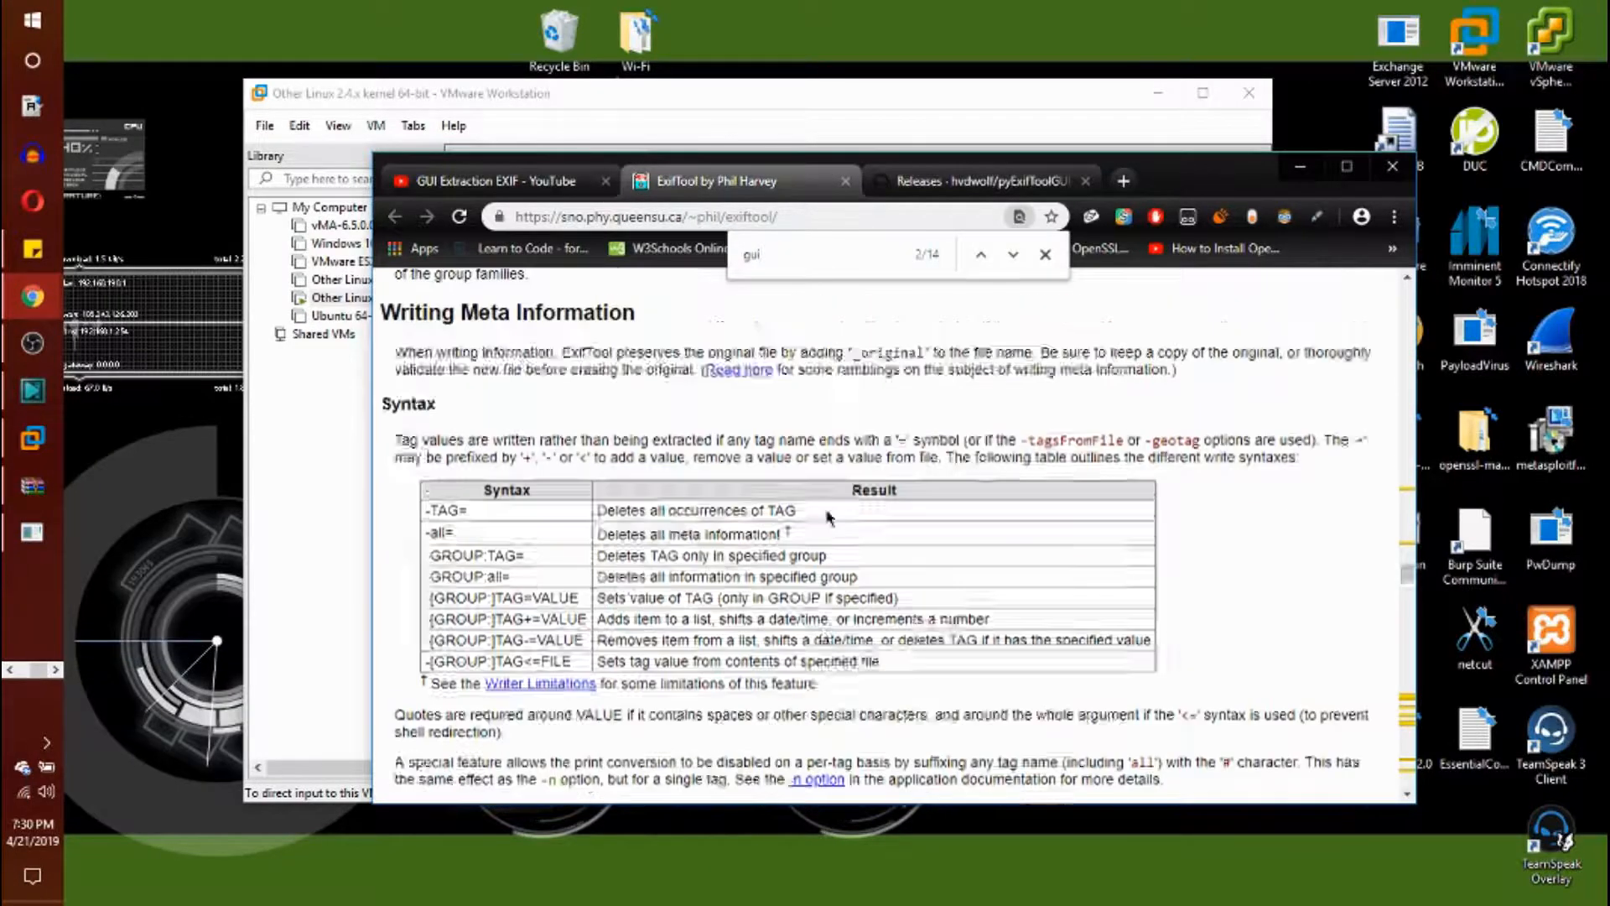
click(975, 181)
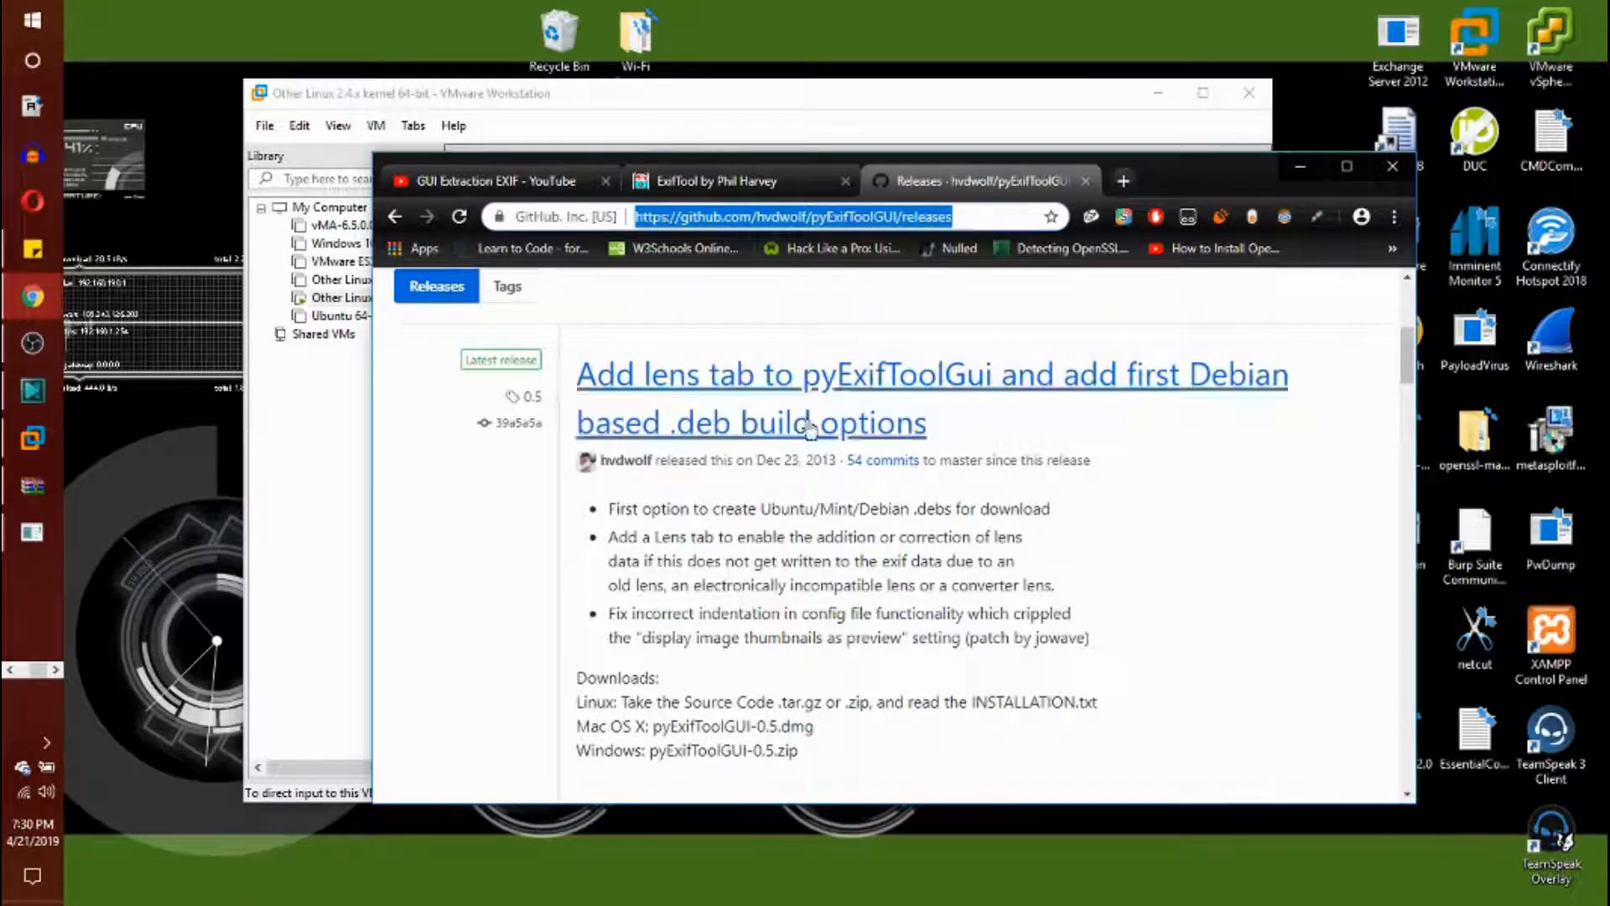
scroll(down, 3)
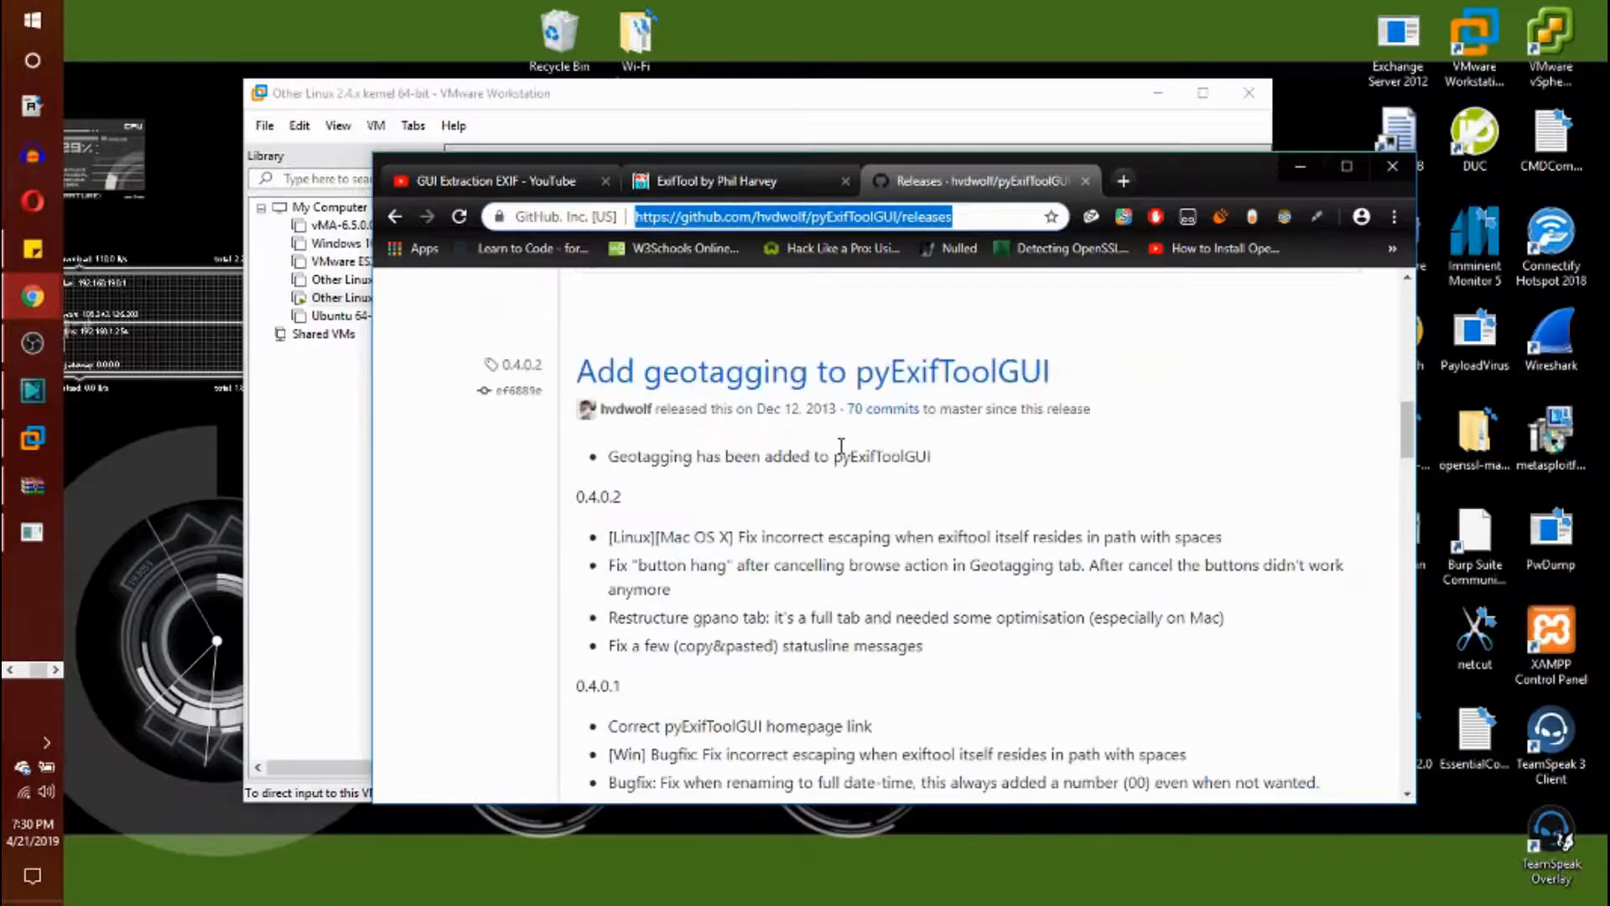
scroll(up, 3)
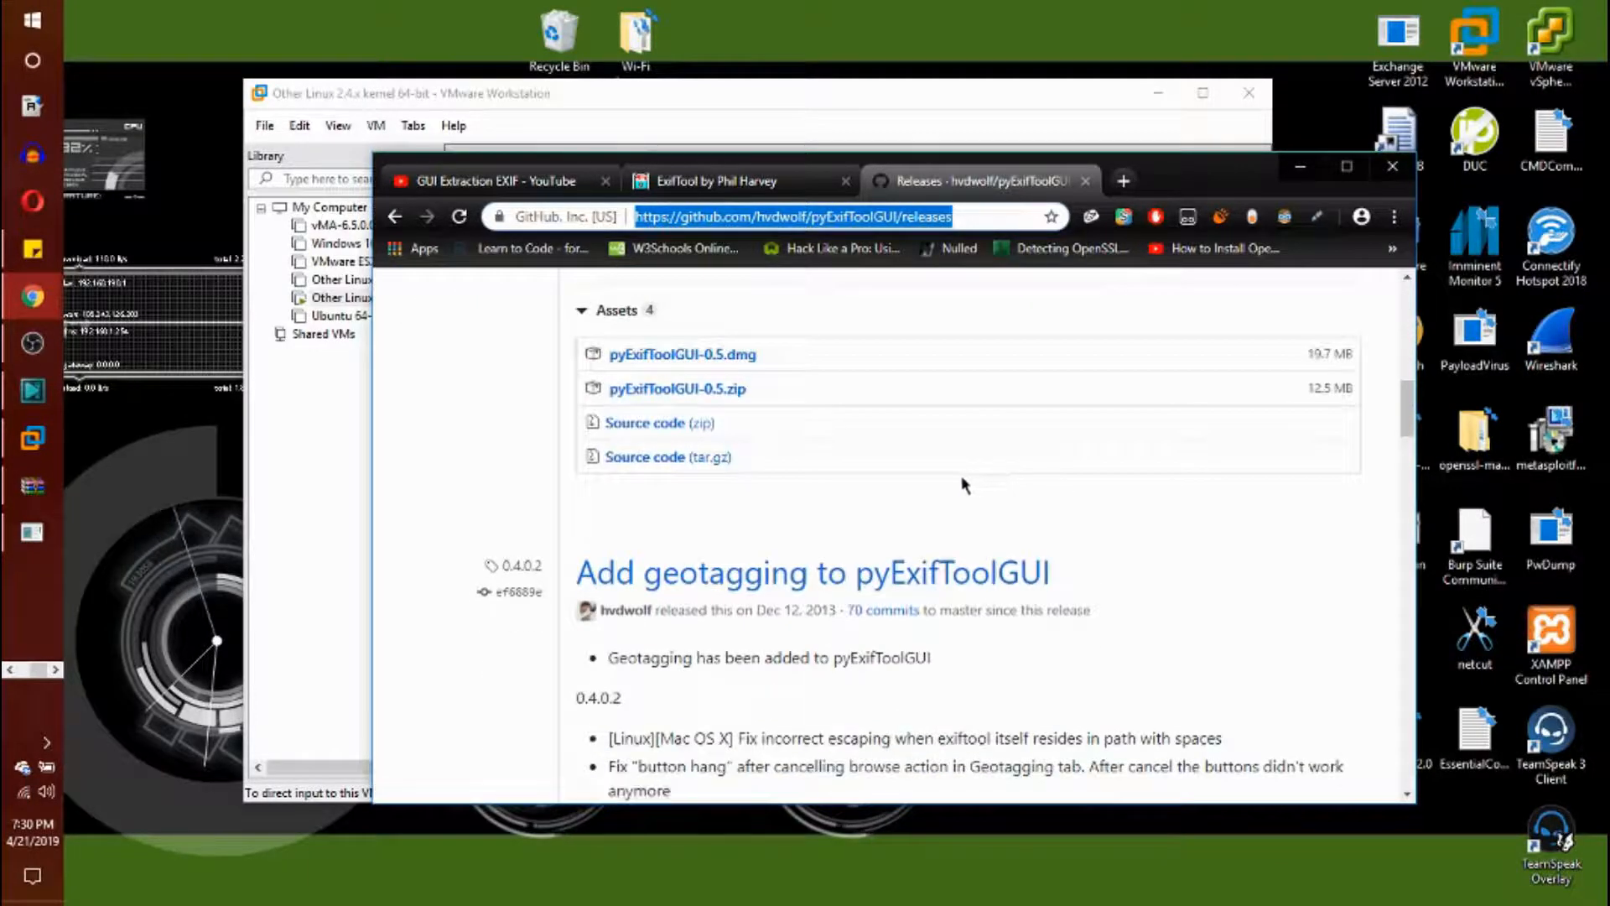
mouse_move(676, 388)
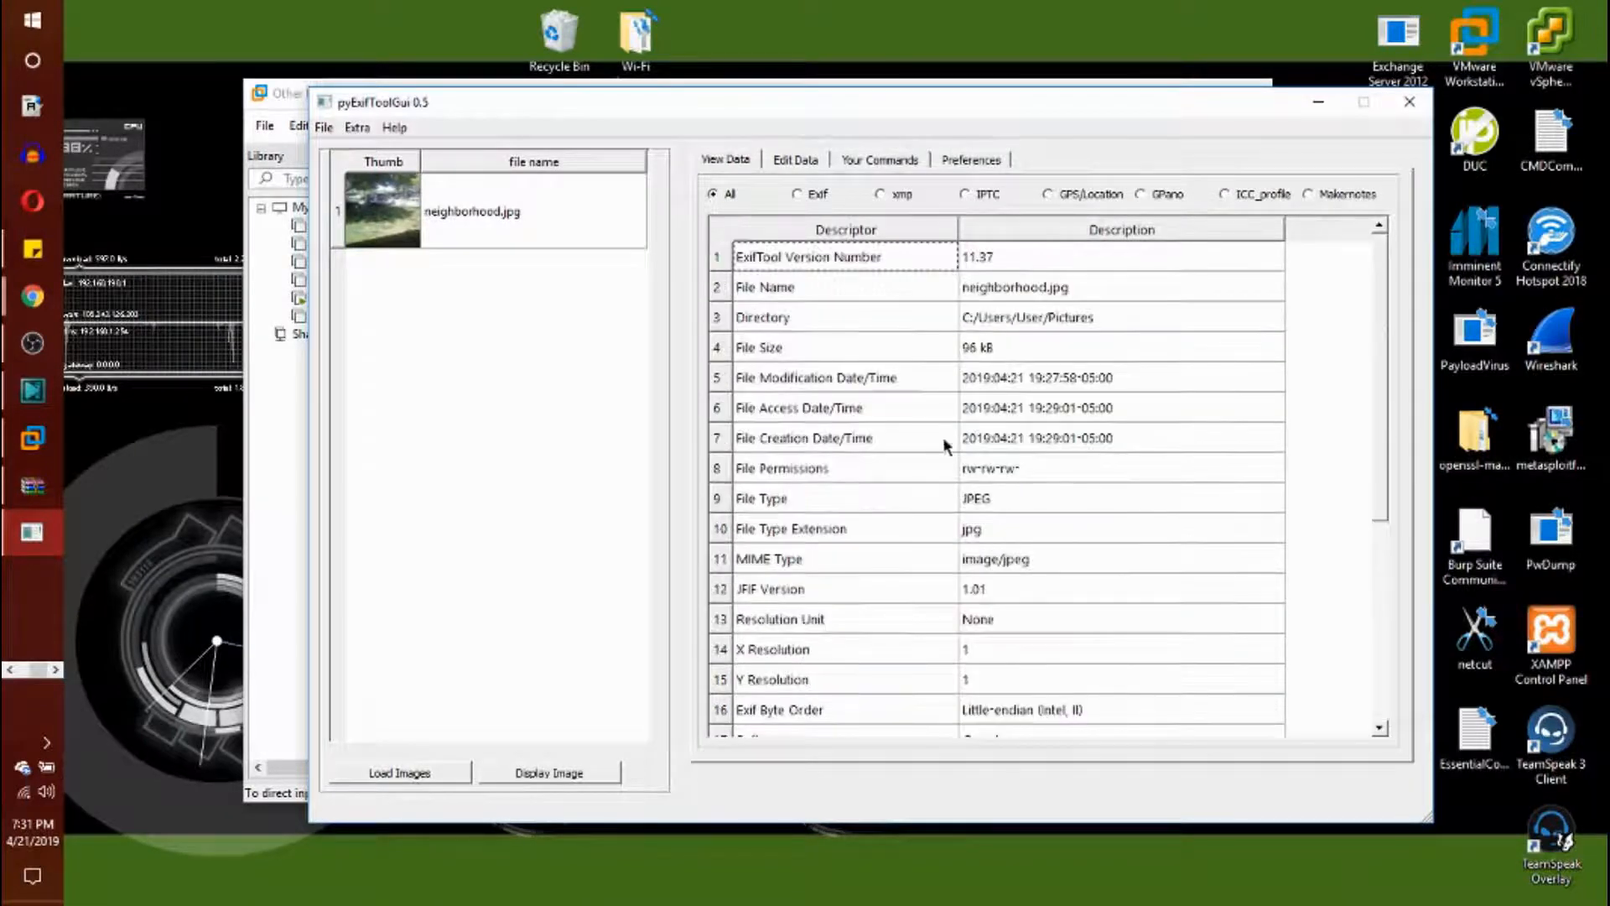
Scroll the neighborhood.jpg View Data table, then choose File > Load Images
scroll(down, 3)
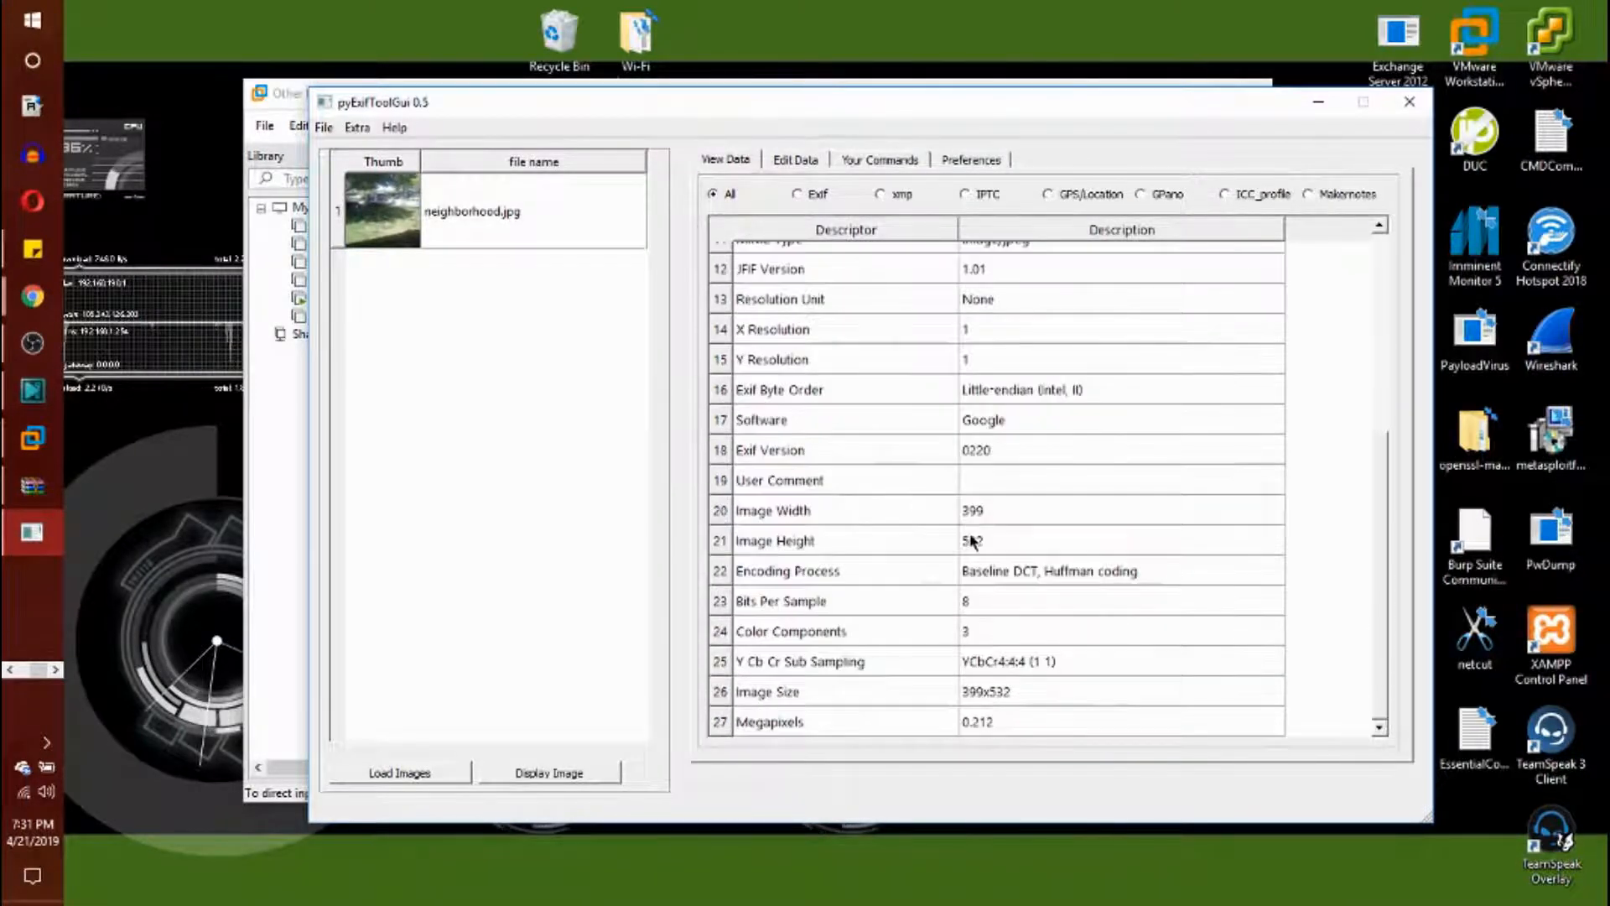
click(325, 127)
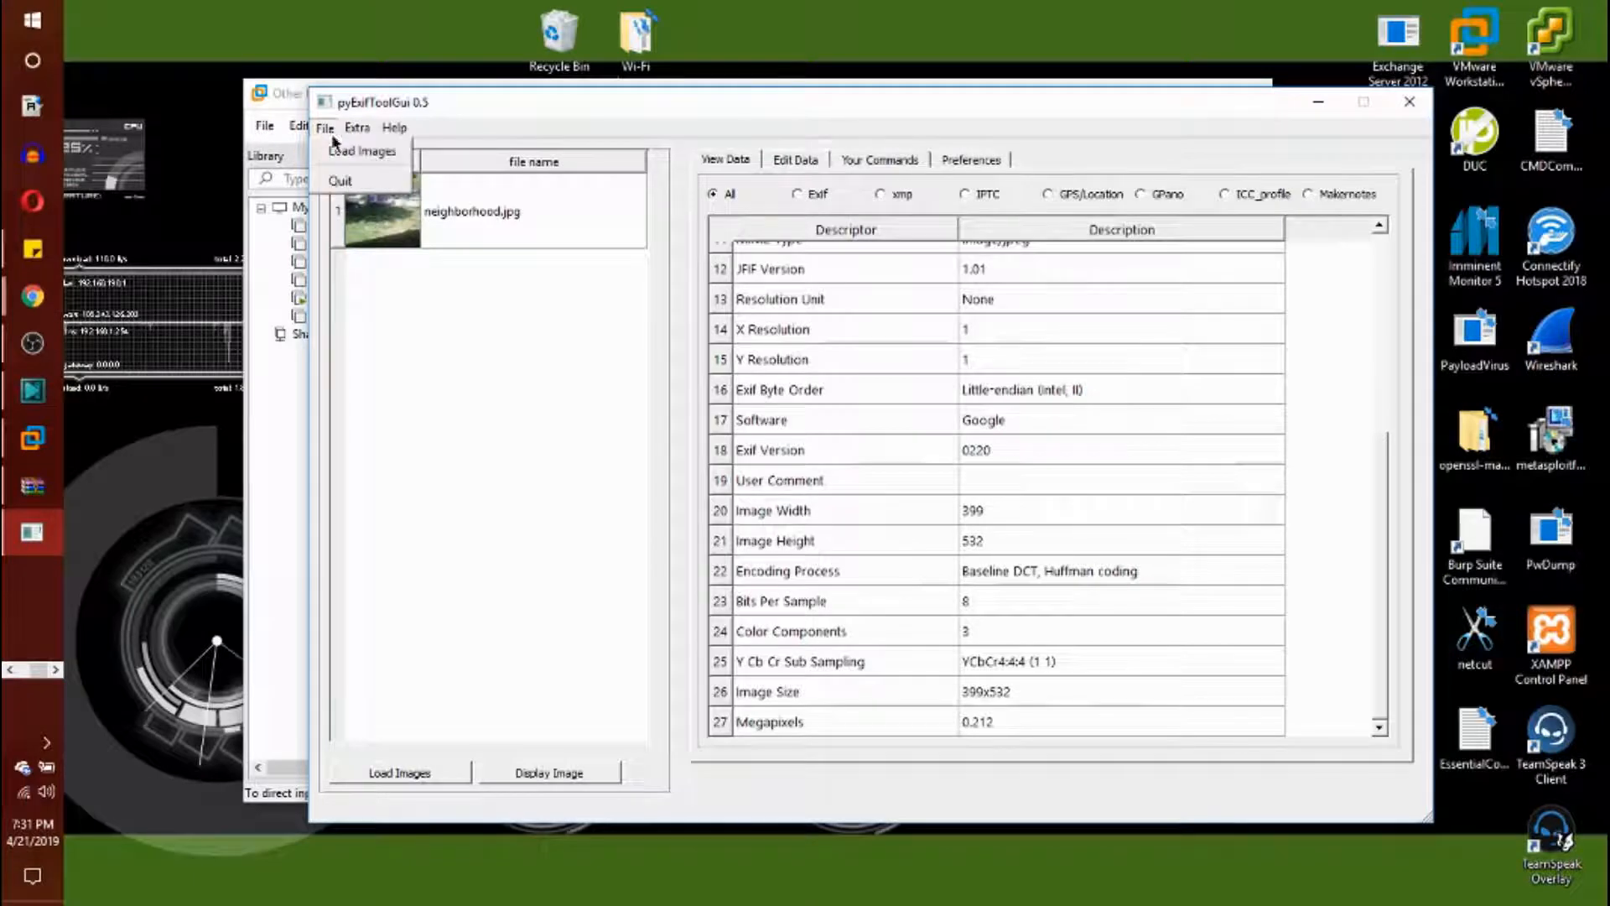
click(361, 151)
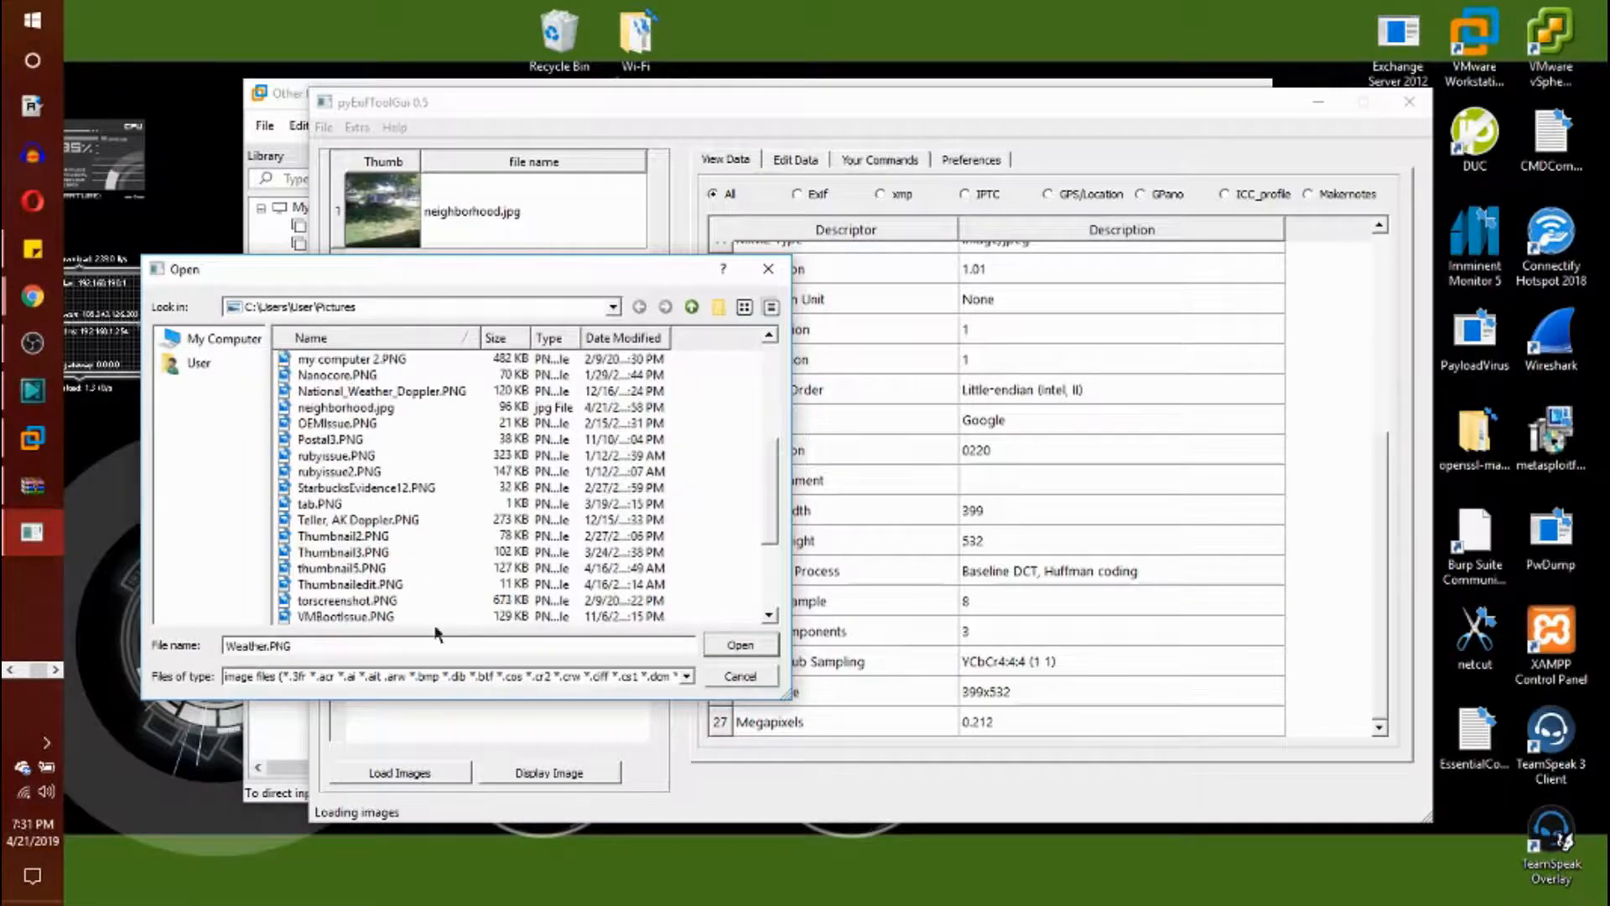
Load neighborhood.jpg, then select my computer.PNG and show its Exif, then All, metadata tags
text(neighborhood.jpg)
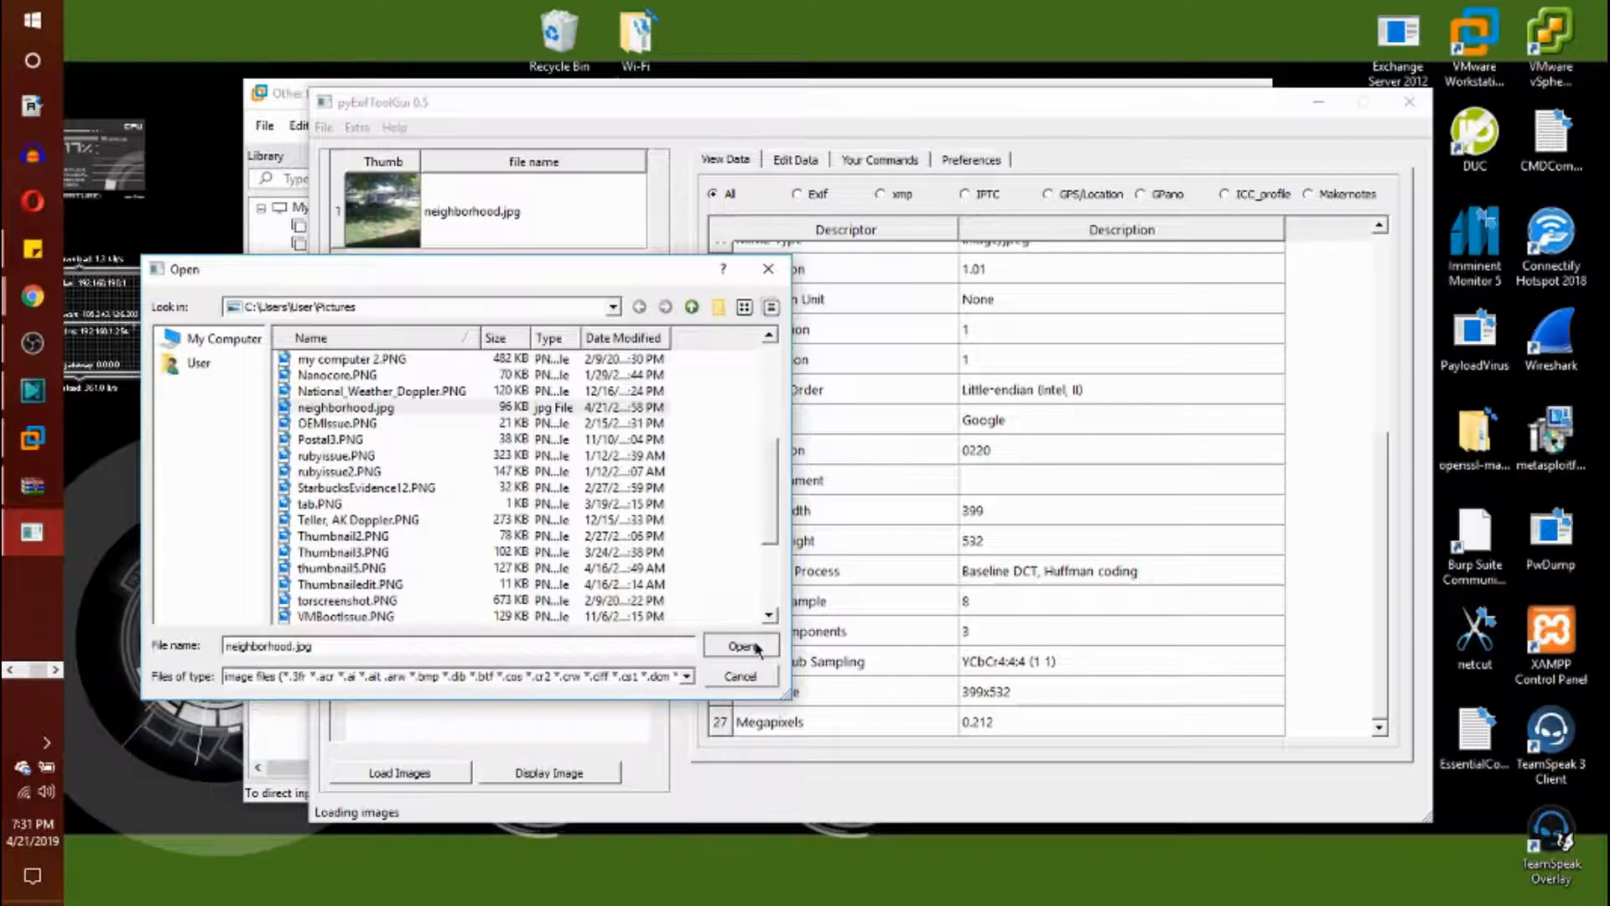
click(742, 646)
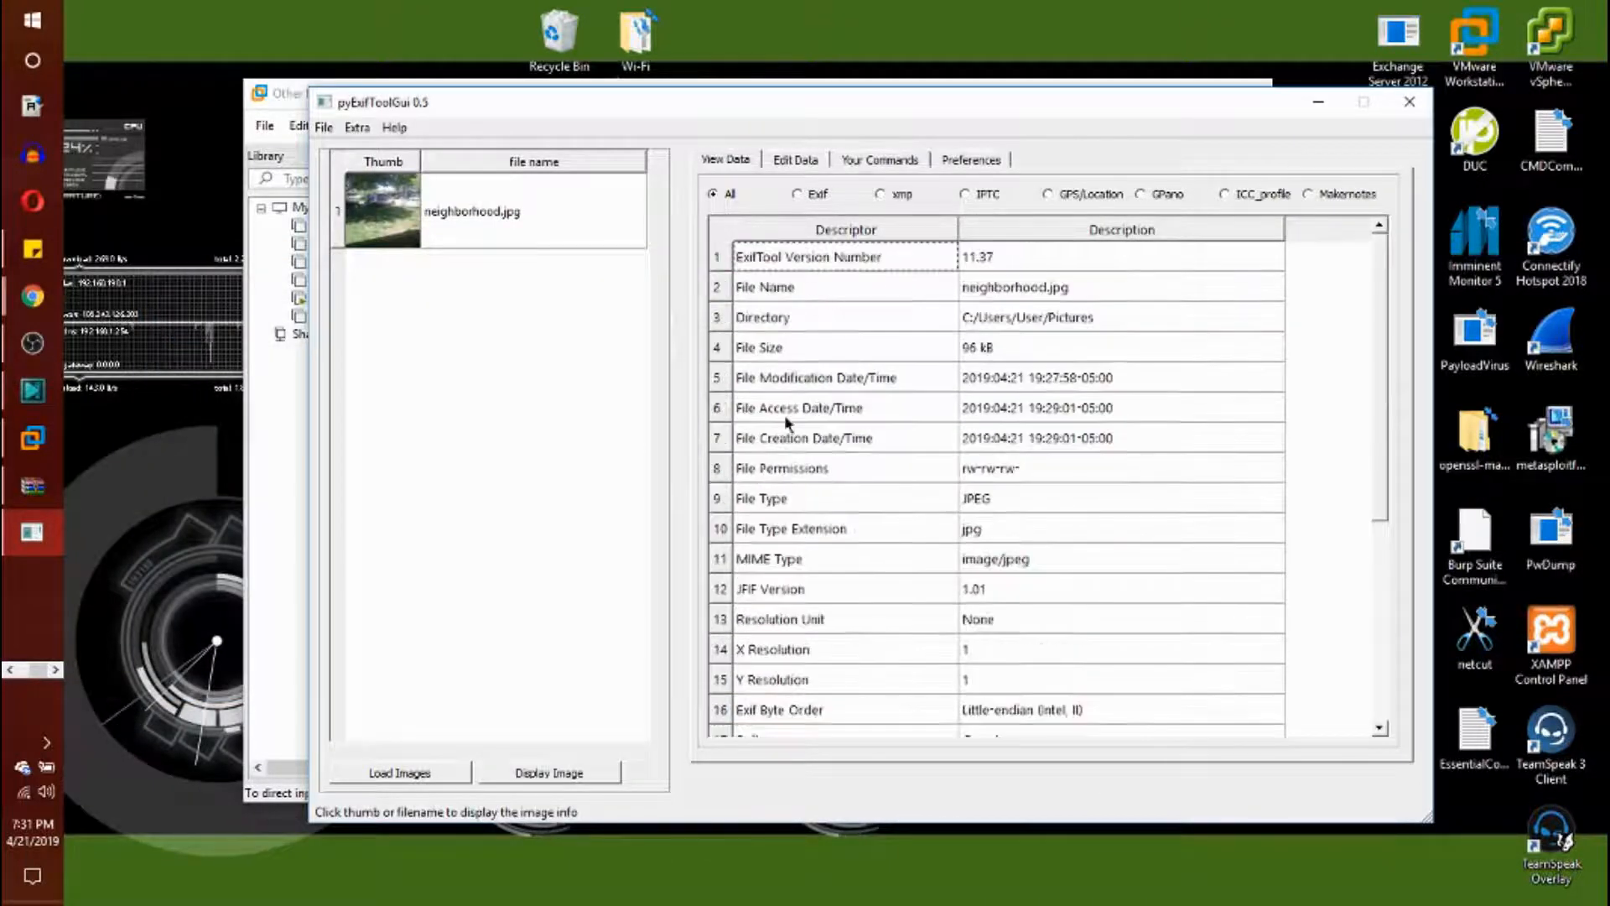
click(399, 772)
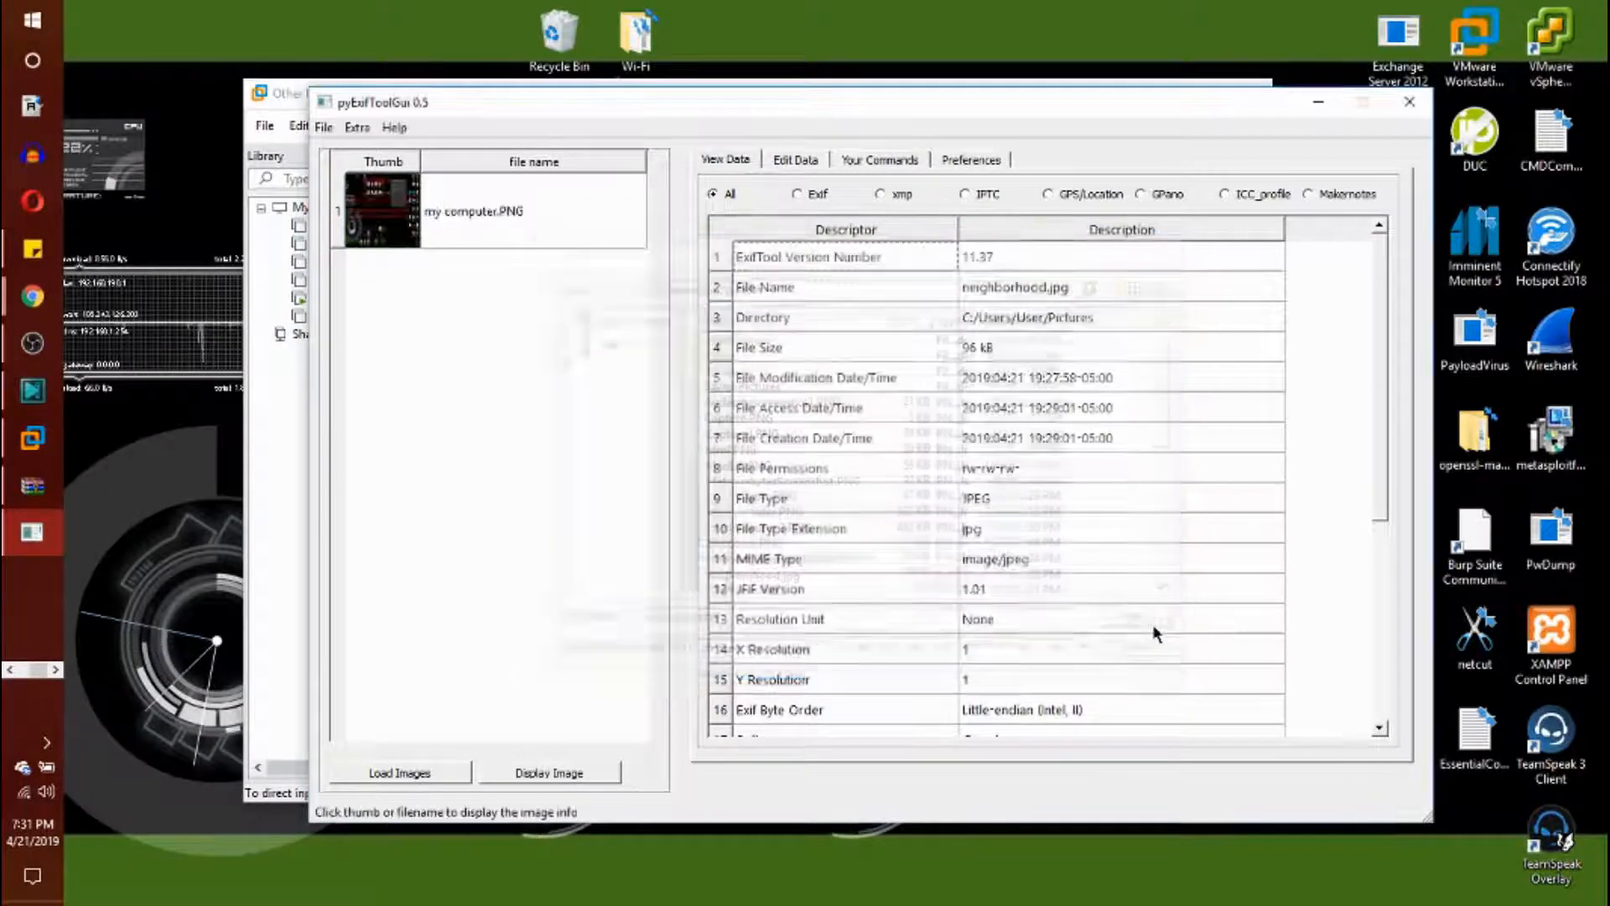
click(472, 211)
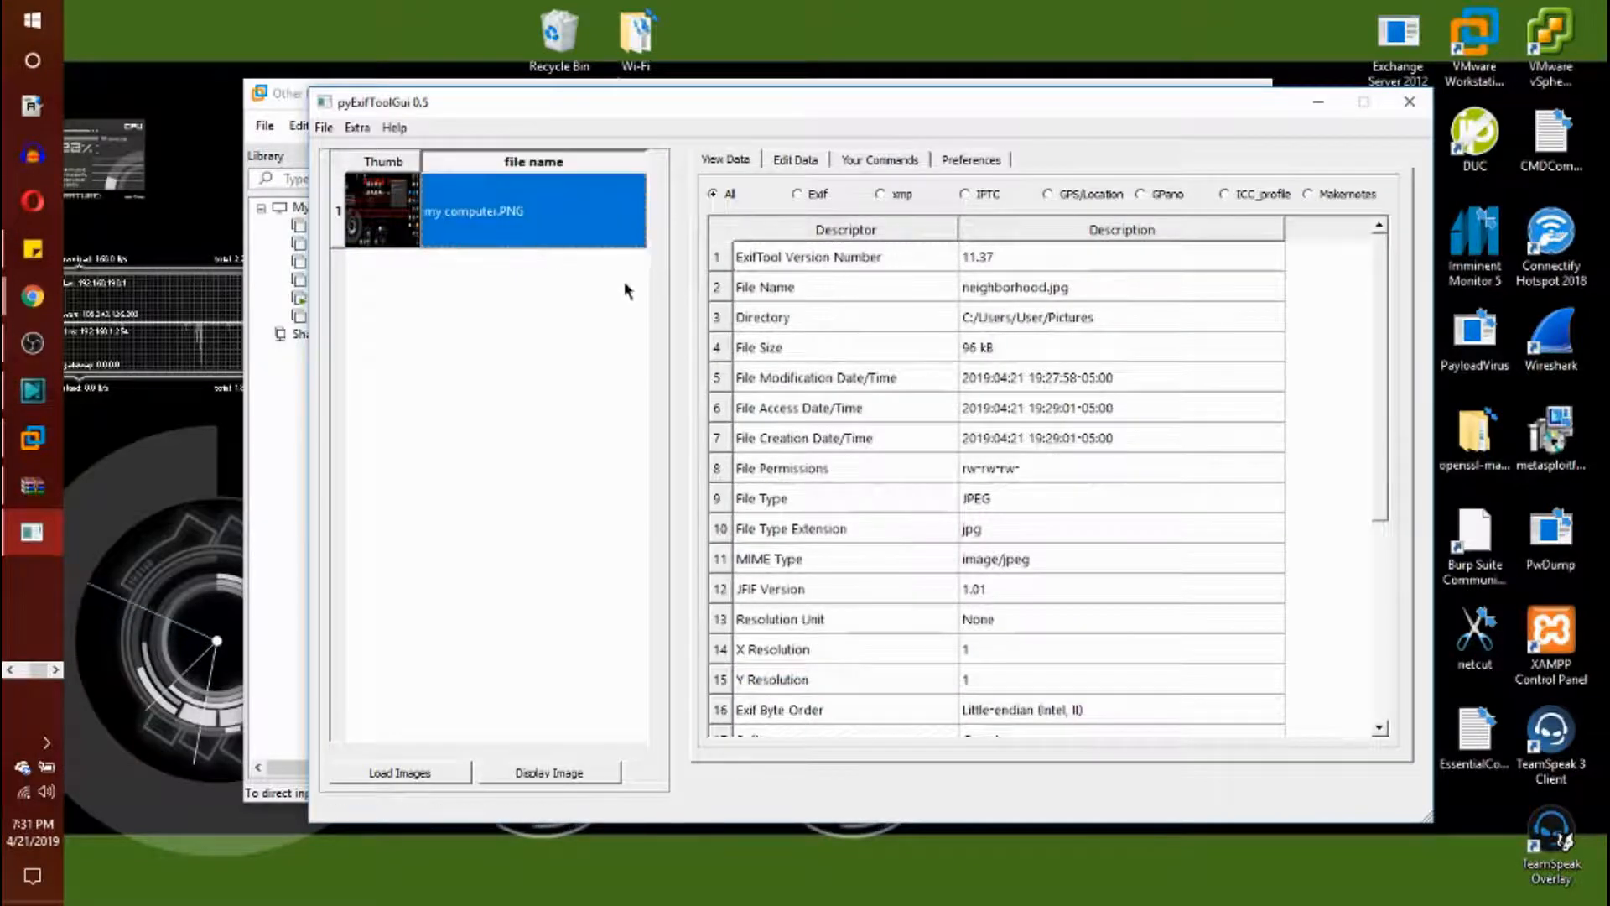
click(798, 193)
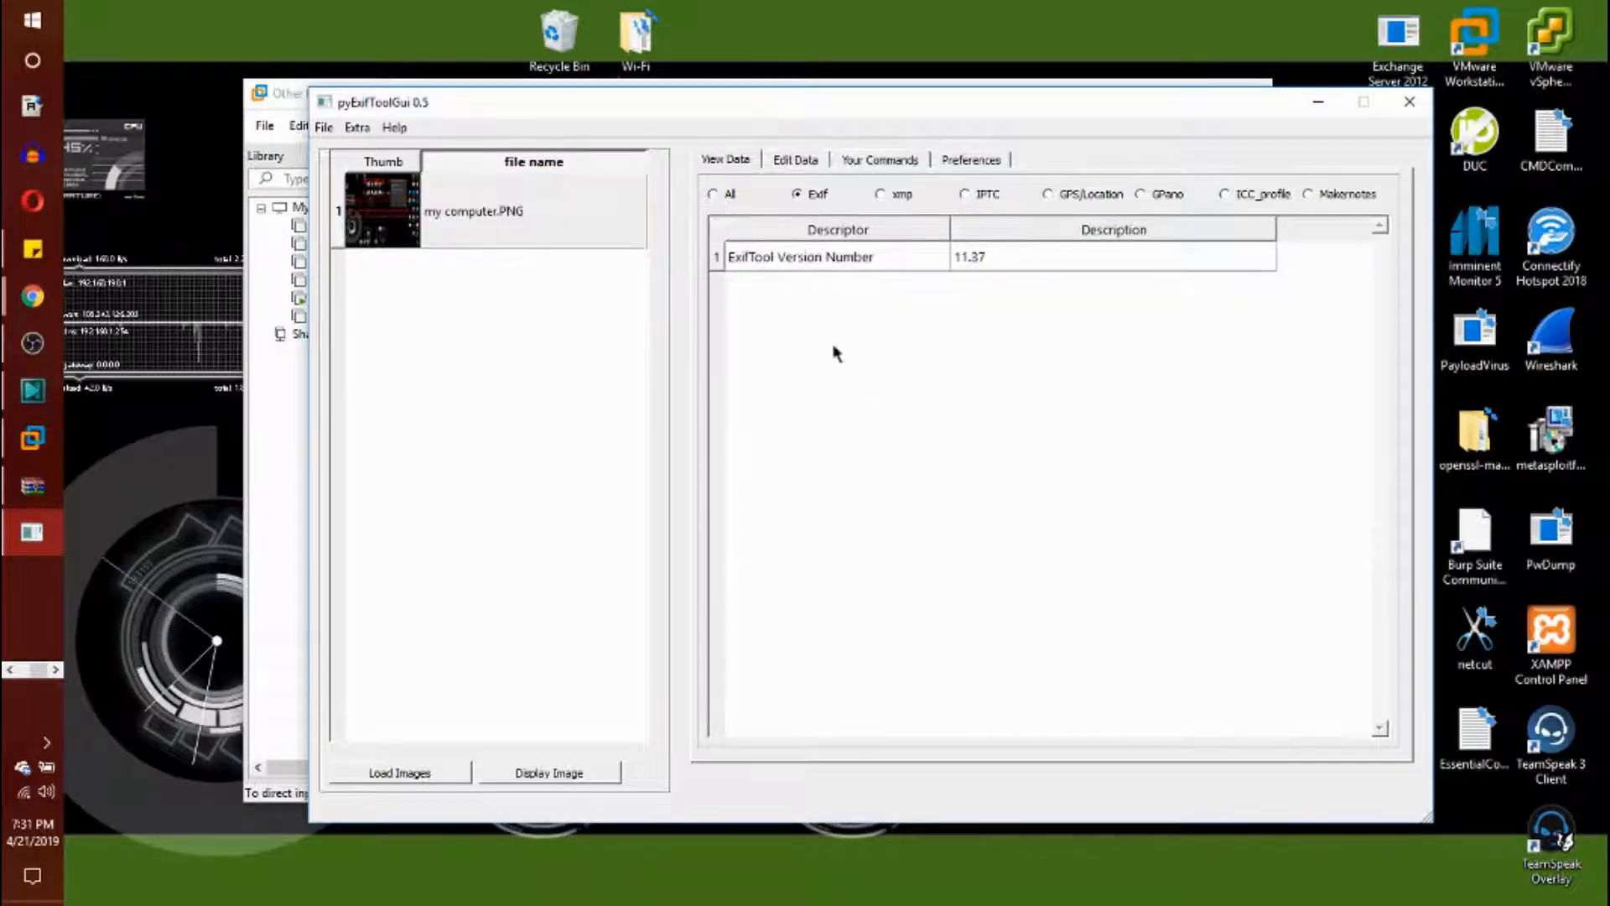
click(714, 194)
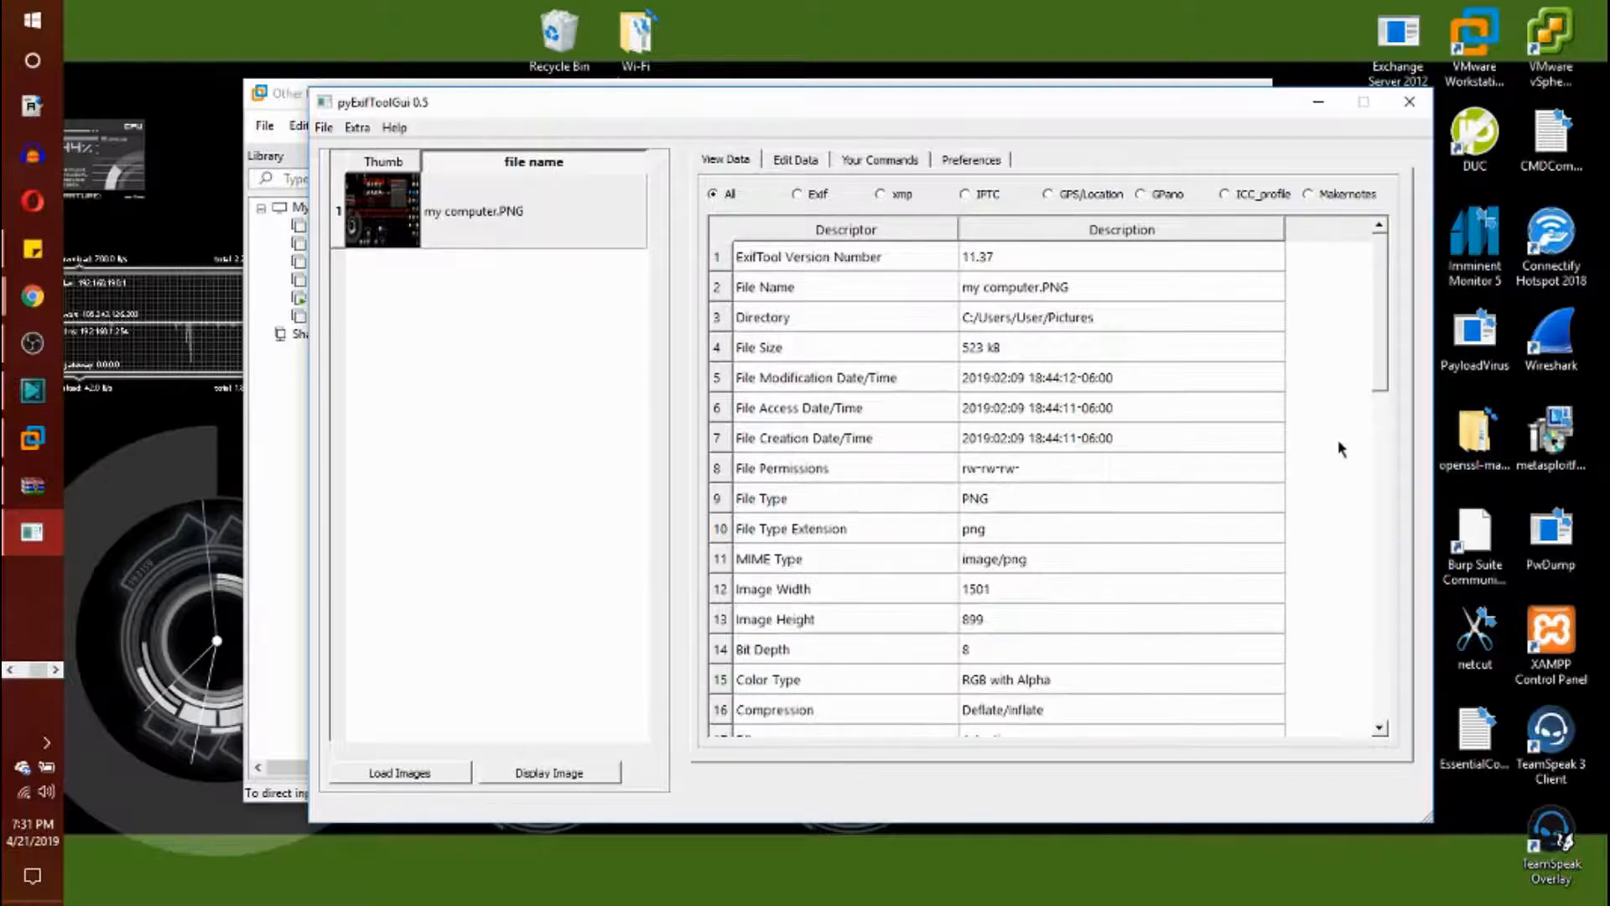
scroll(down, 3)
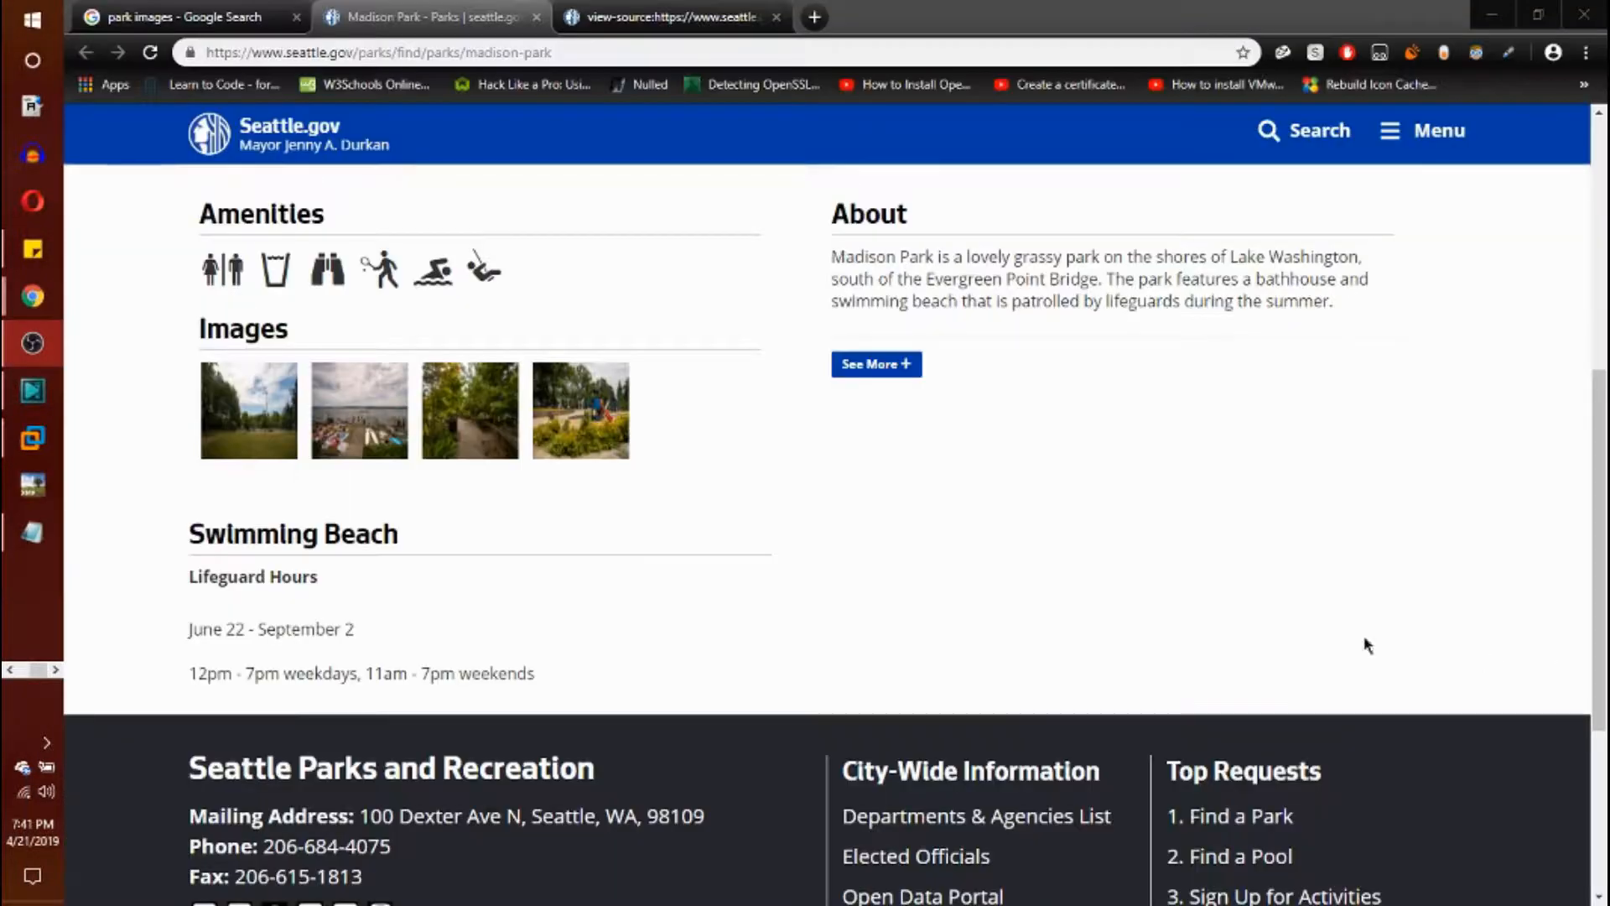
mouse_move(1006, 520)
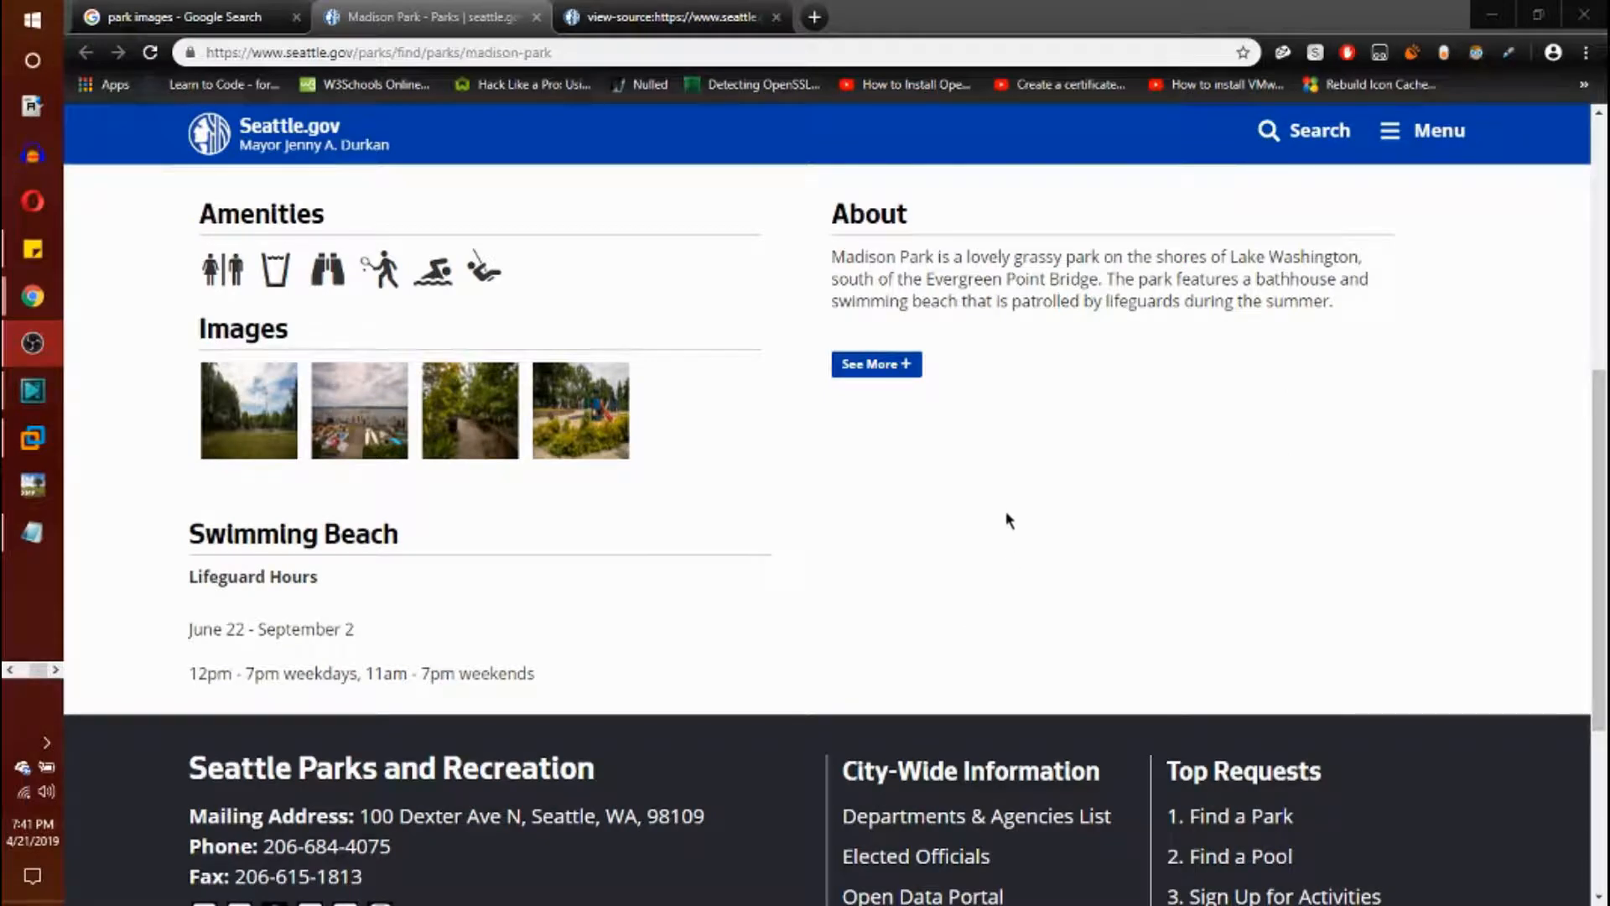
mouse_move(1022, 436)
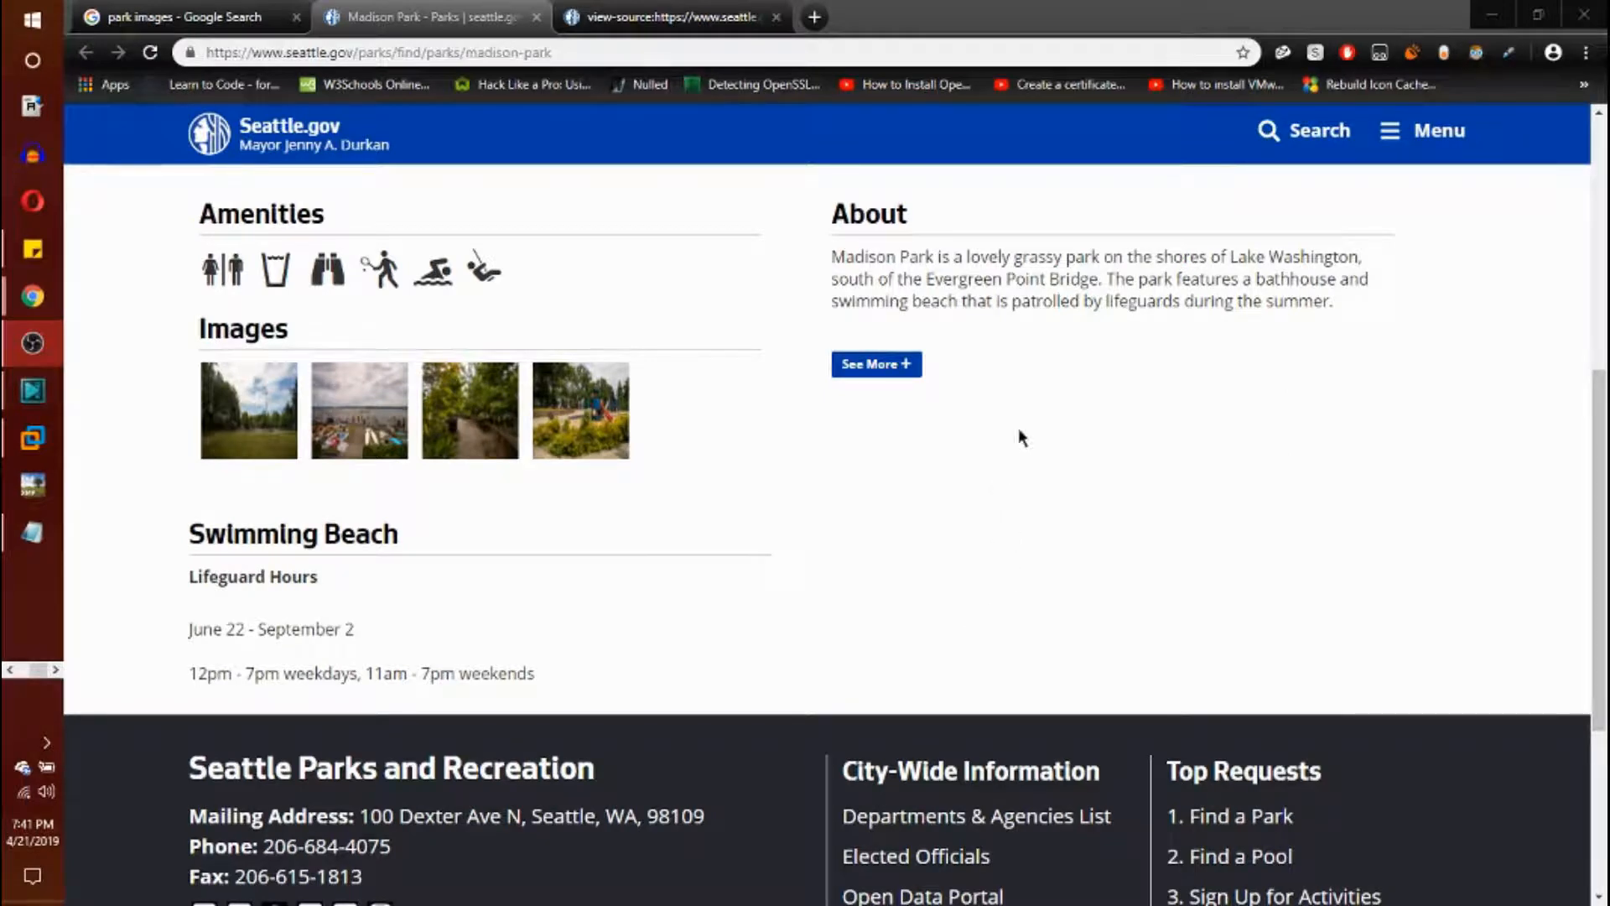
scroll(up, 3)
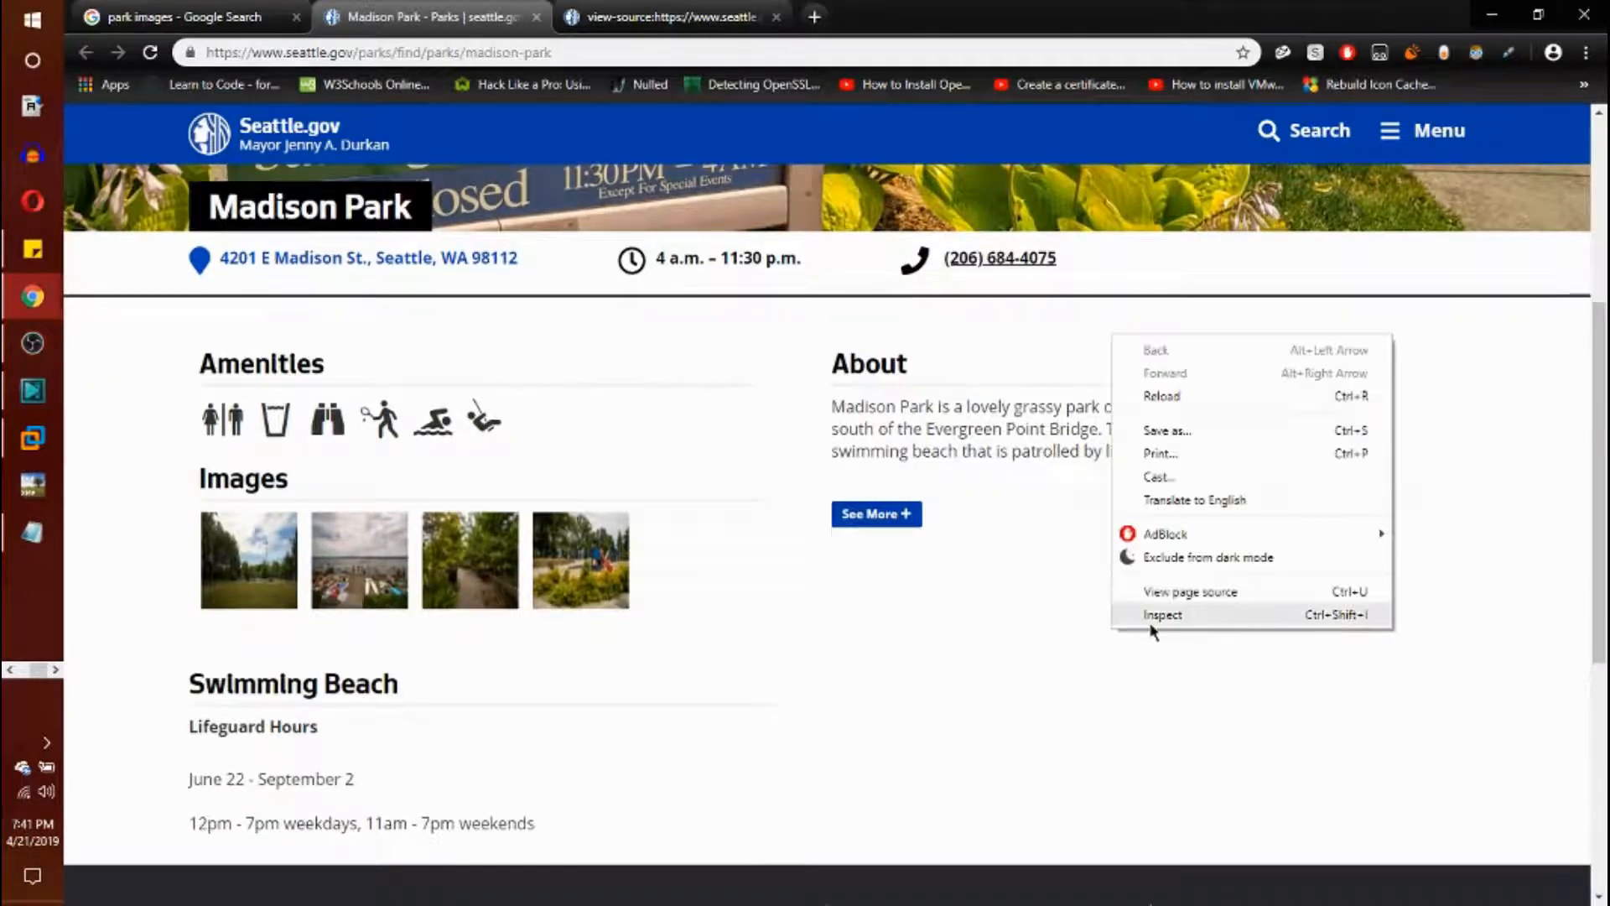
click(1281, 600)
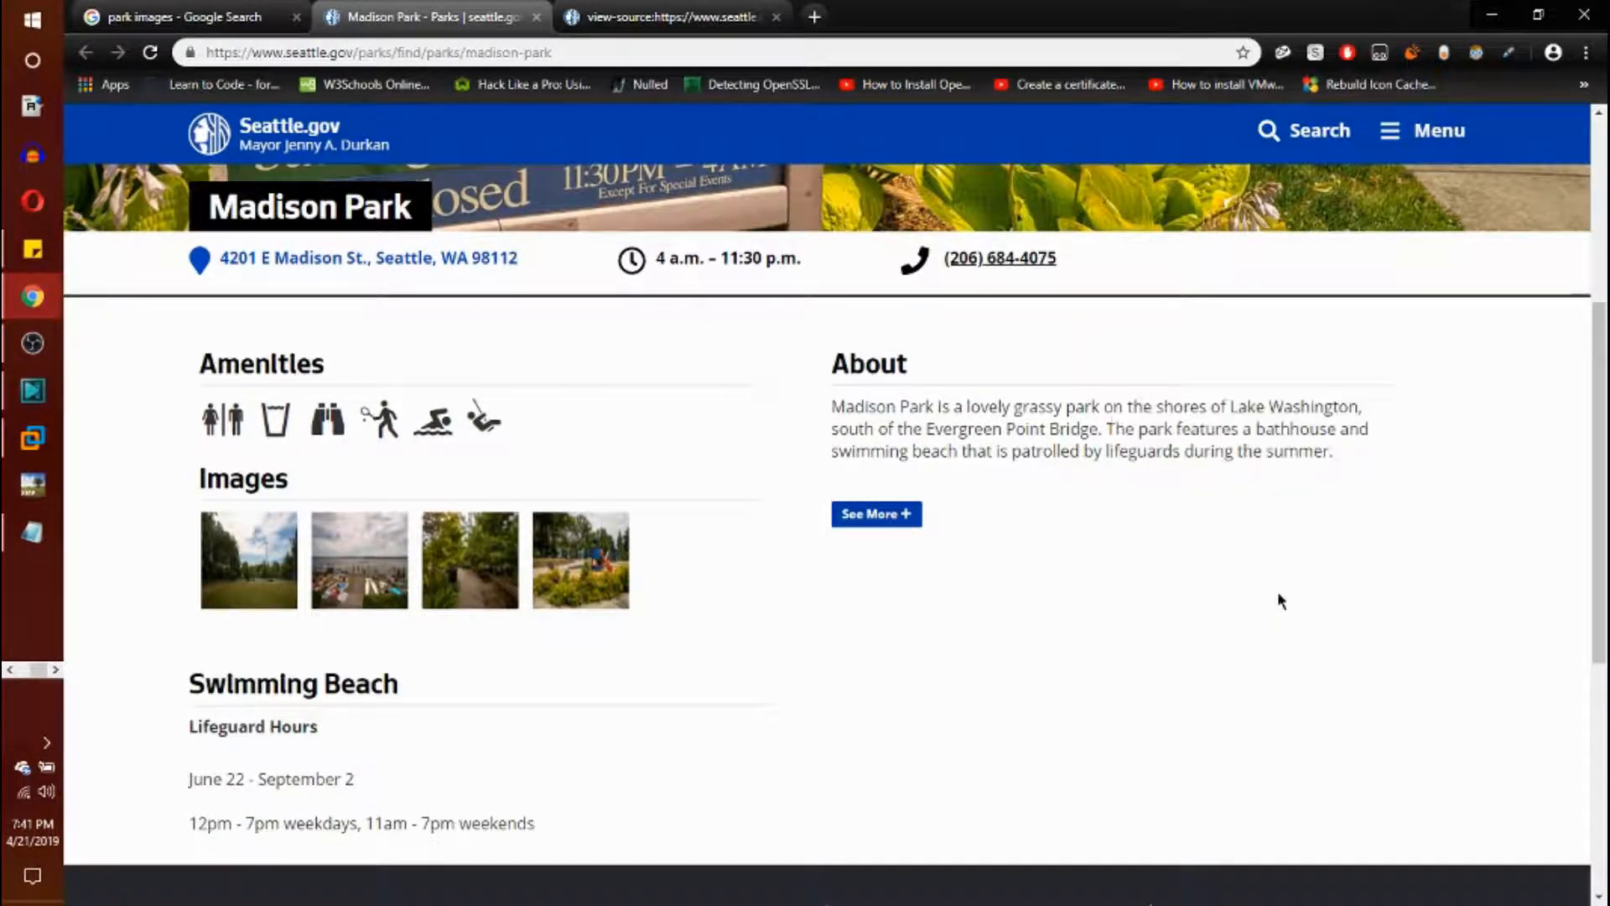
View the Madison Park page source and scroll to the deptSocialMedia img tags
click(673, 16)
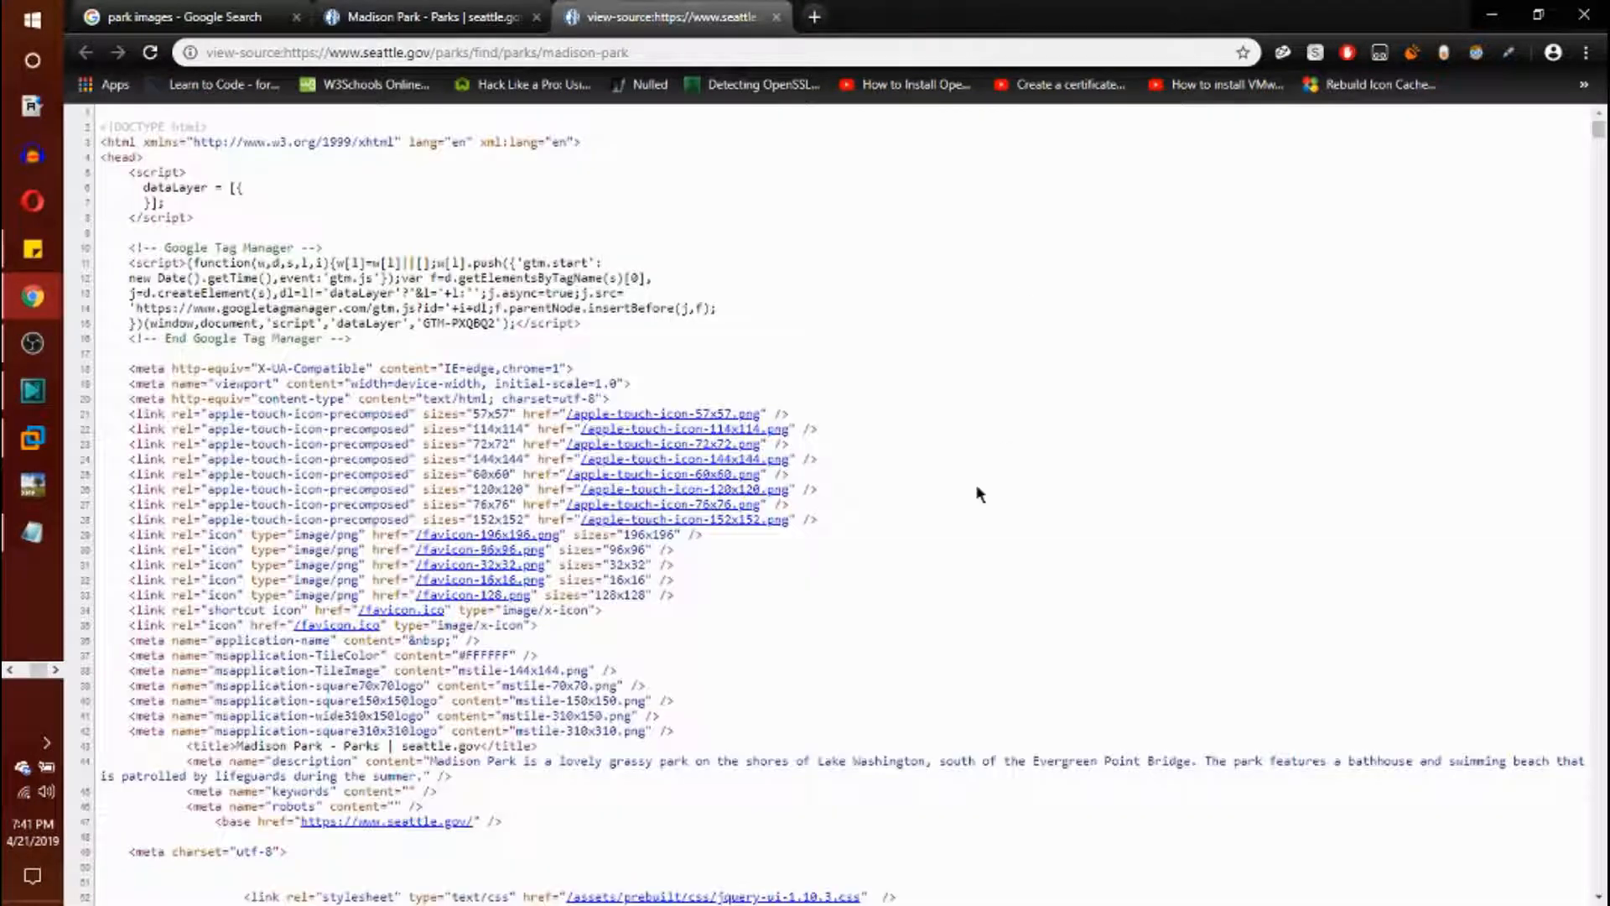
scroll(down, 3)
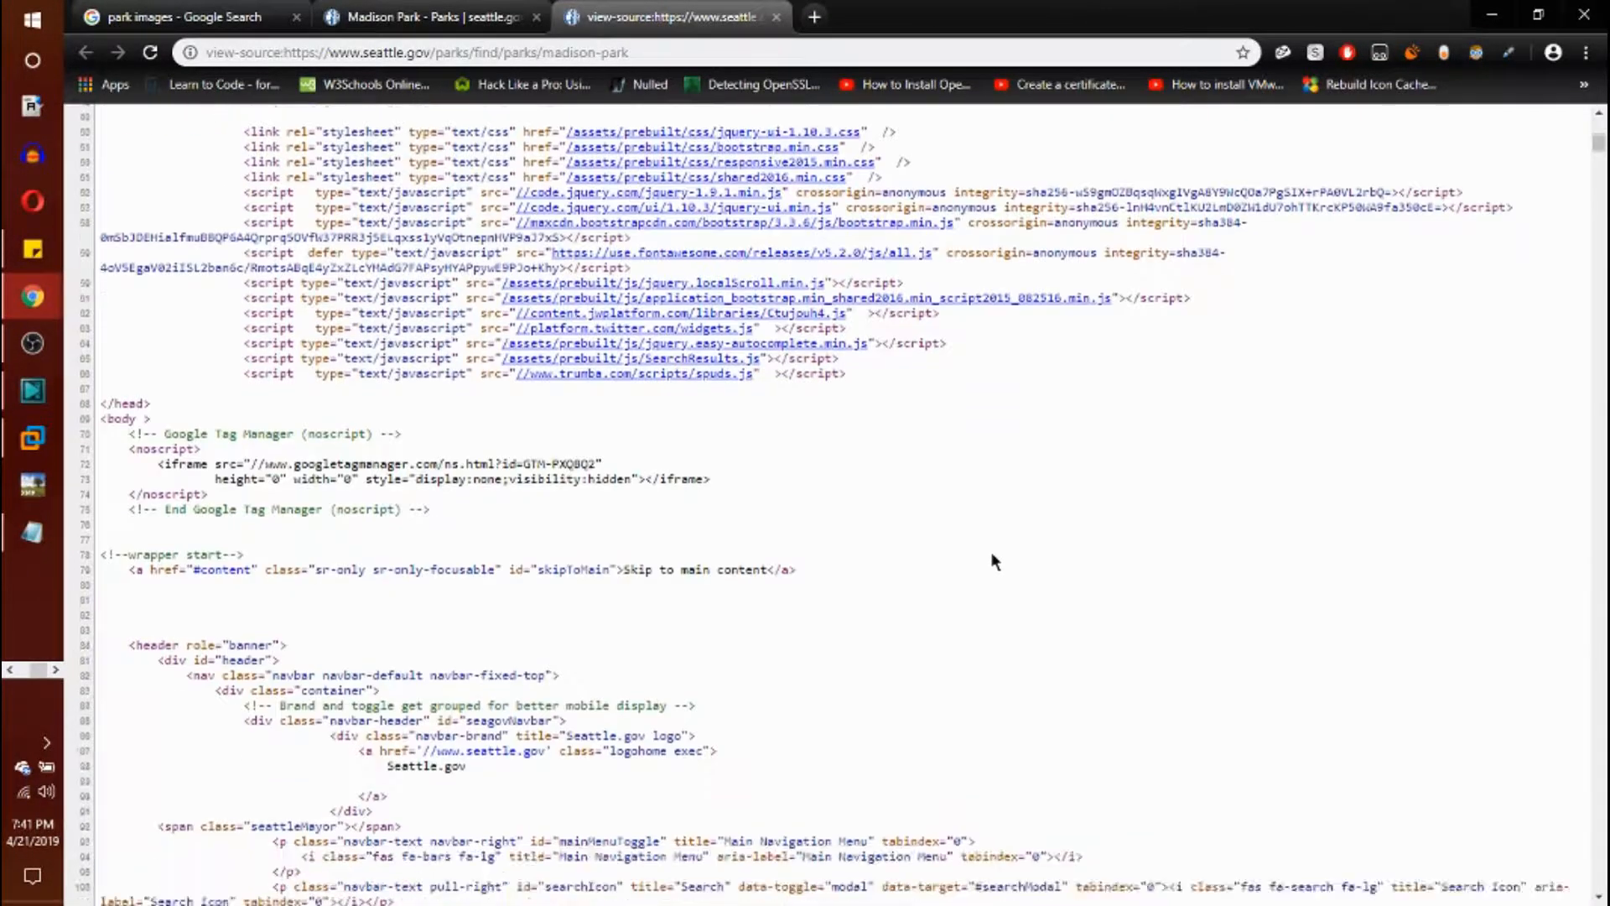
scroll(down, 3)
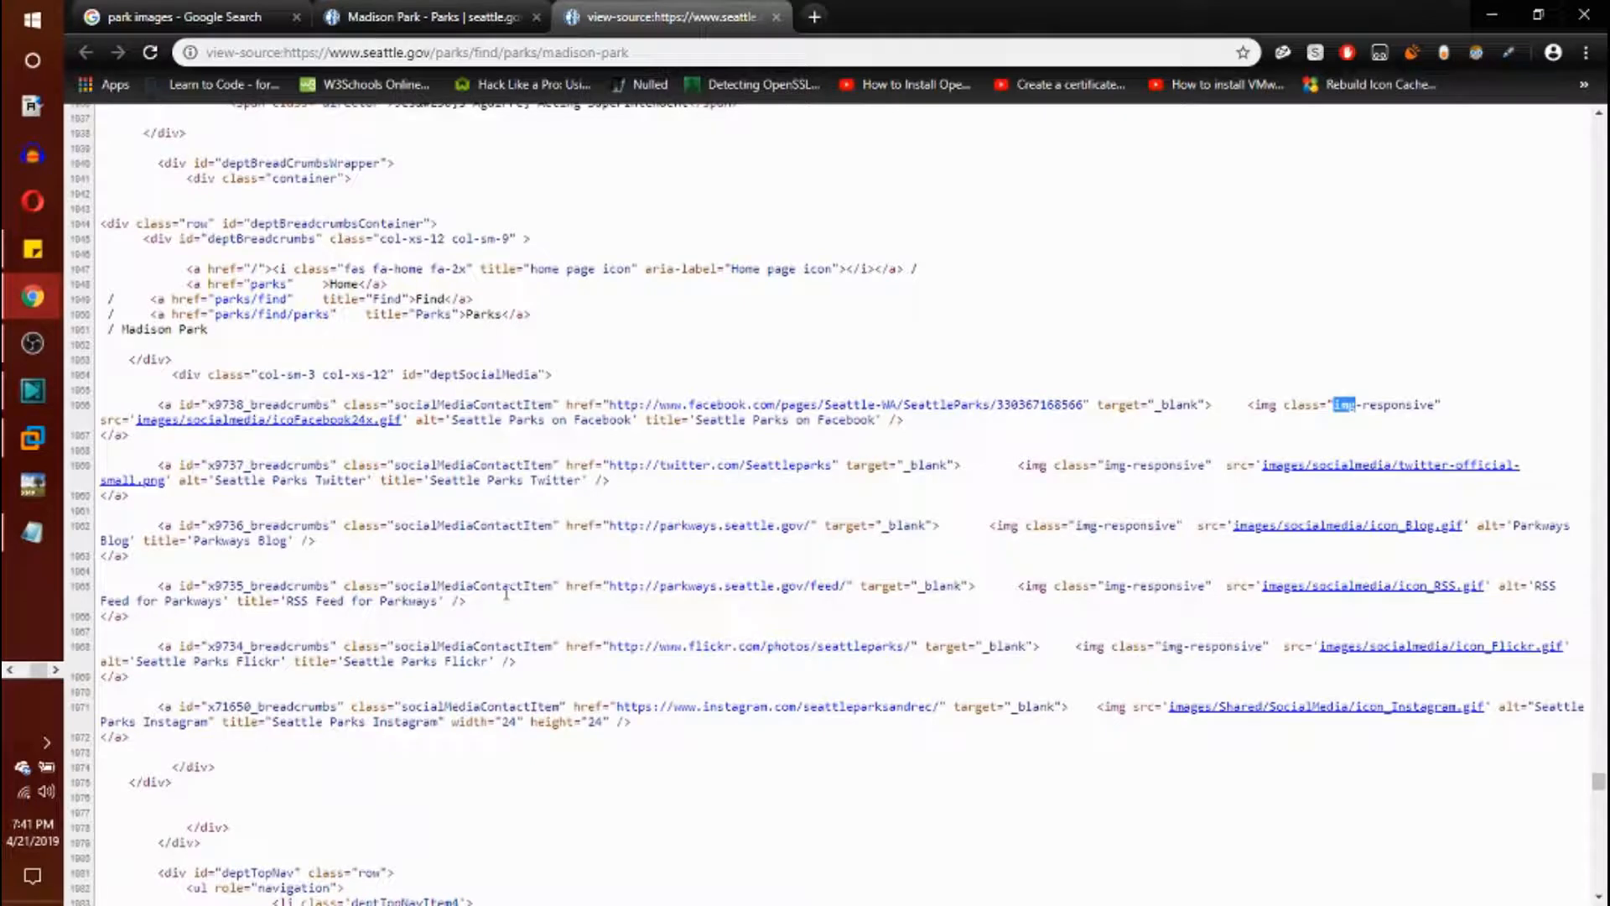
mouse_move(1174, 621)
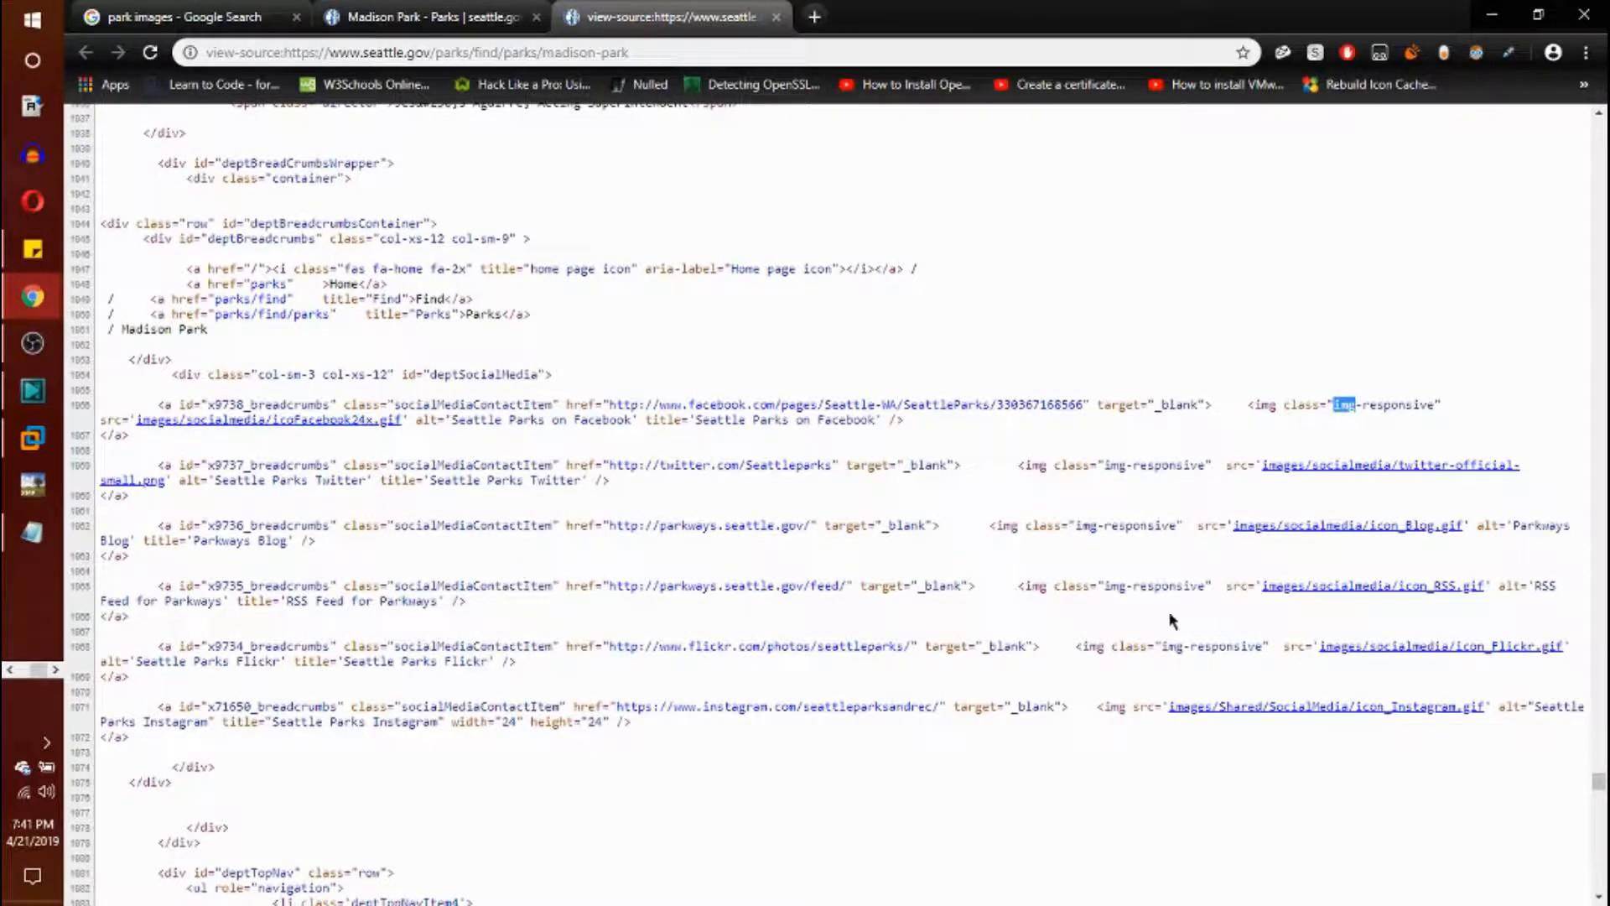
mouse_move(1115, 801)
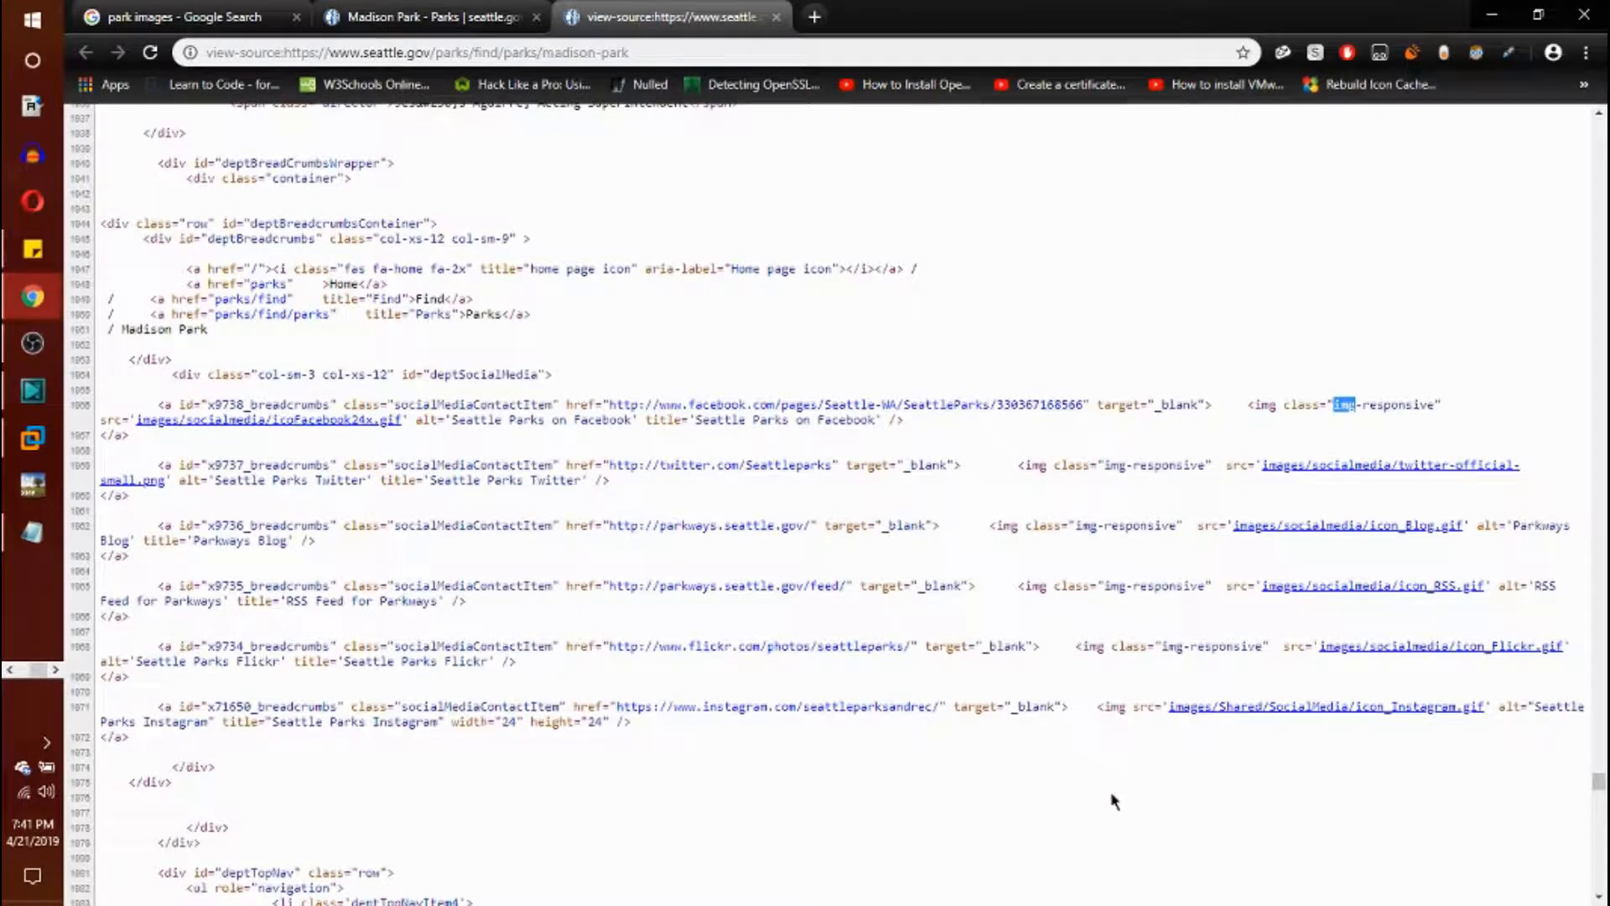